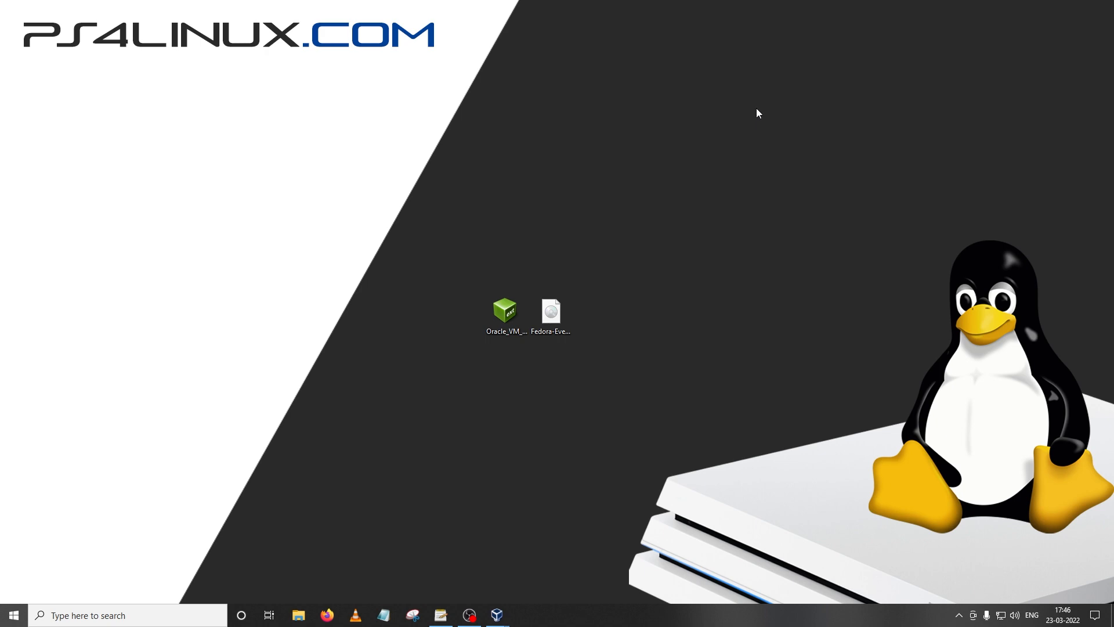
Launch the Extension Pack file from the desktop into the VirtualBox Manager.
double_click(504, 311)
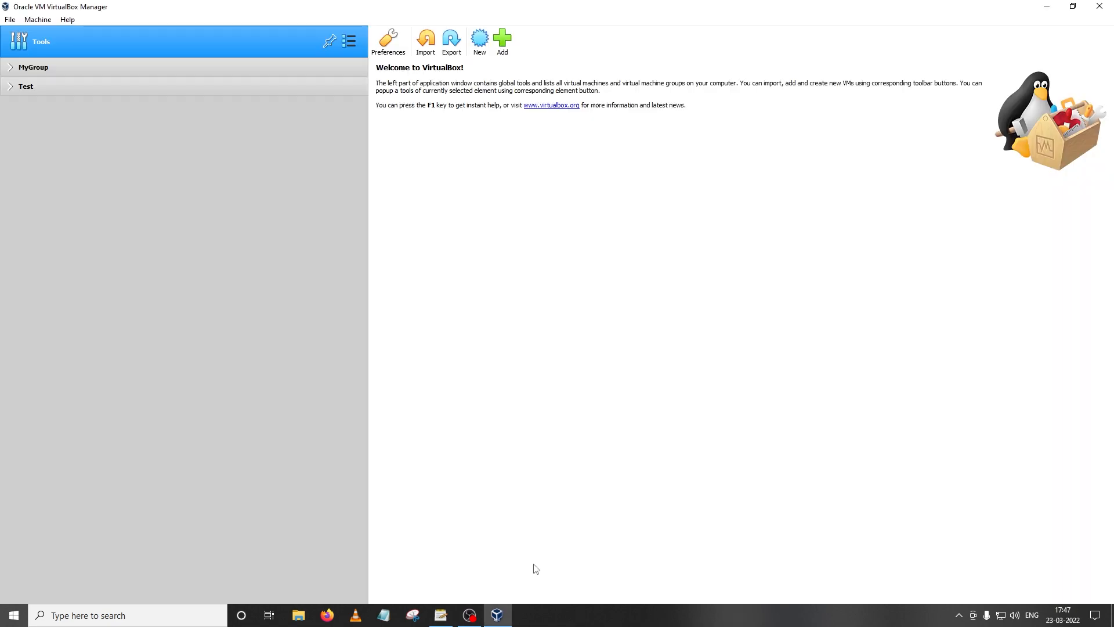
mouse_move(11, 12)
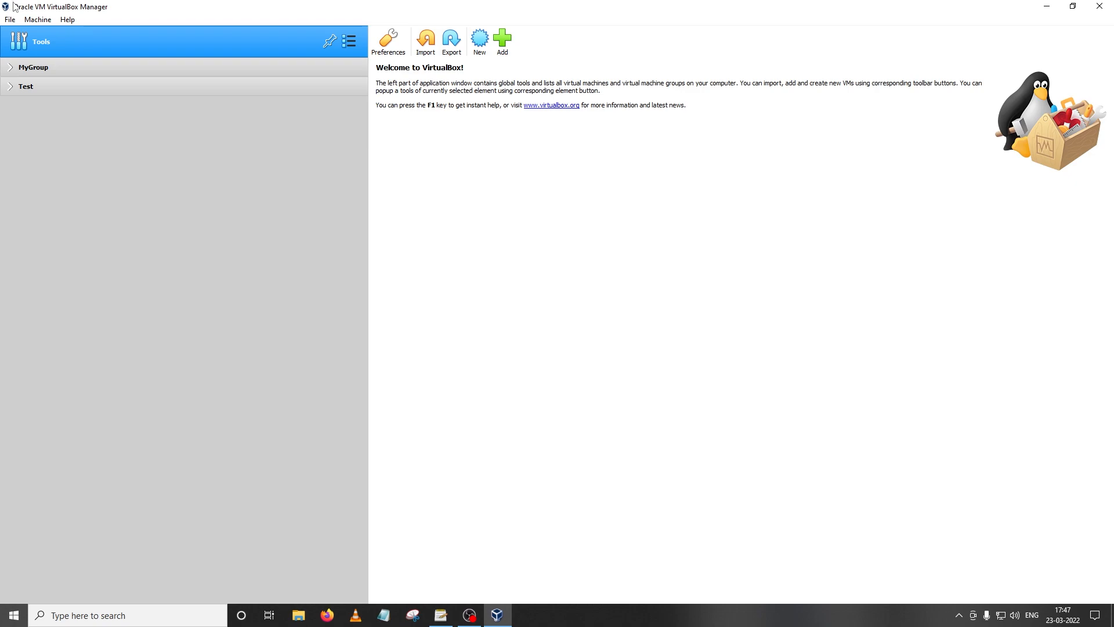
mouse_move(151, 25)
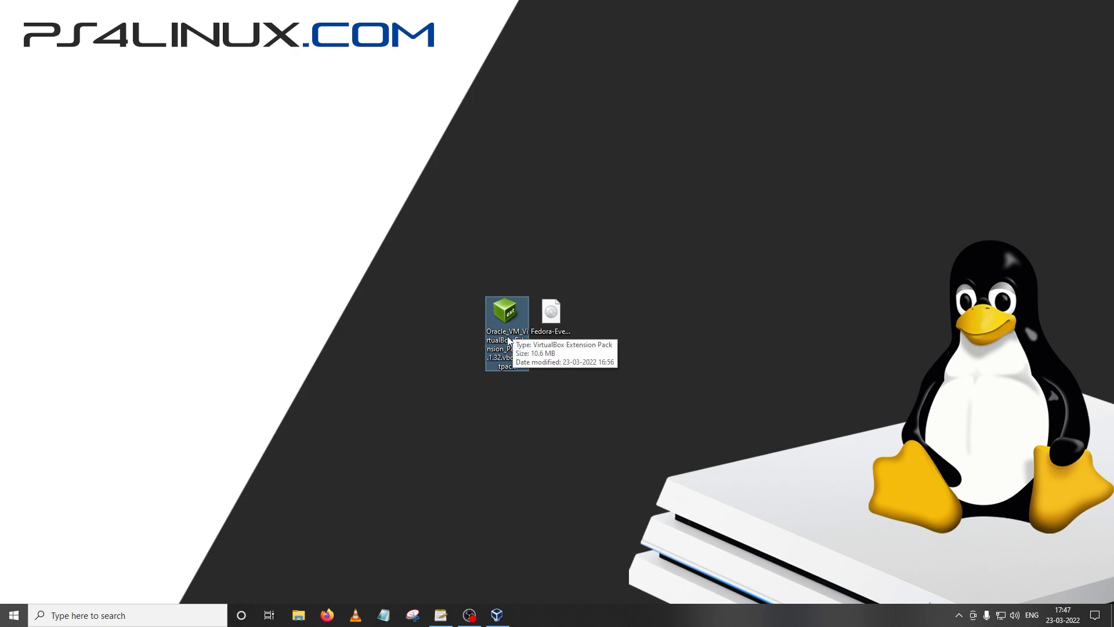
mouse_move(550, 312)
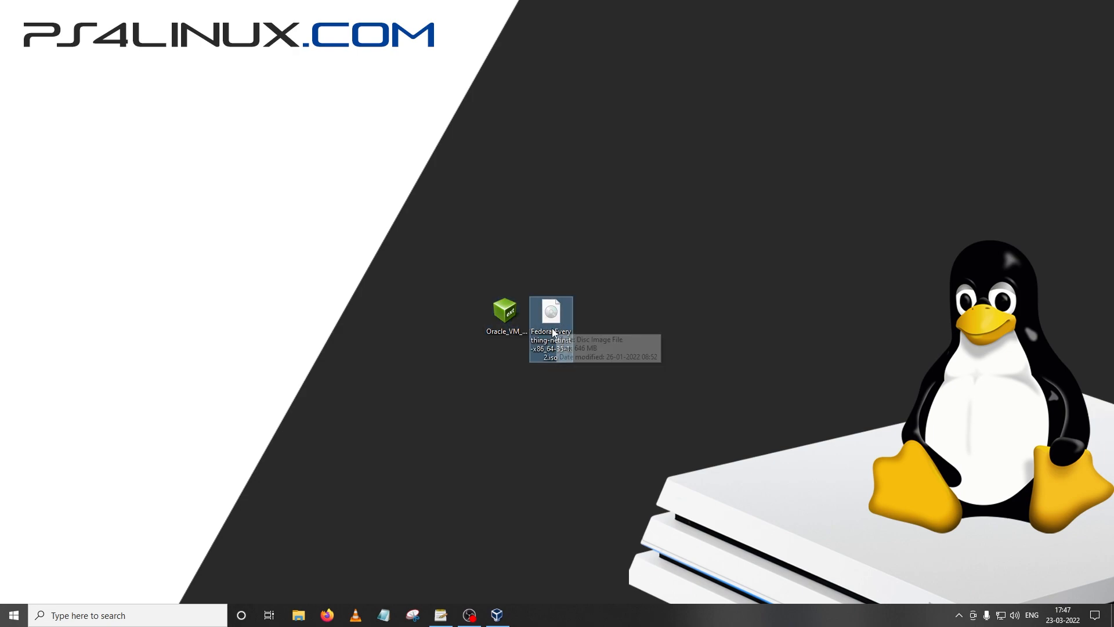
mouse_move(562, 381)
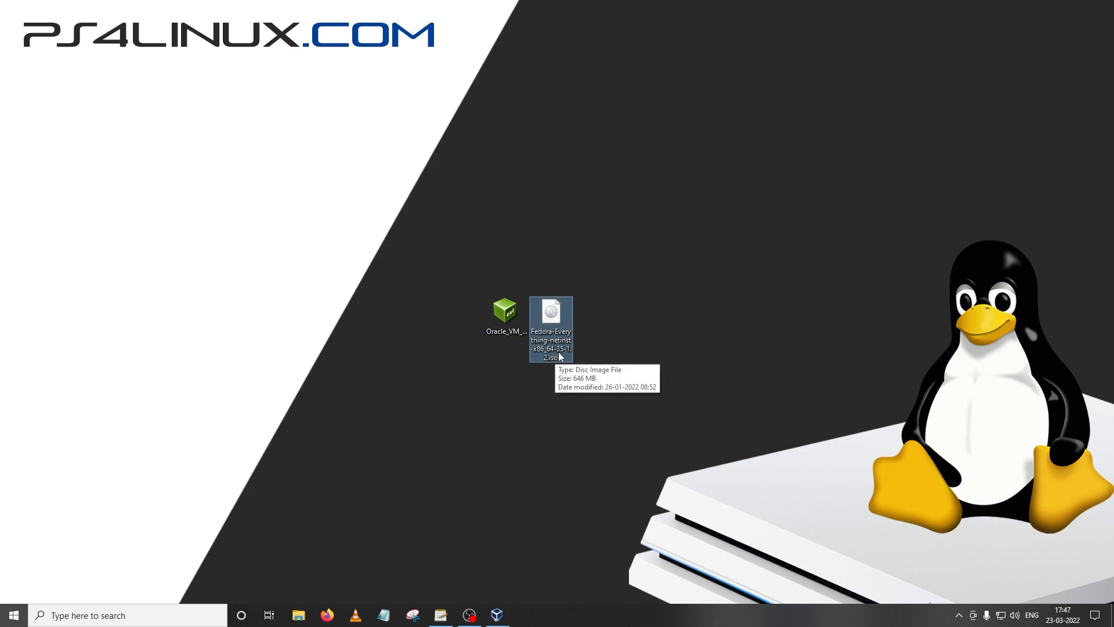
mouse_move(608, 325)
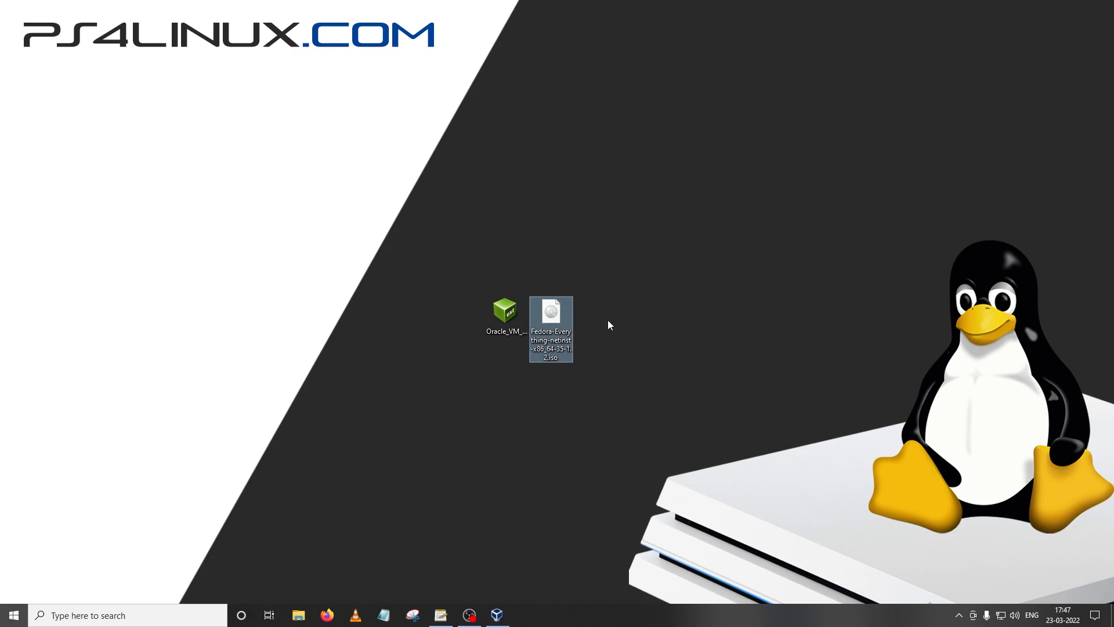
left_click(610, 325)
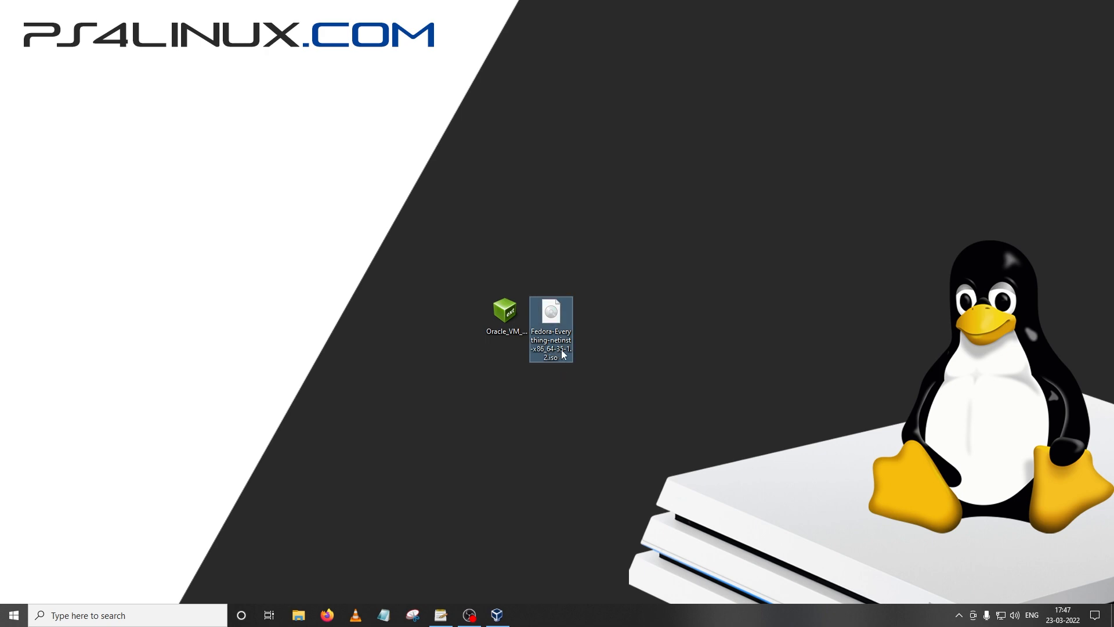
mouse_move(550, 348)
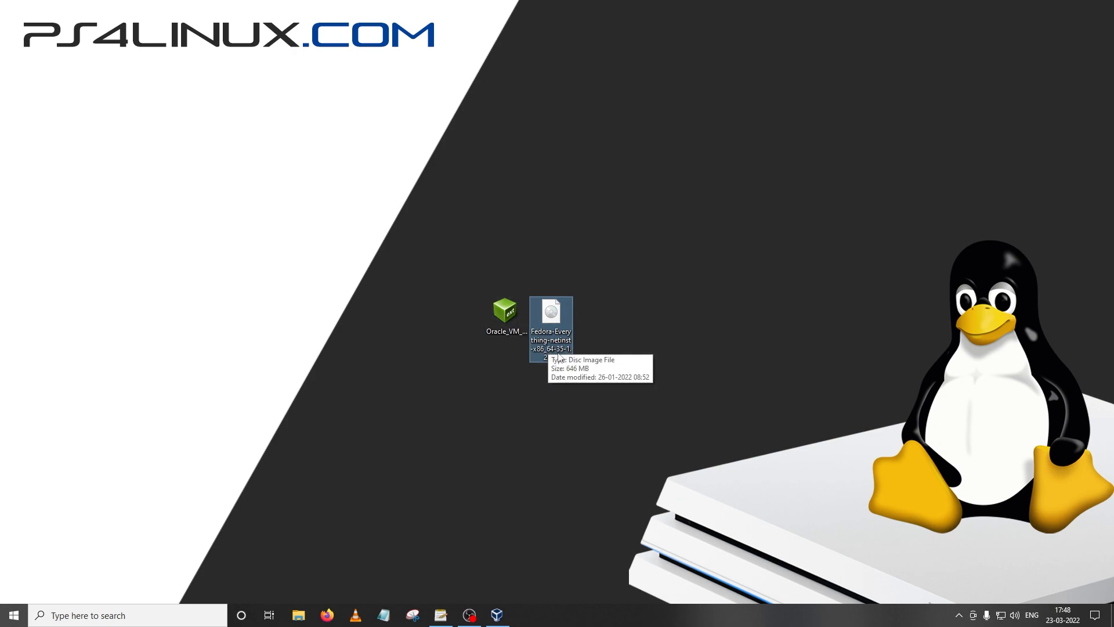
mouse_move(535, 355)
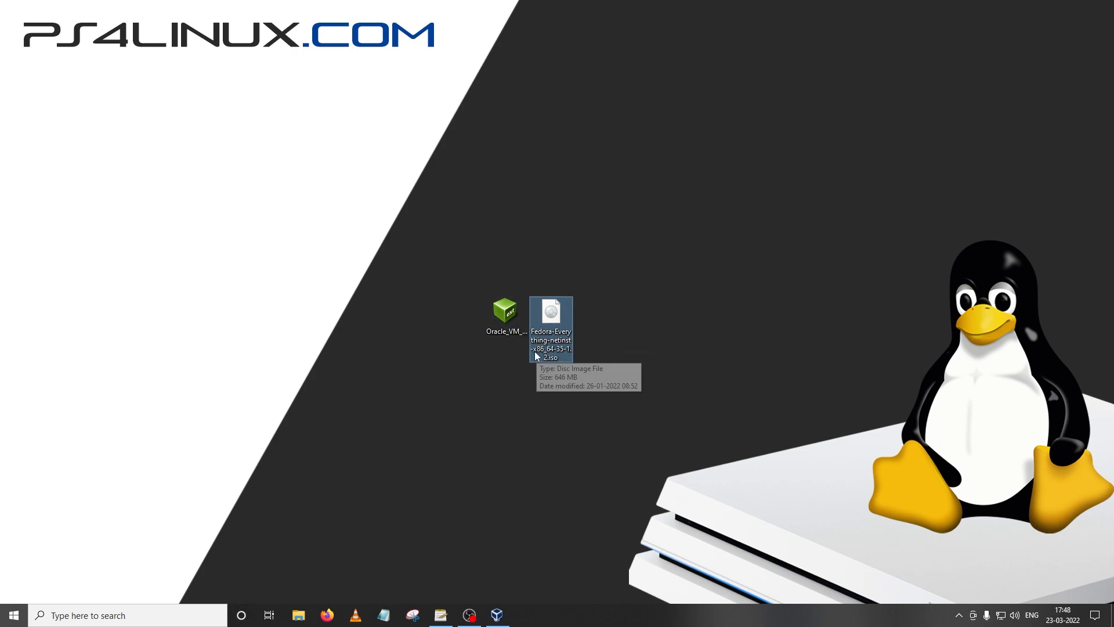
mouse_move(549, 356)
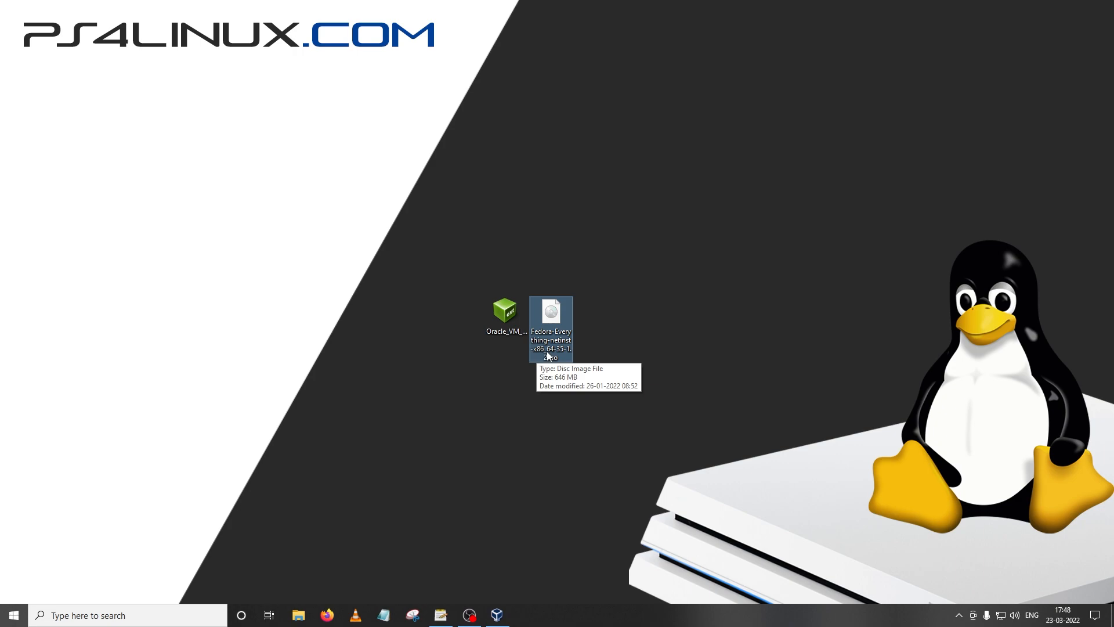
mouse_move(553, 356)
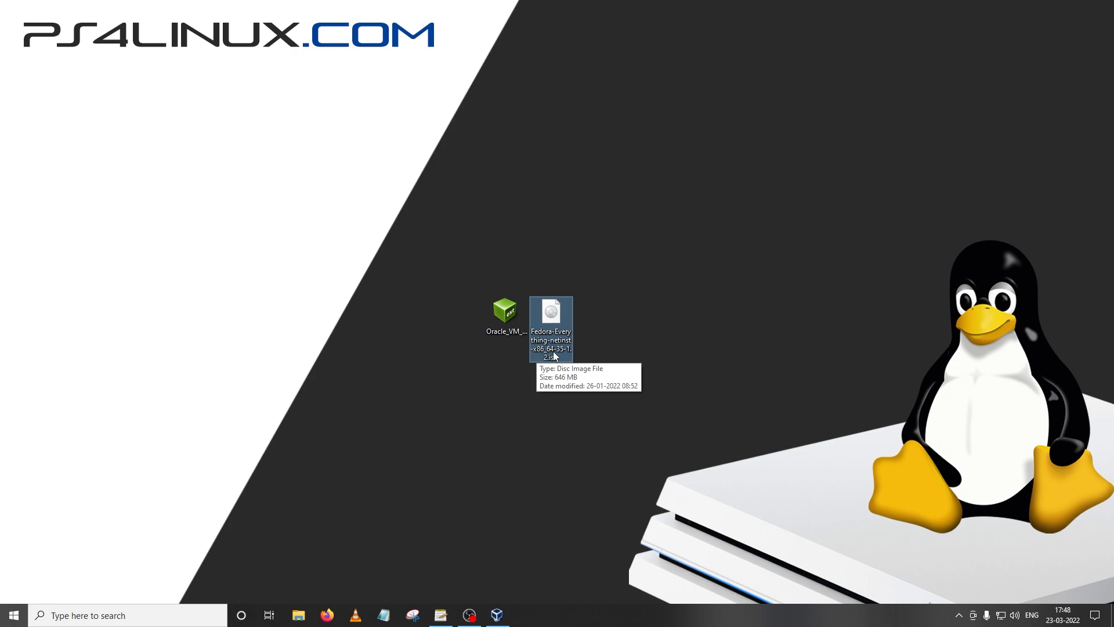
mouse_move(622, 334)
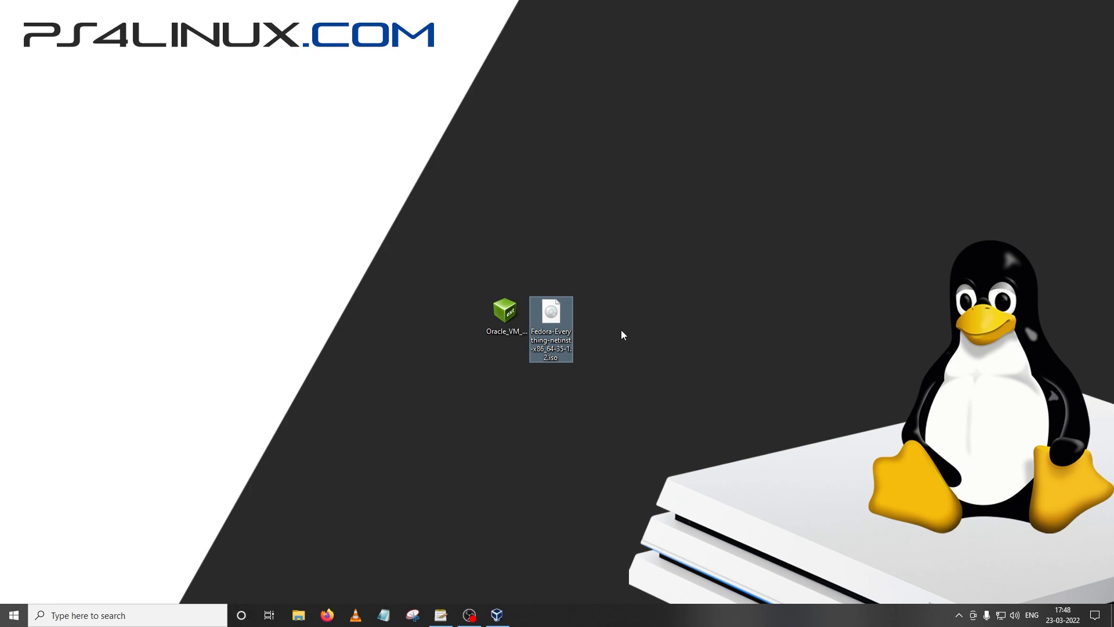
double_click(505, 312)
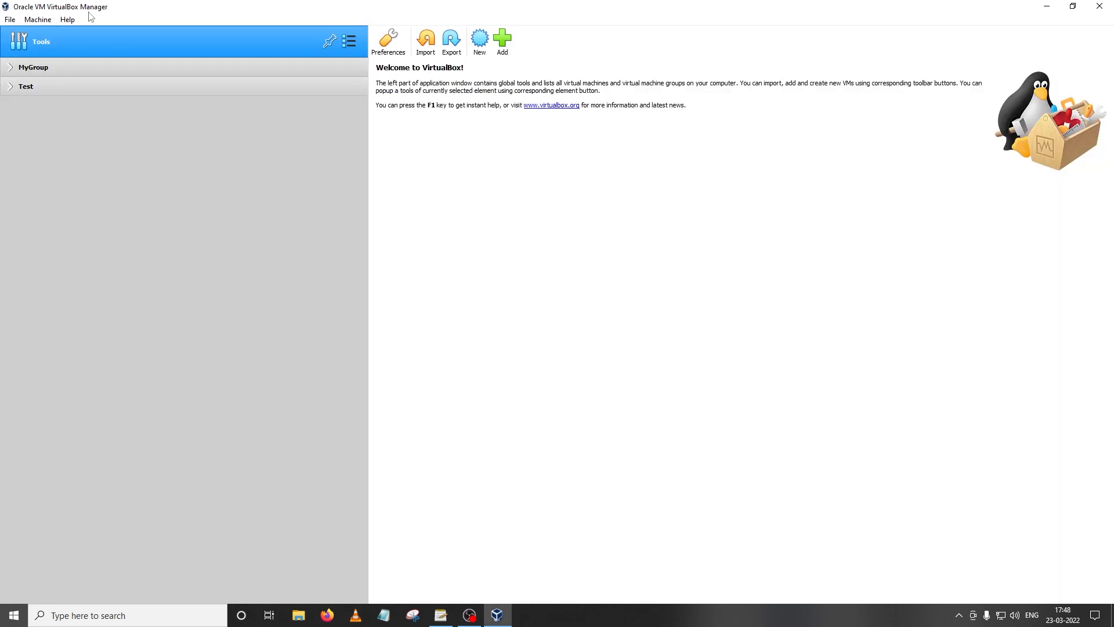
mouse_move(520, 344)
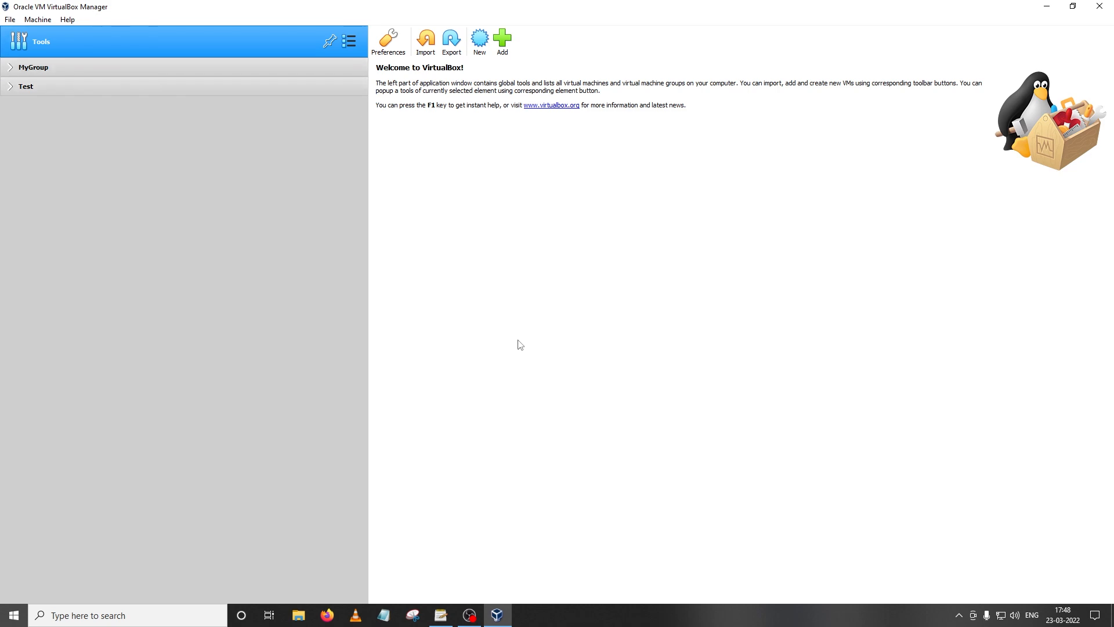
mouse_move(548, 344)
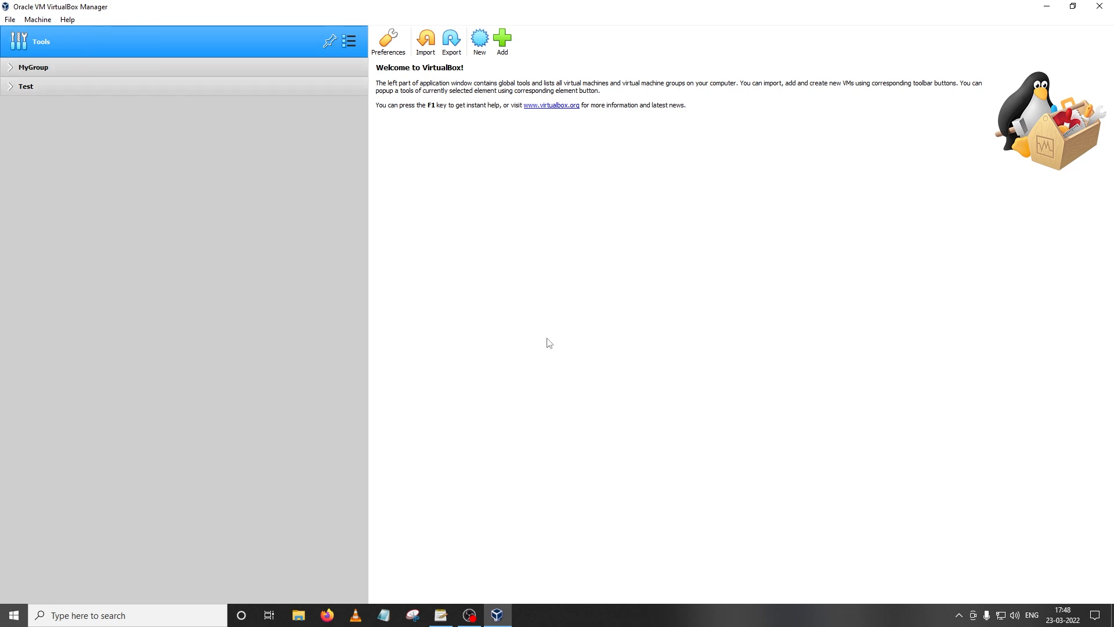
mouse_move(476, 298)
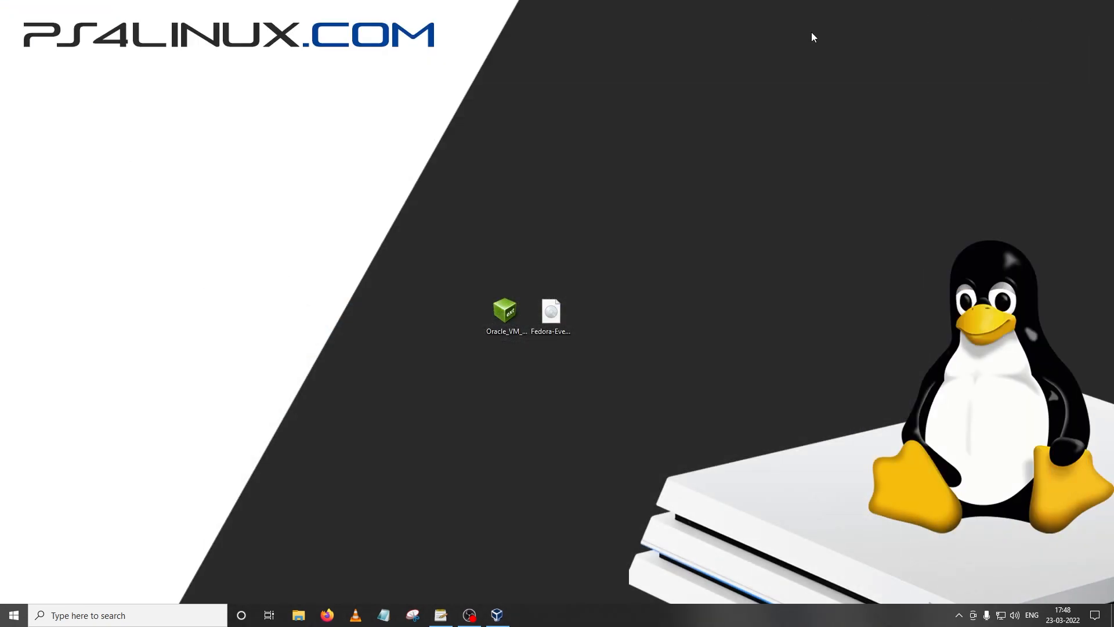
mouse_move(505, 382)
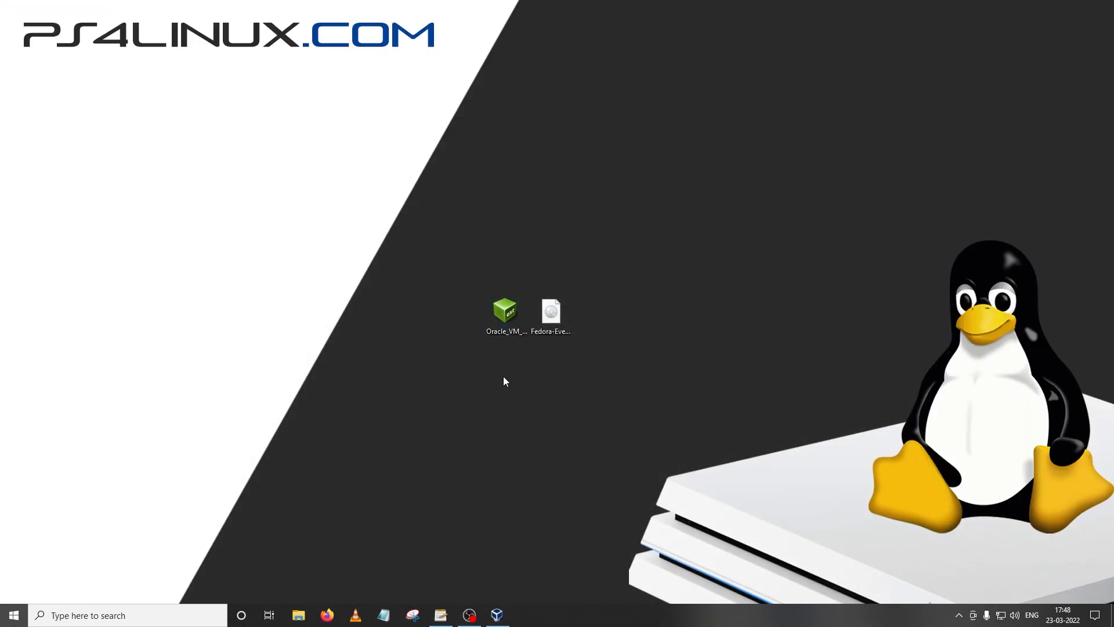
mouse_move(490, 360)
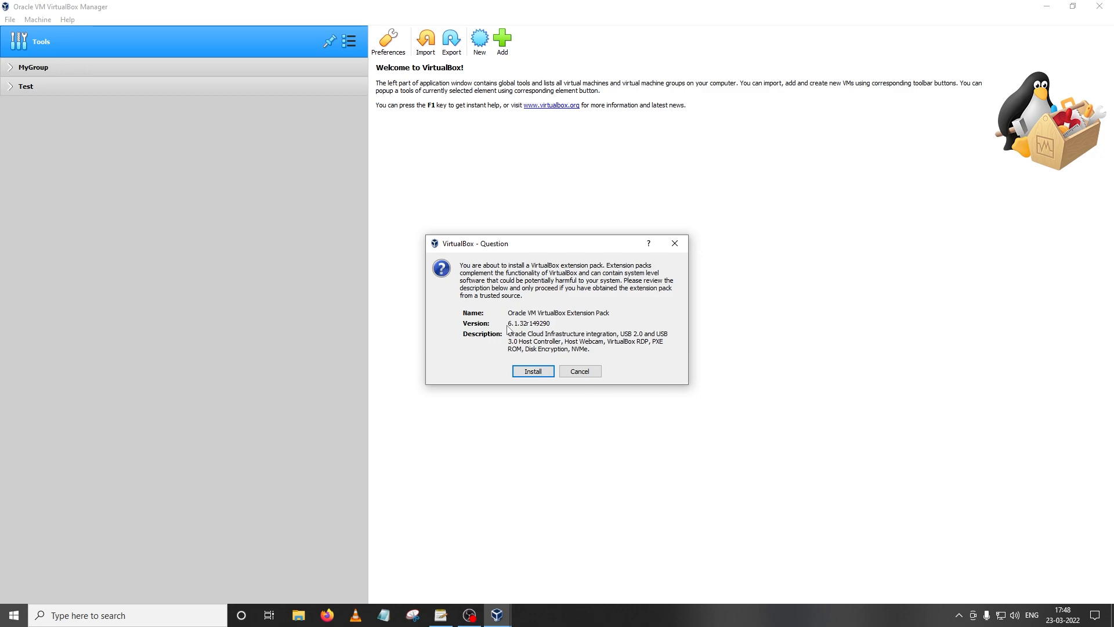
Install the Extension Pack, accepting its license and acknowledging the success message.
left_click(533, 372)
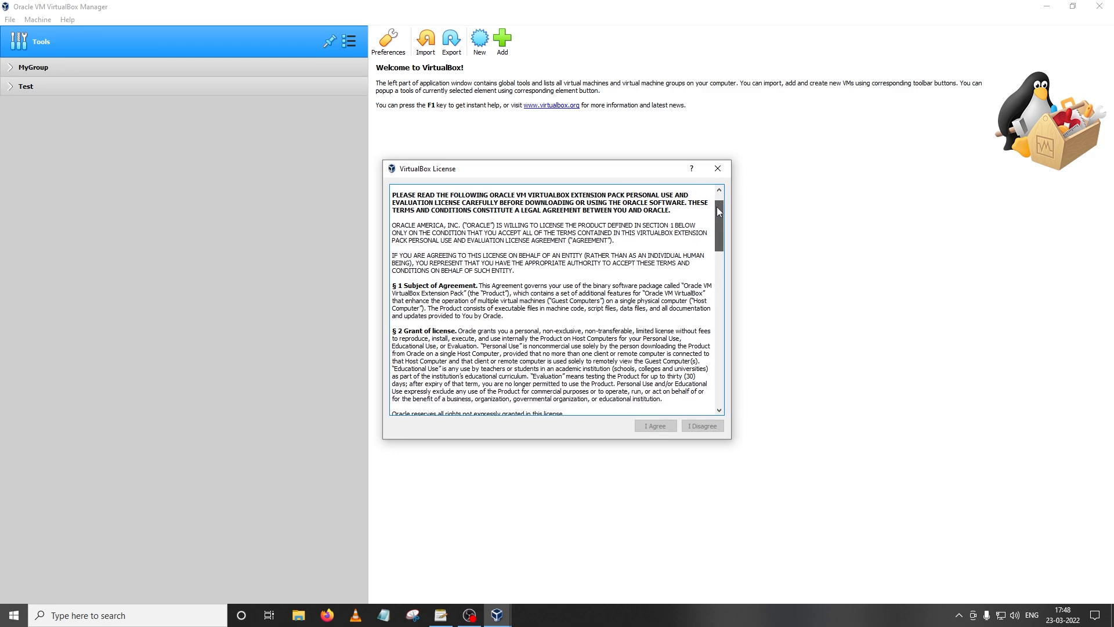
scroll("down", 3)
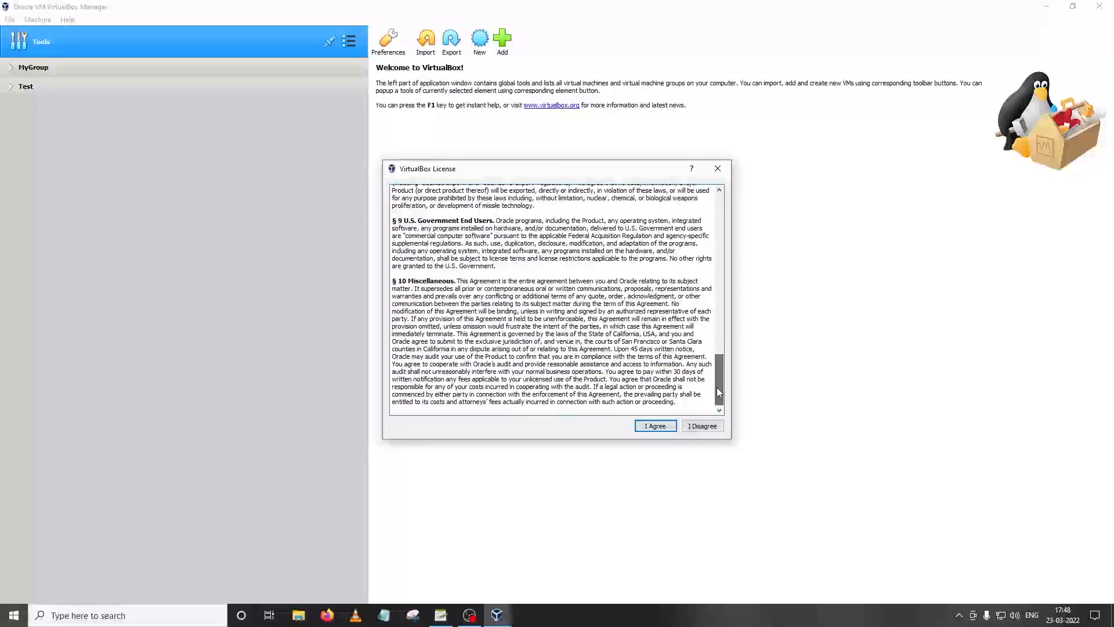
left_click(653, 426)
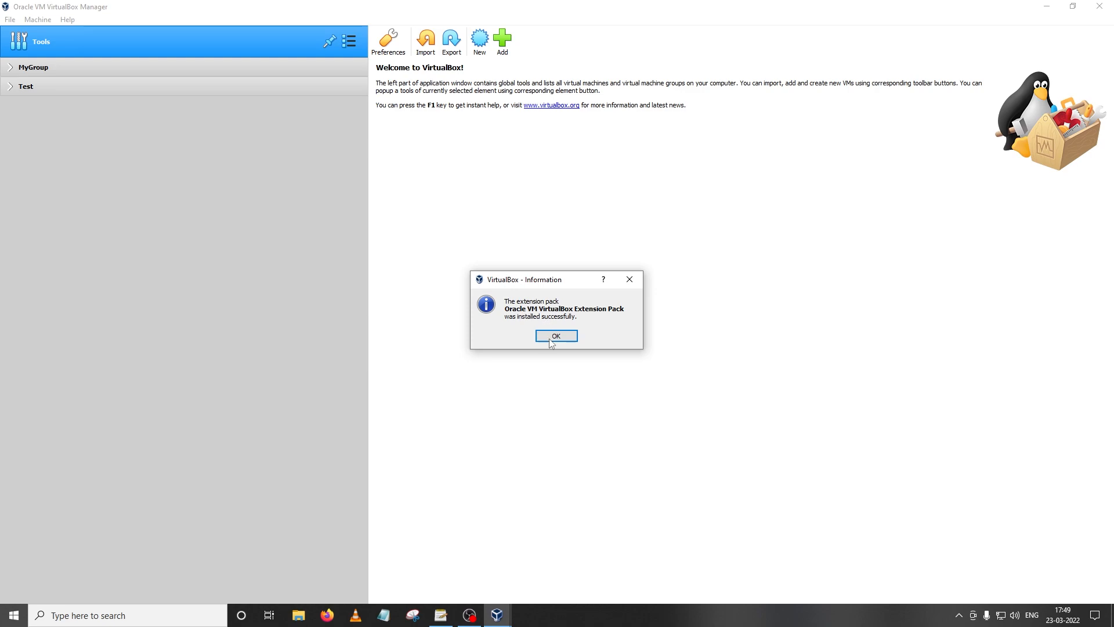
left_click(556, 335)
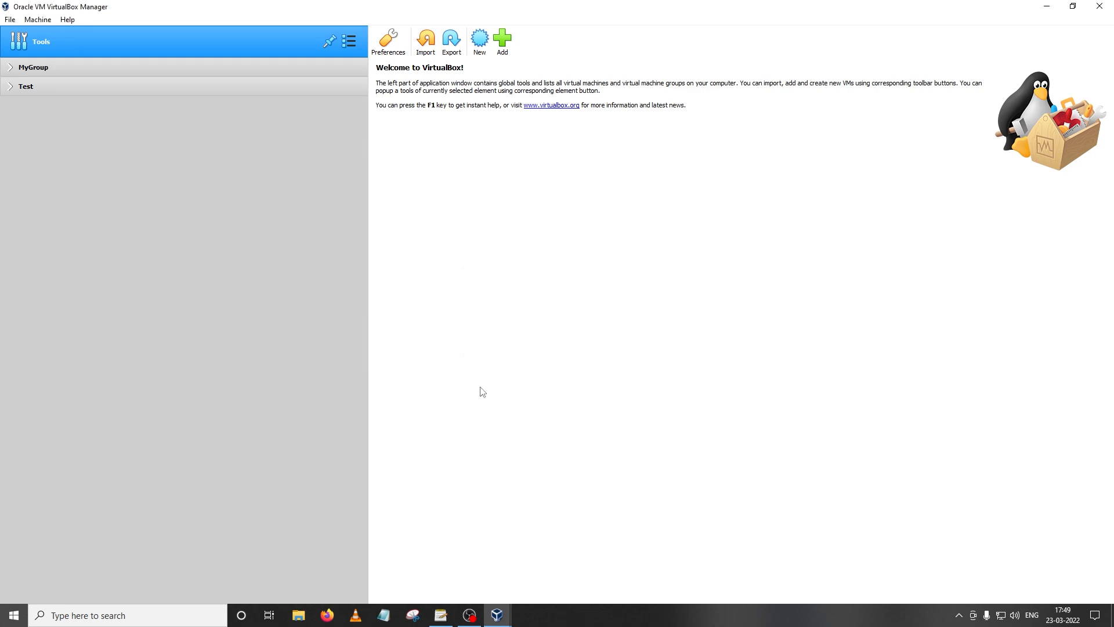
mouse_move(483, 384)
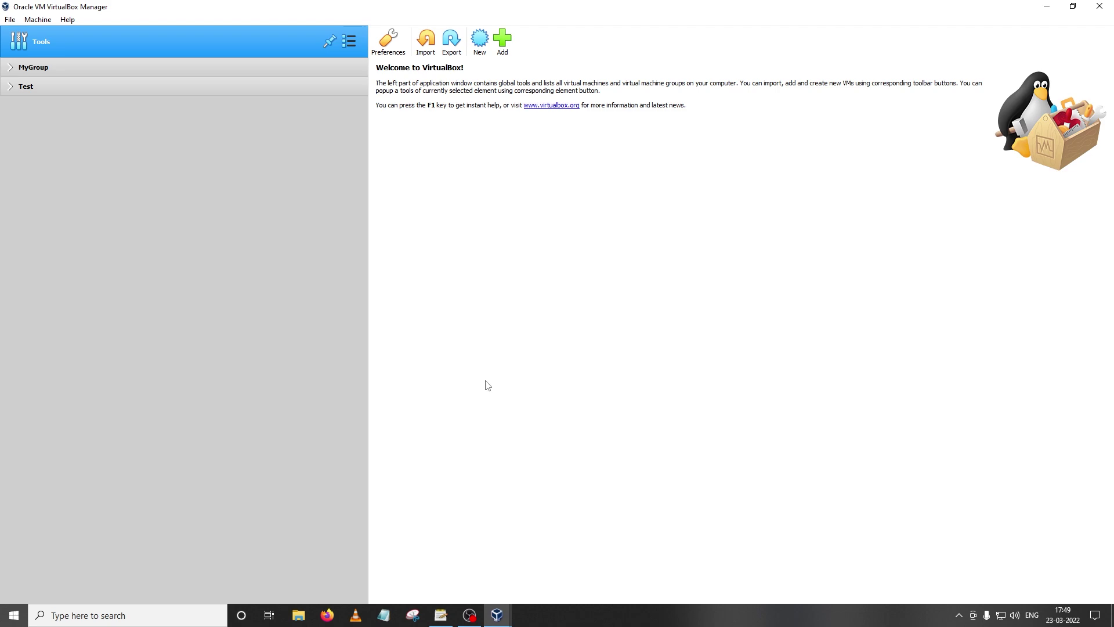
mouse_move(562, 376)
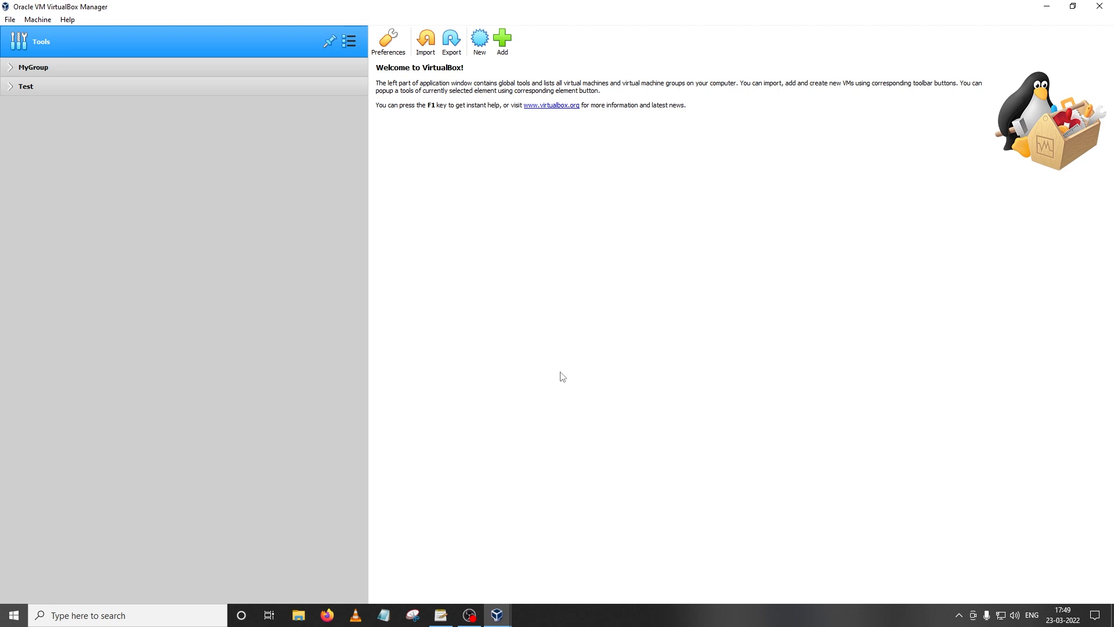
mouse_move(557, 363)
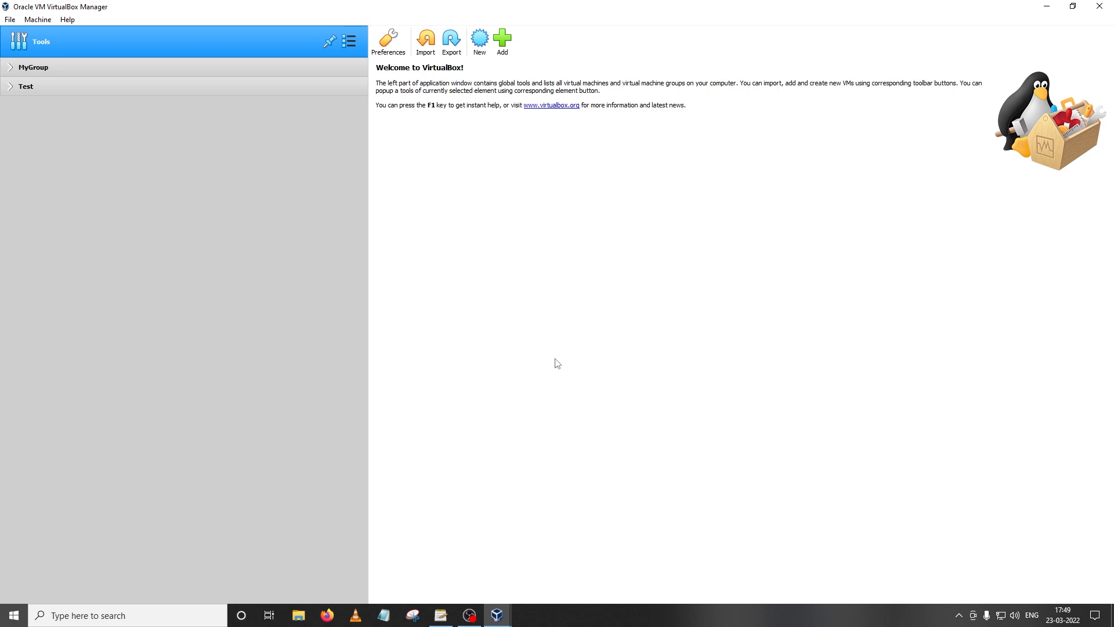
mouse_move(479, 41)
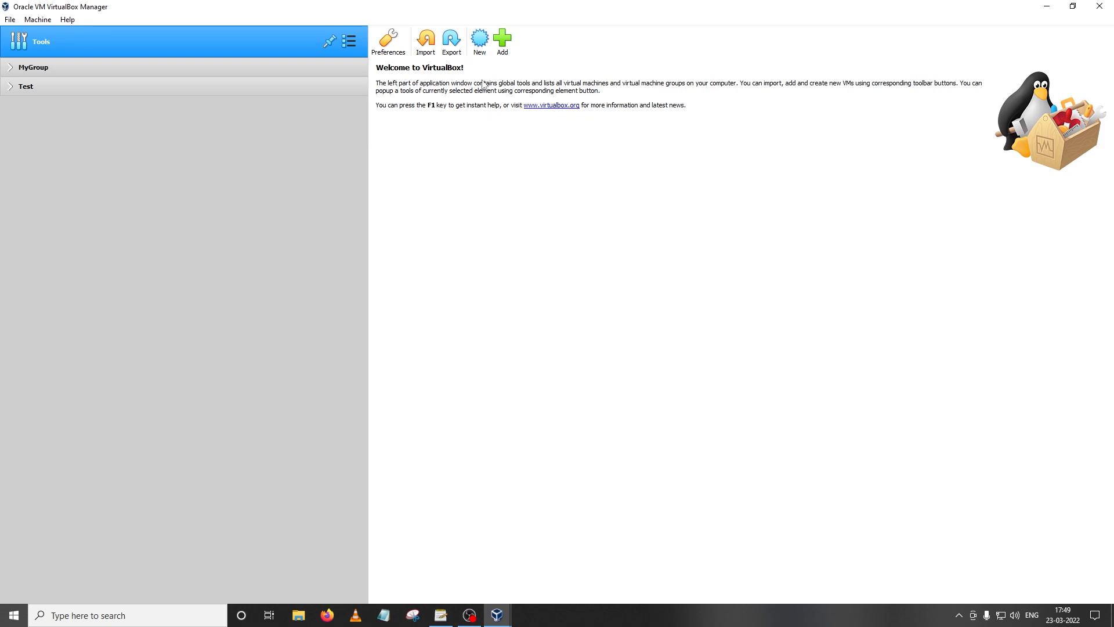
Name the machine PS4Linux and choose Fedora (64-bit) as its version.
left_click(479, 40)
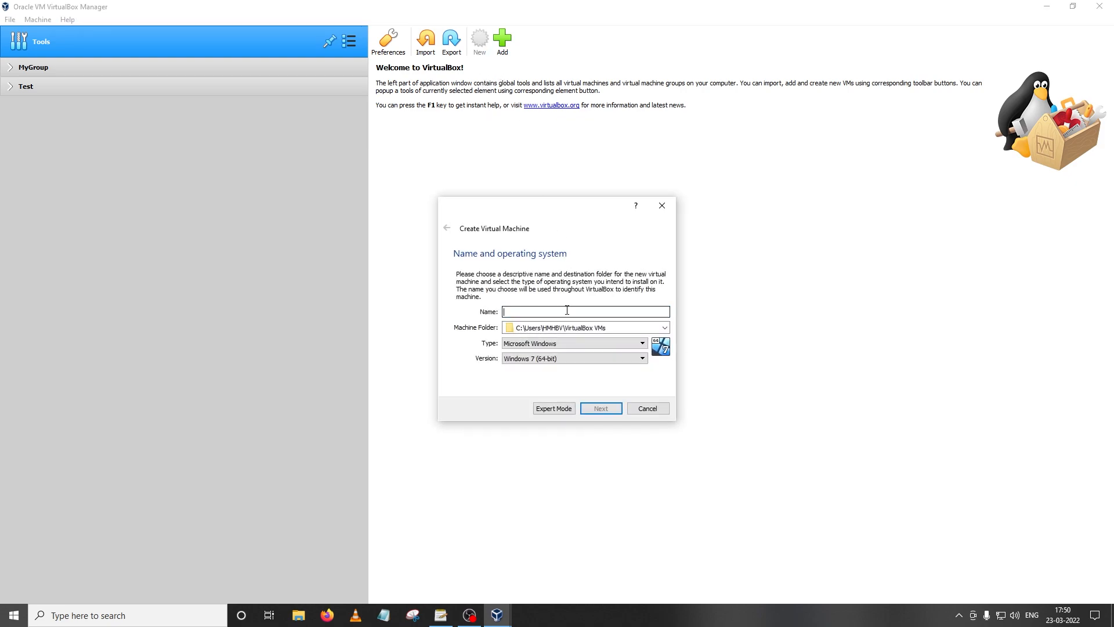
type("PS4")
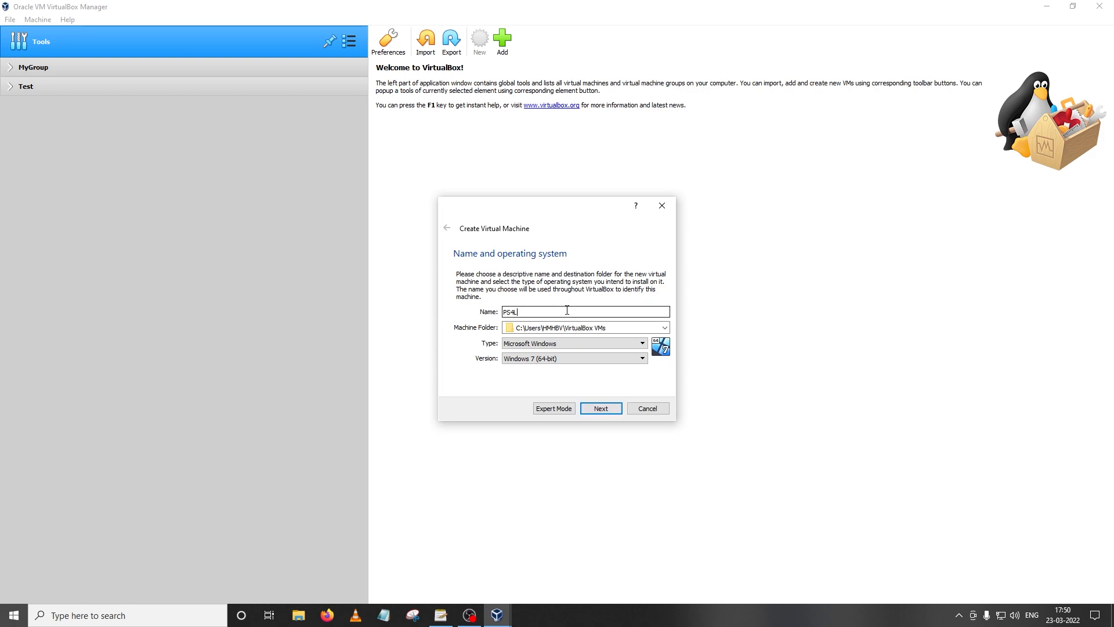
type("Linux")
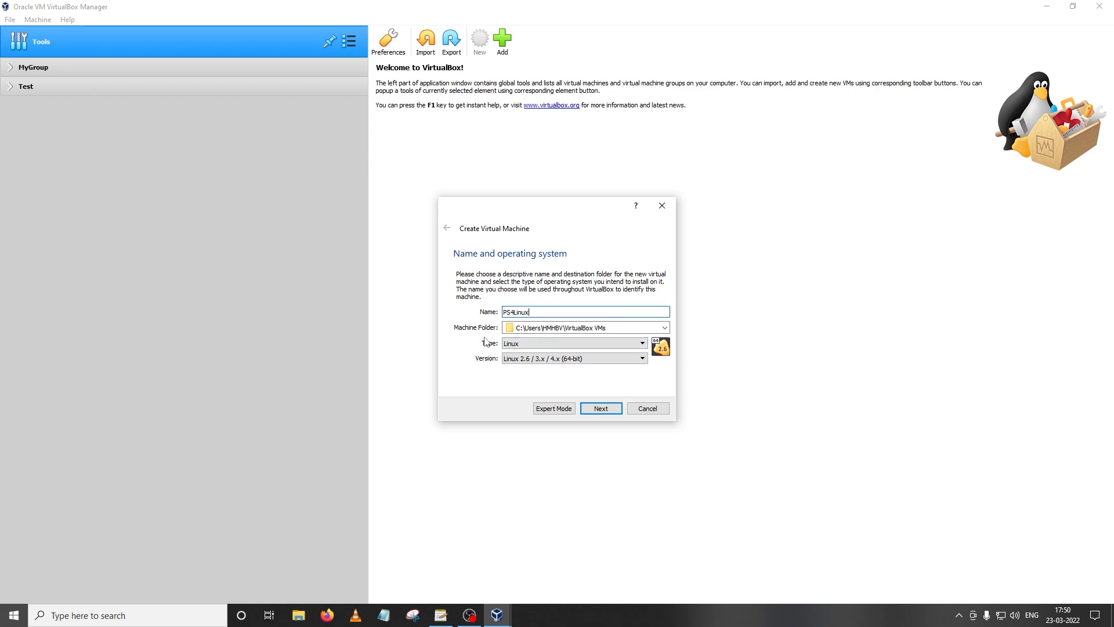
mouse_move(555, 370)
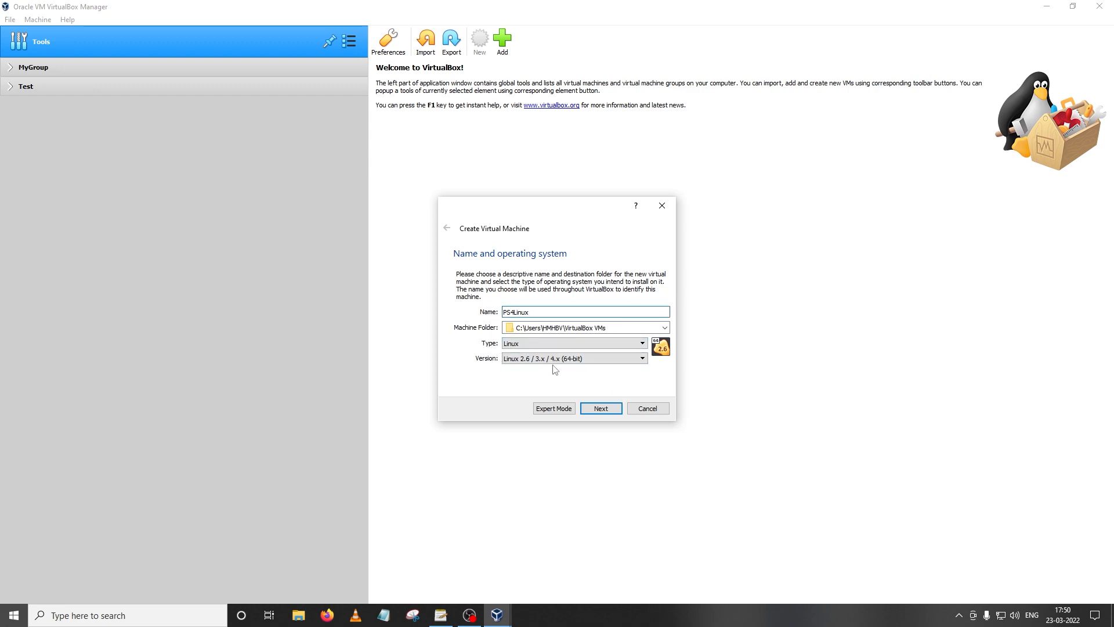
left_click(640, 358)
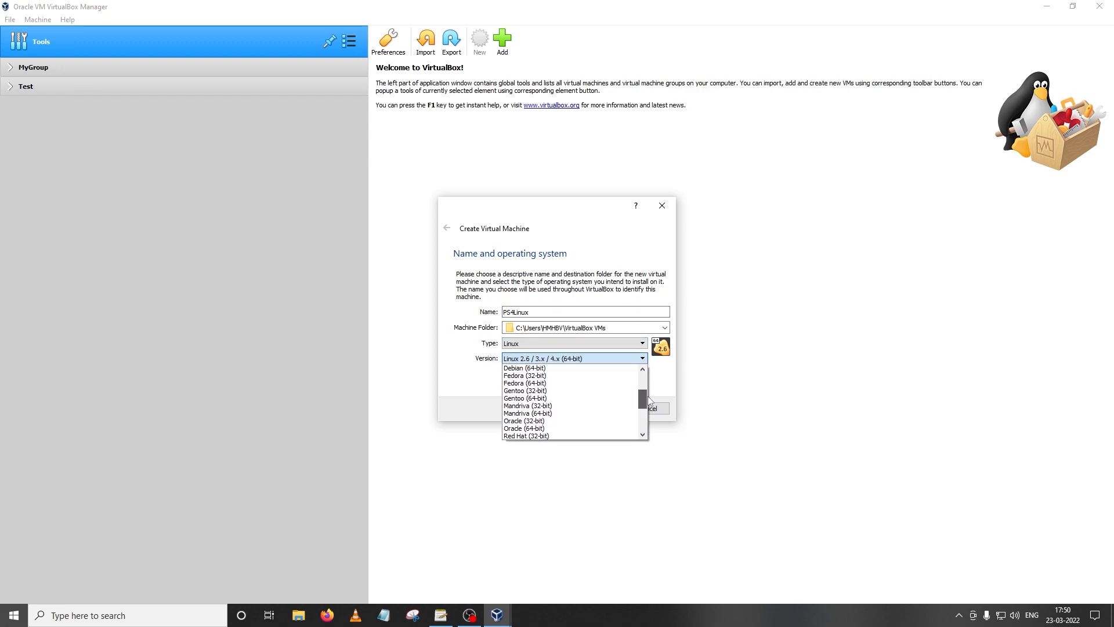
left_click(525, 383)
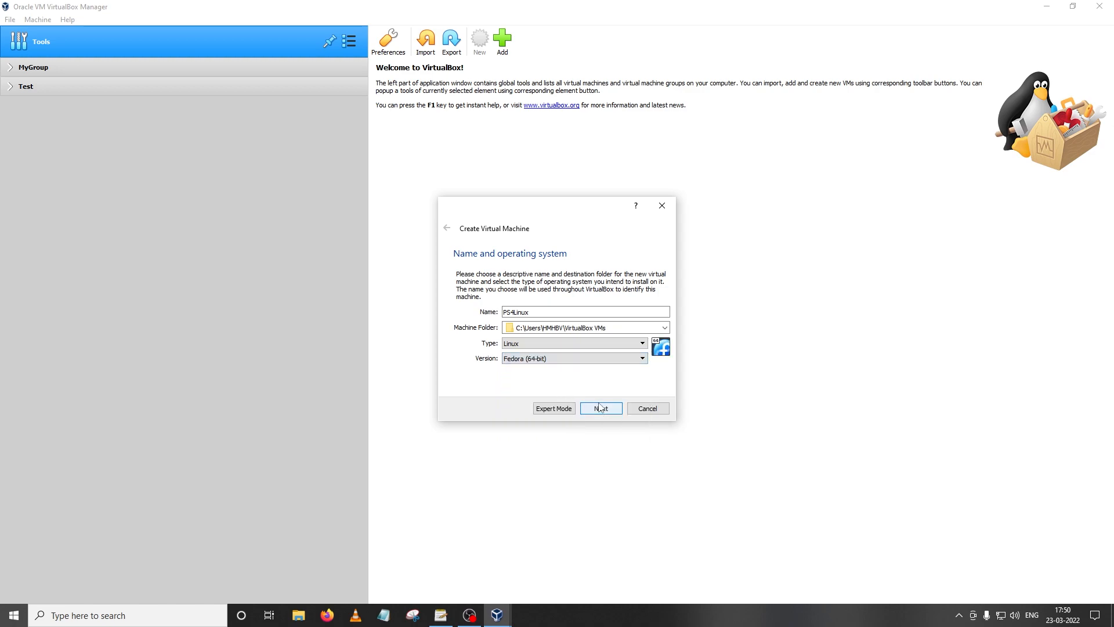
mouse_move(595, 378)
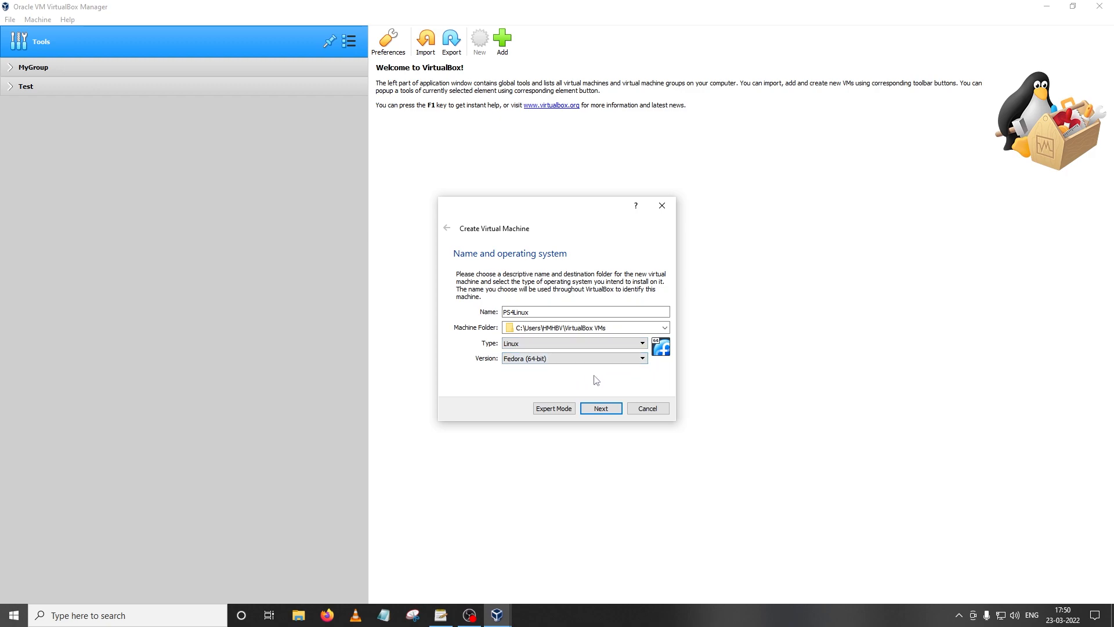
Advance the wizard to the memory size page for the 4096 MB setting.
left_click(600, 407)
type("4096")
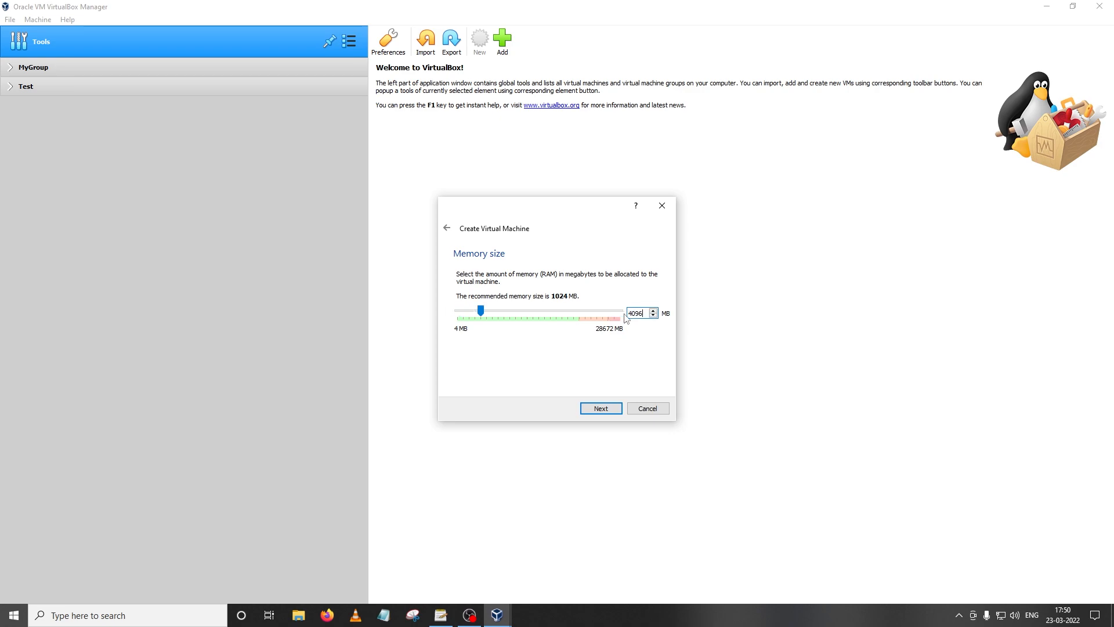
mouse_move(550, 334)
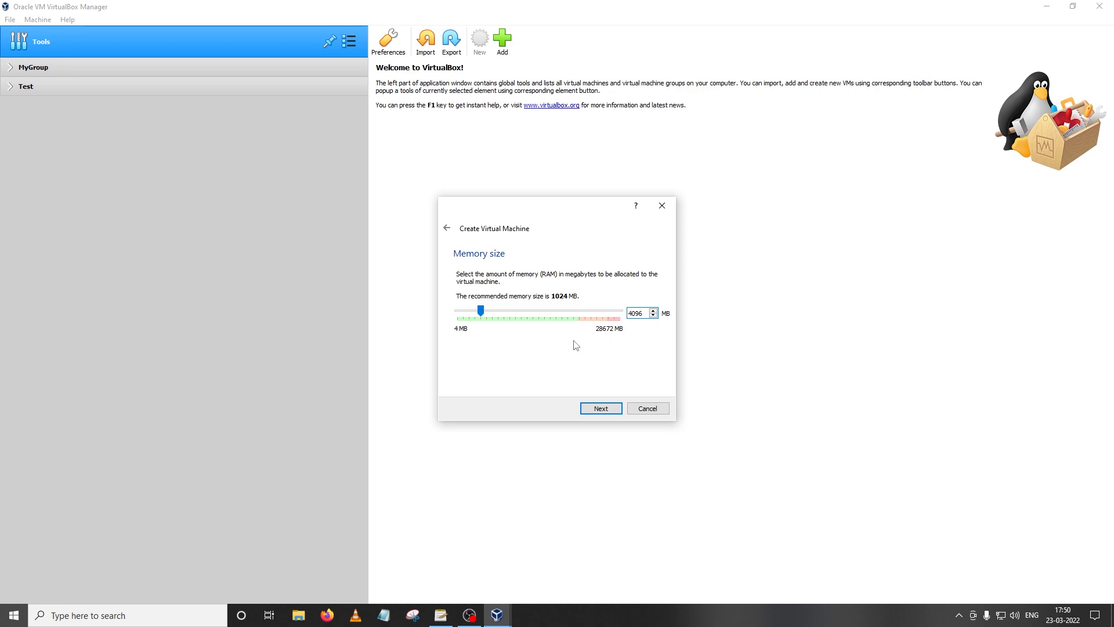
Create a new fixed-size 10.00 GB VDI hard disk for PS4Linux.
left_click(599, 407)
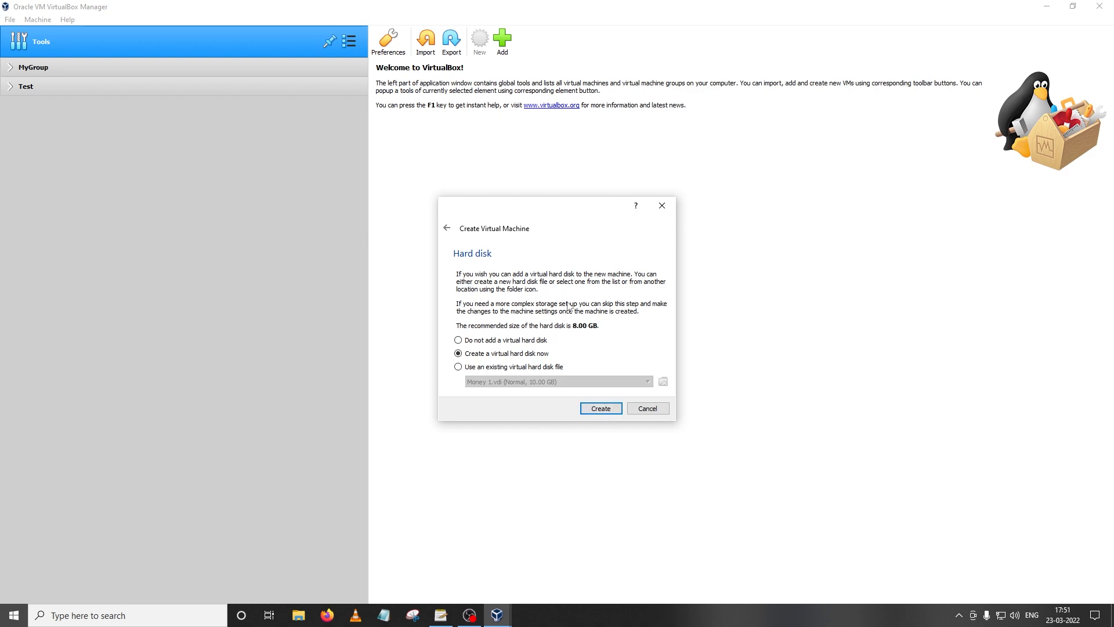
mouse_move(572, 338)
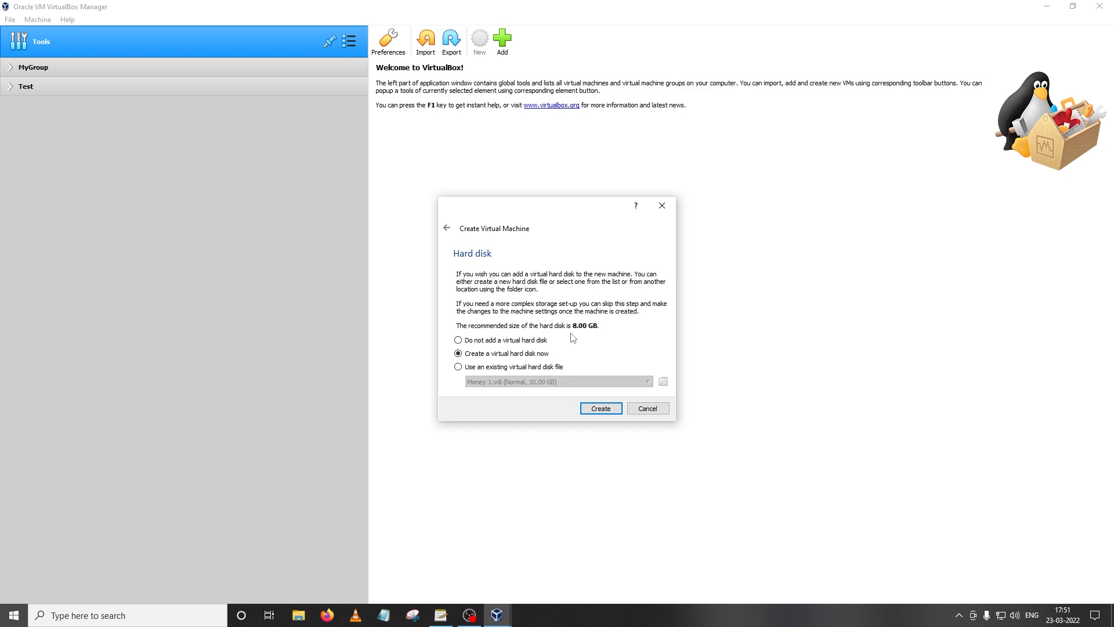
mouse_move(587, 358)
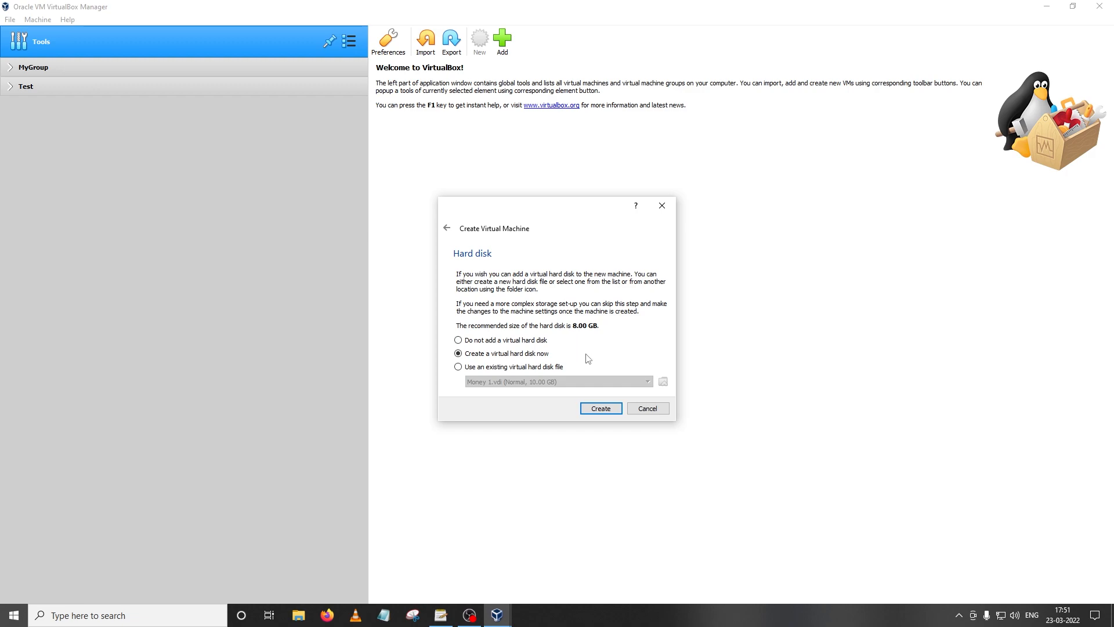
mouse_move(557, 390)
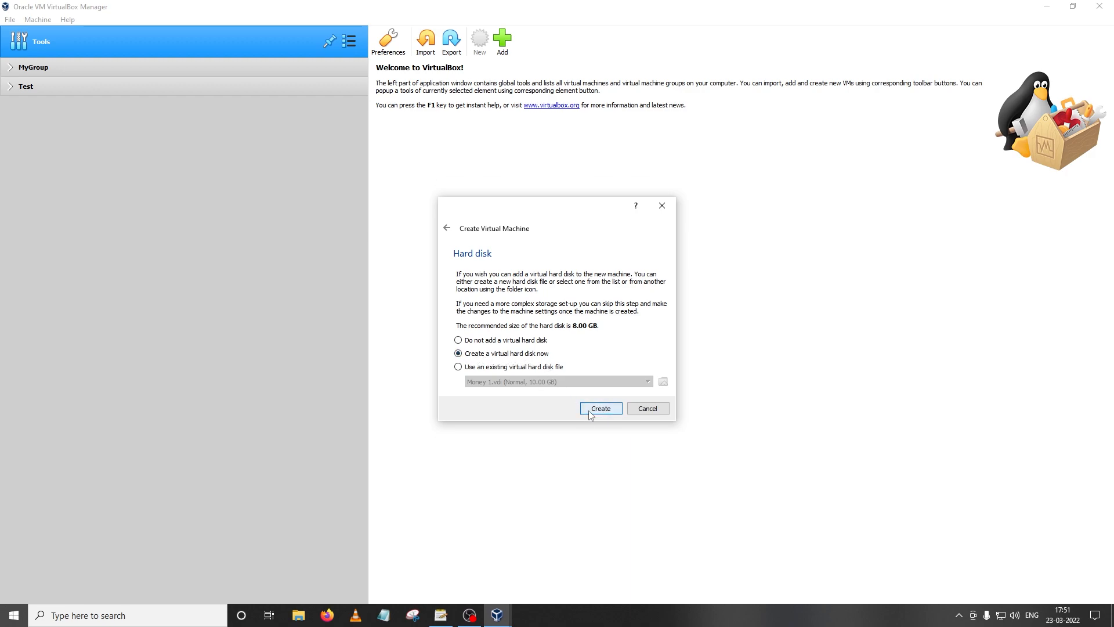
left_click(598, 407)
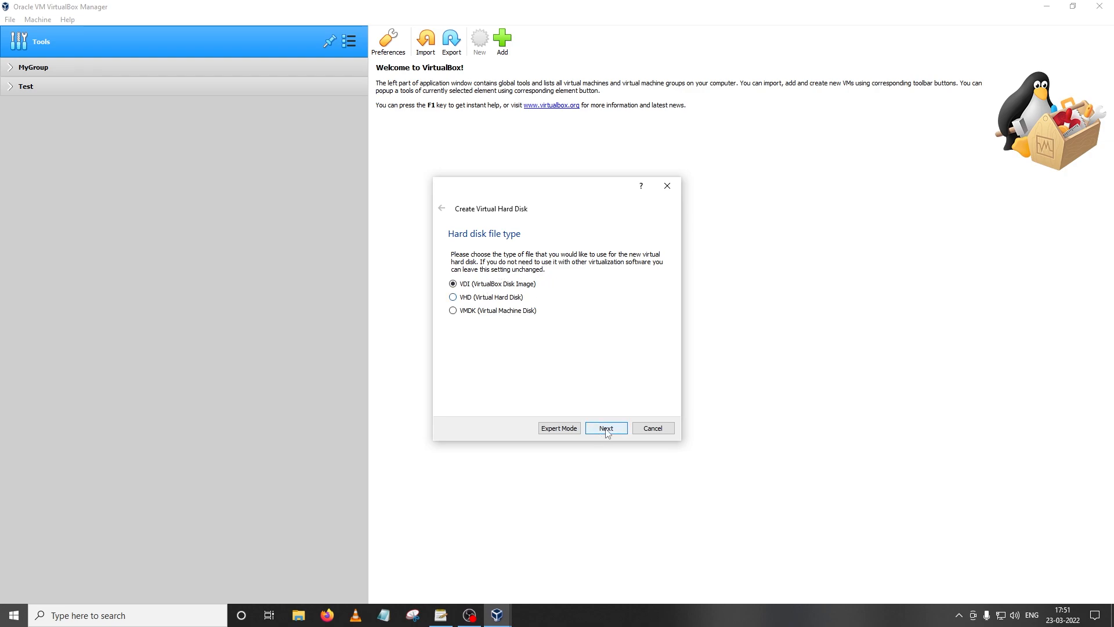
left_click(605, 428)
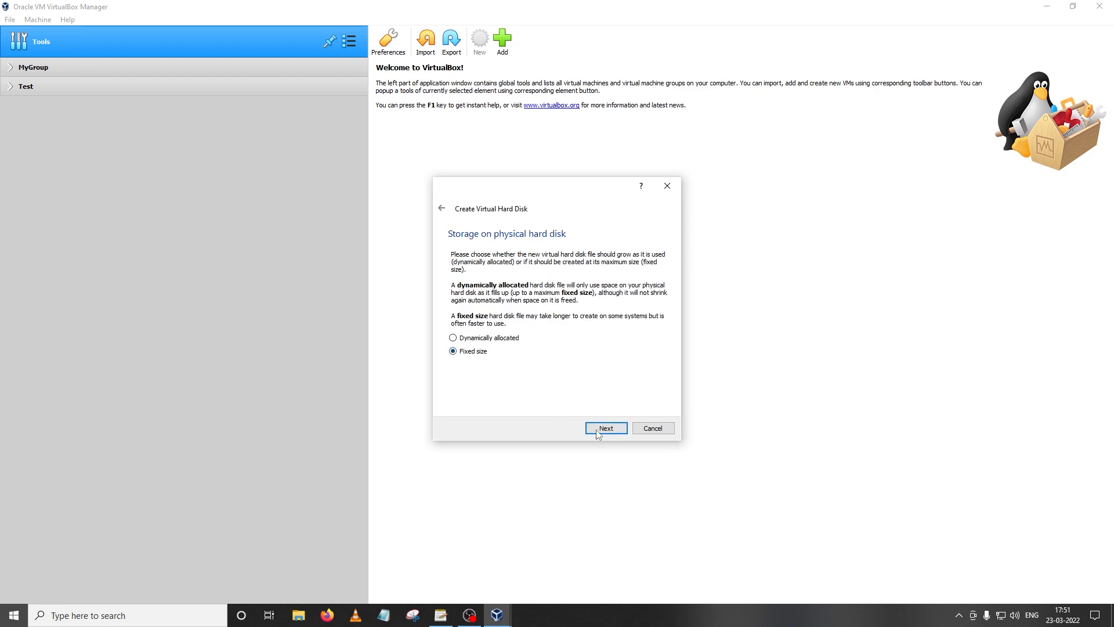
left_click(604, 428)
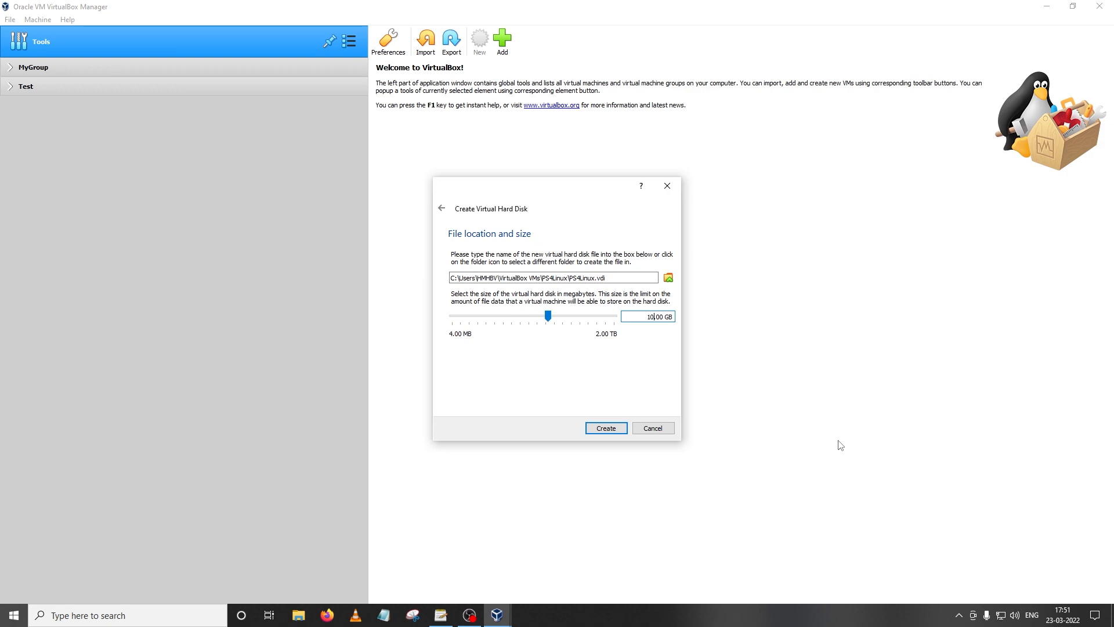
left_click(605, 429)
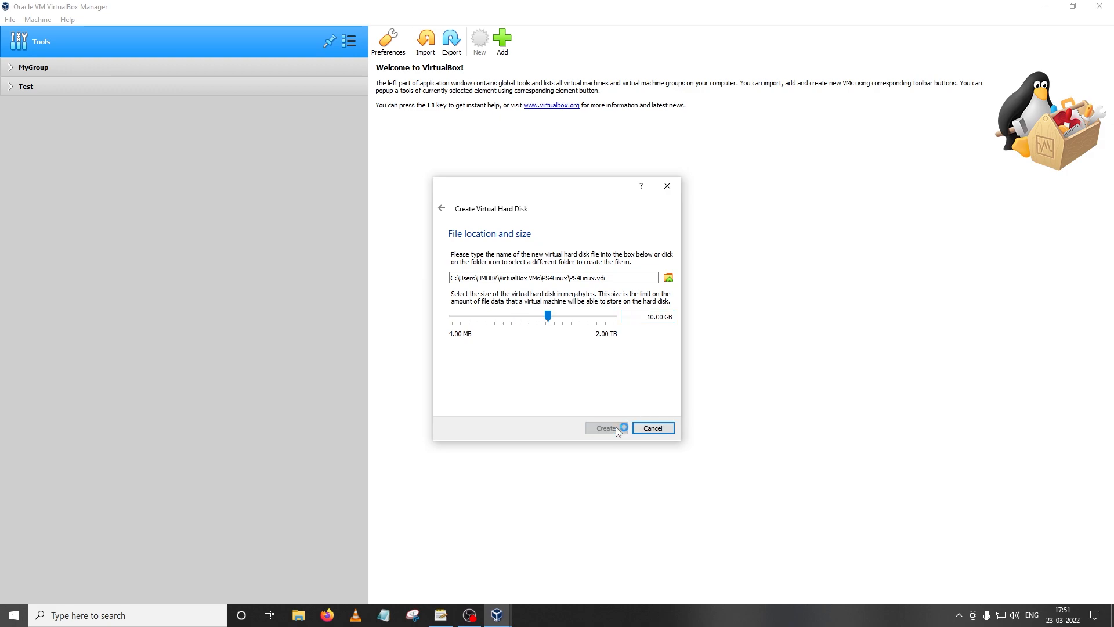
left_click(605, 429)
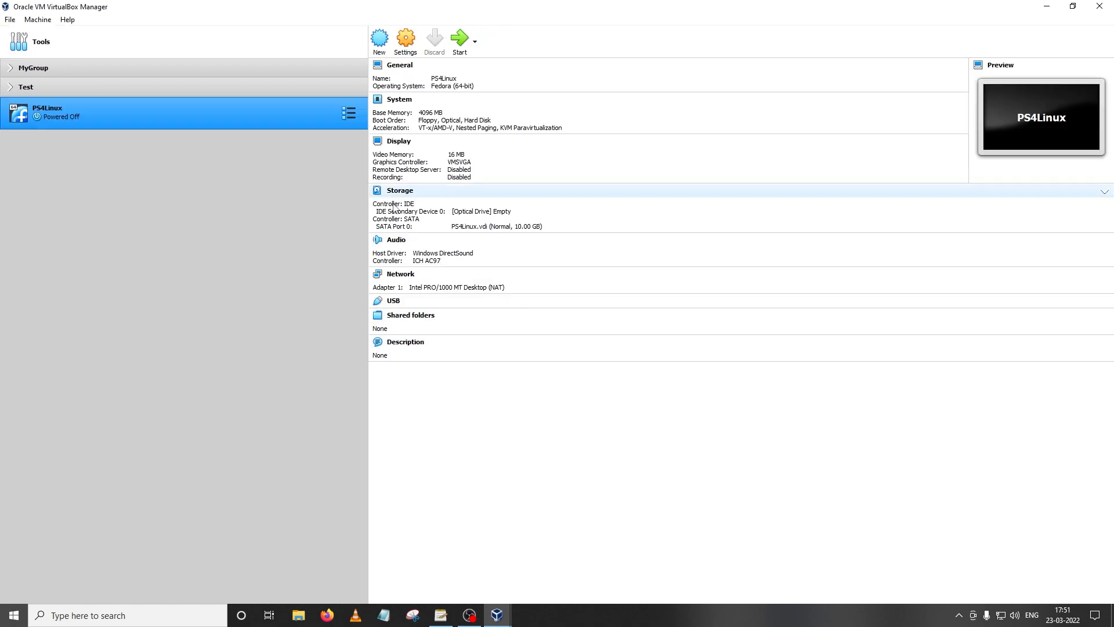
mouse_move(275, 285)
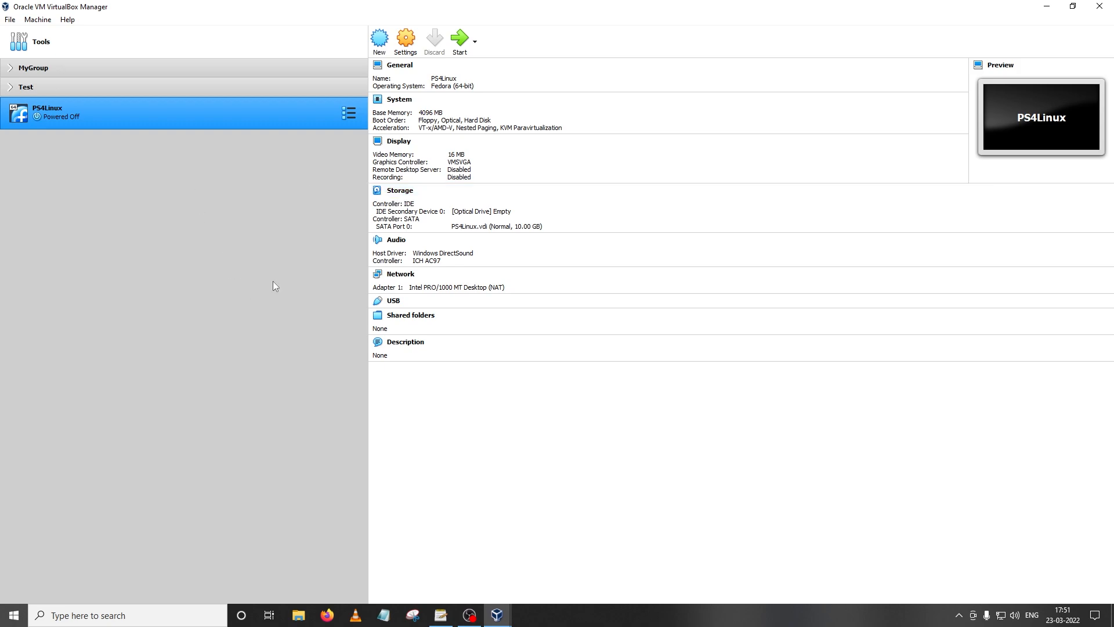
mouse_move(60, 107)
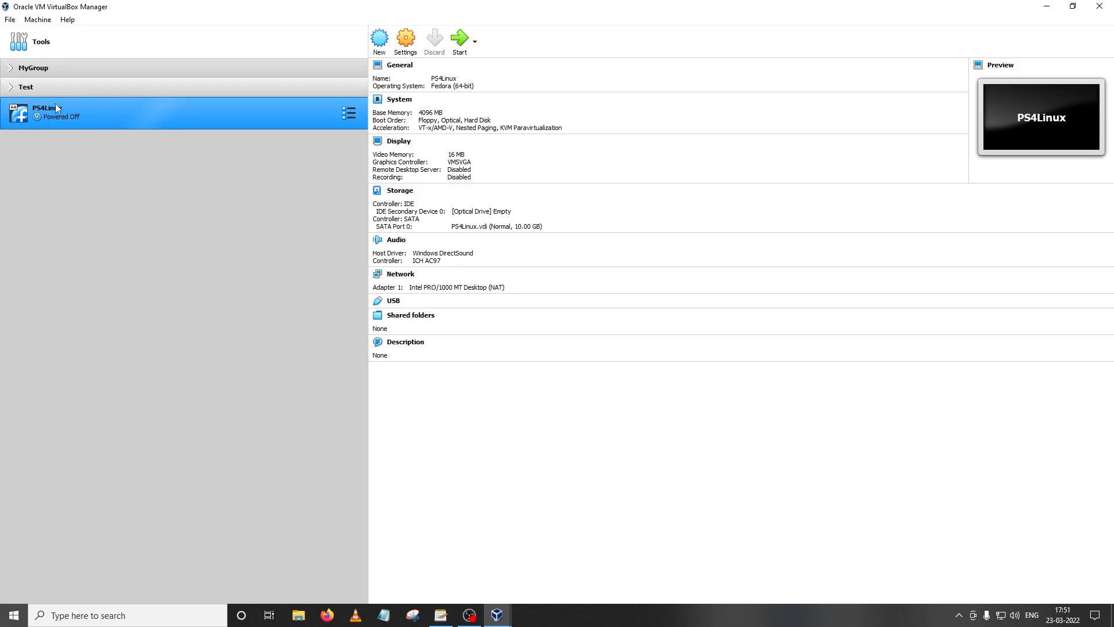
Select the newly created PS4Linux machine in the list.
left_click(401, 190)
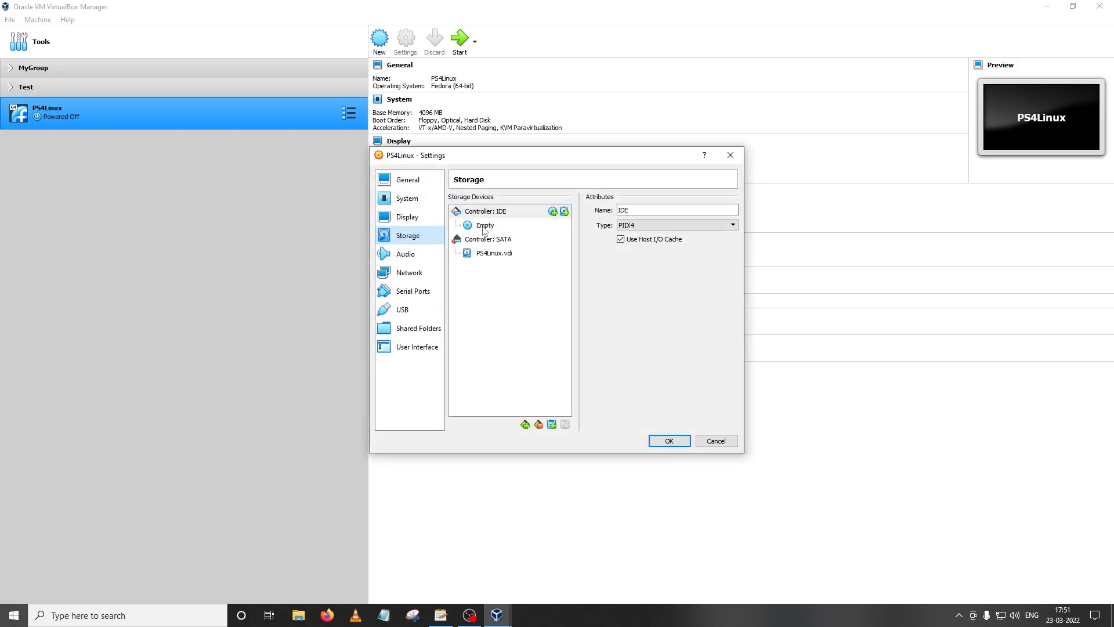
Attach the Fedora 35 netinstall ISO from the desktop to the empty optical drive and save.
left_click(485, 225)
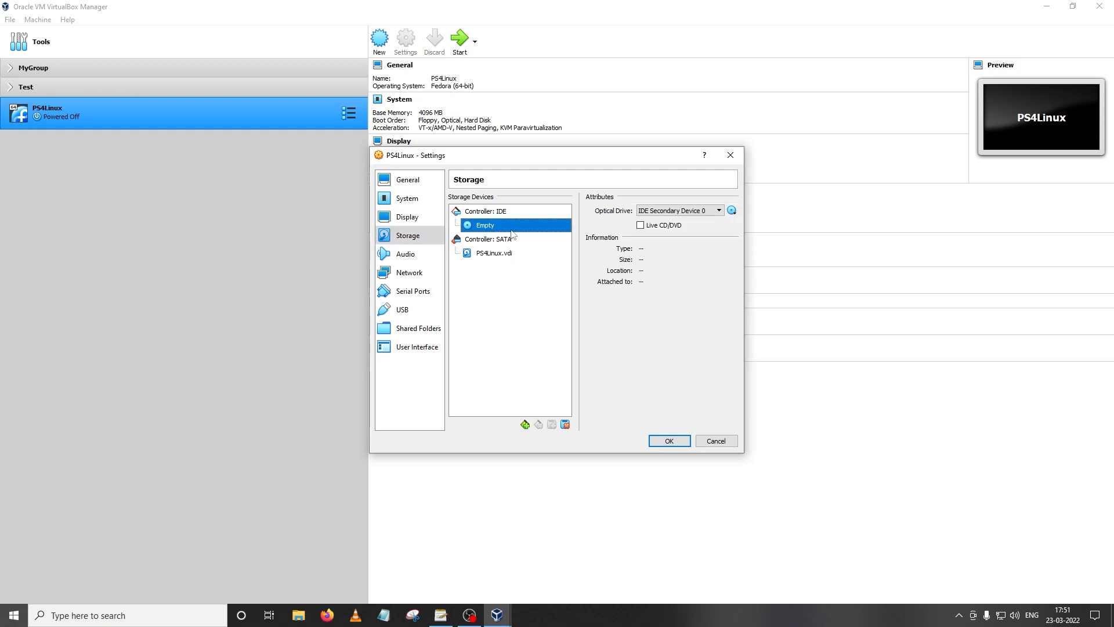
left_click(732, 210)
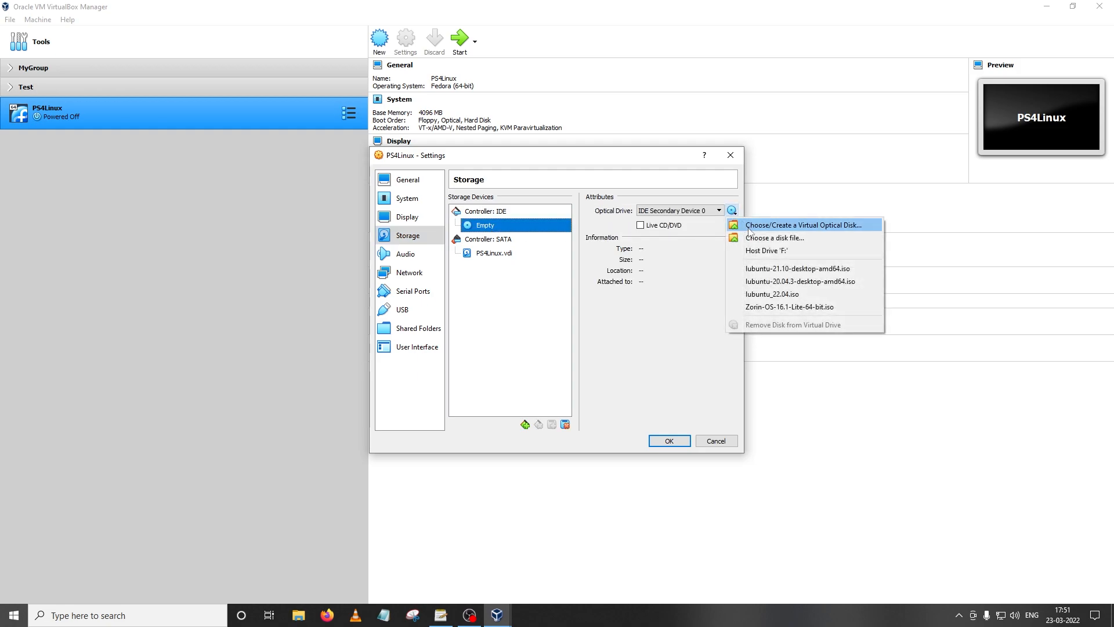
left_click(774, 236)
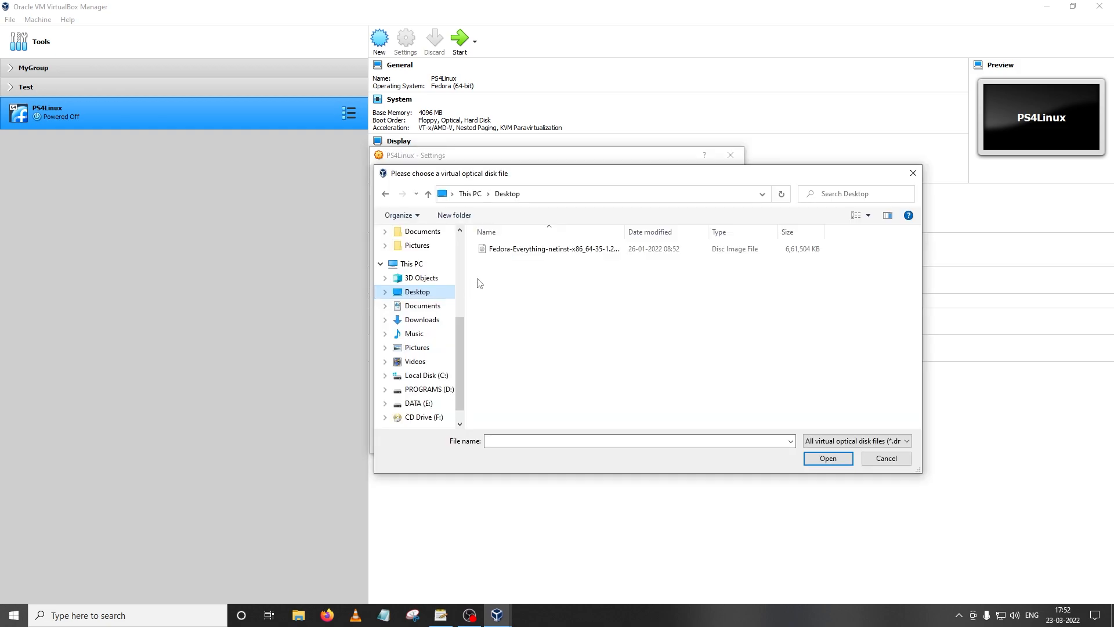
left_click(552, 249)
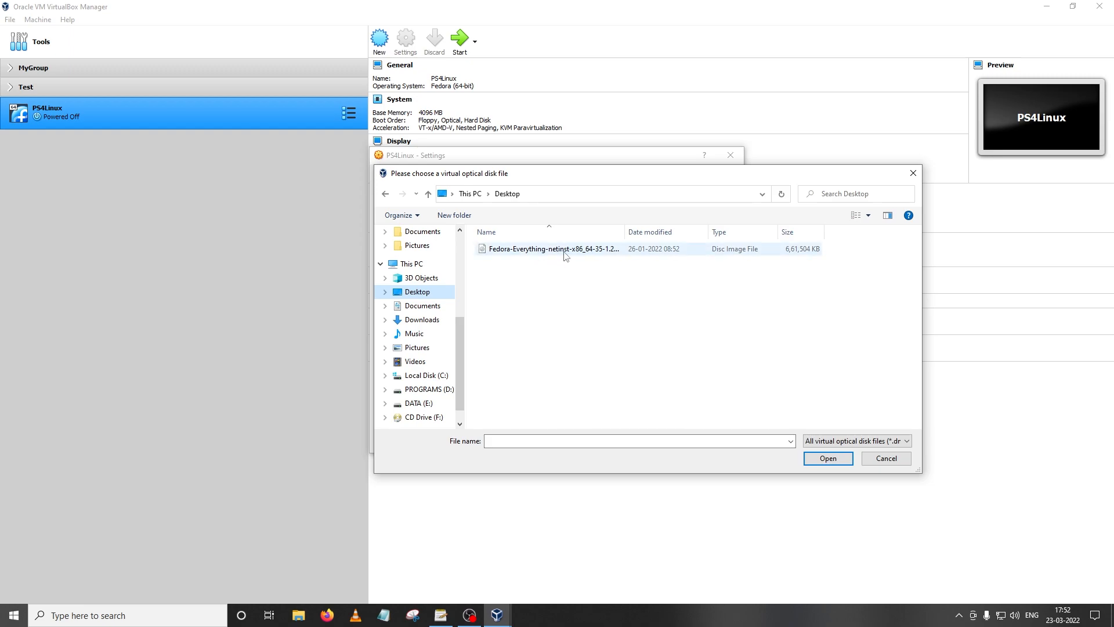
left_click(552, 249)
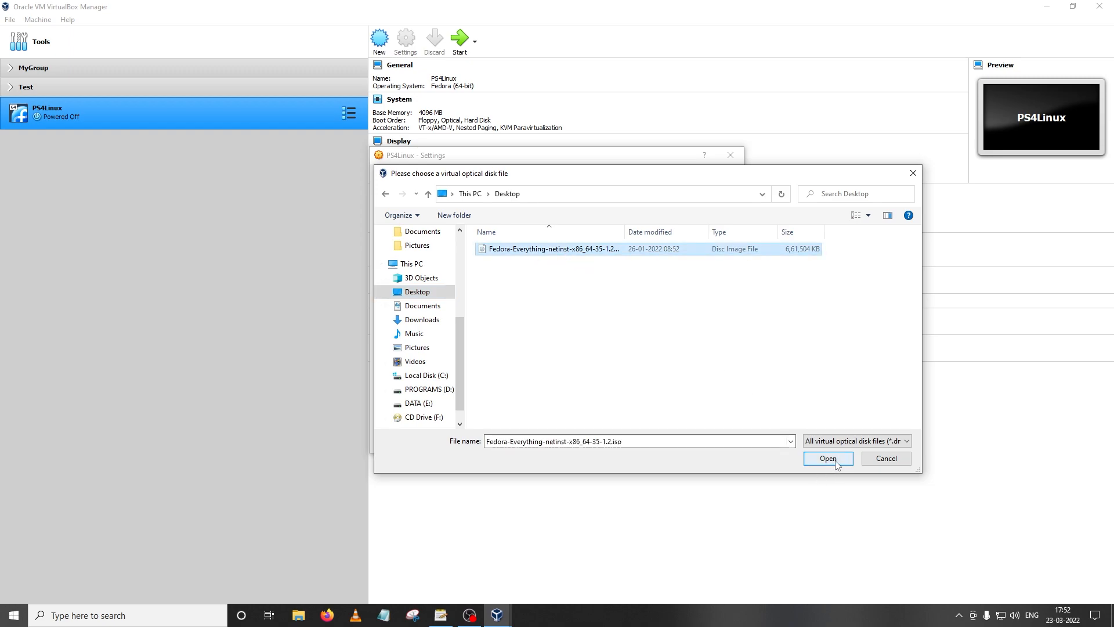
left_click(828, 458)
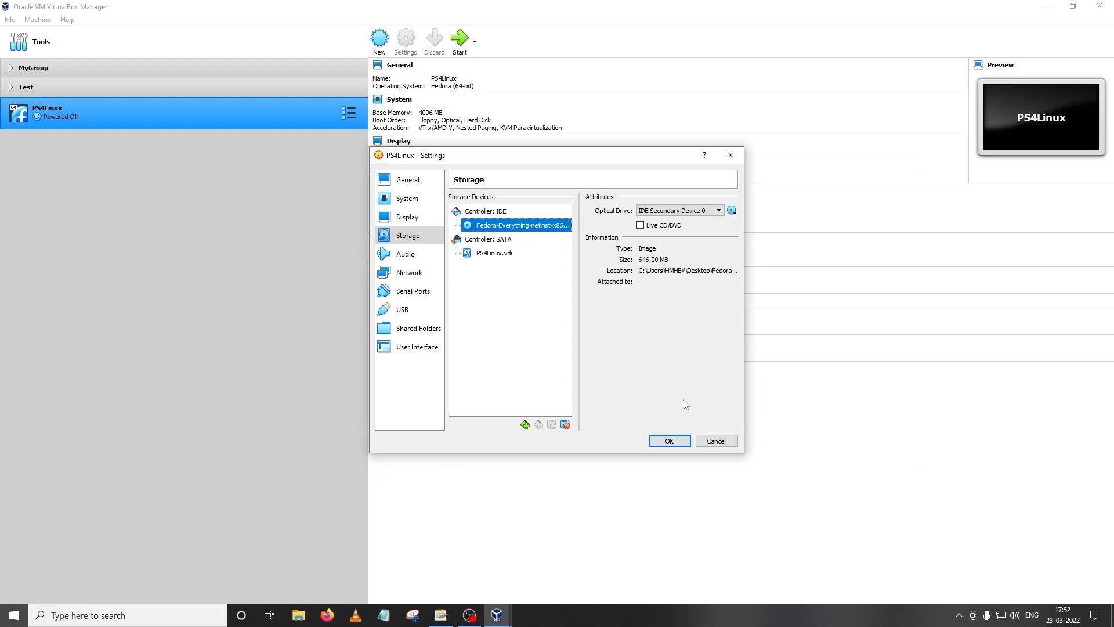
left_click(668, 441)
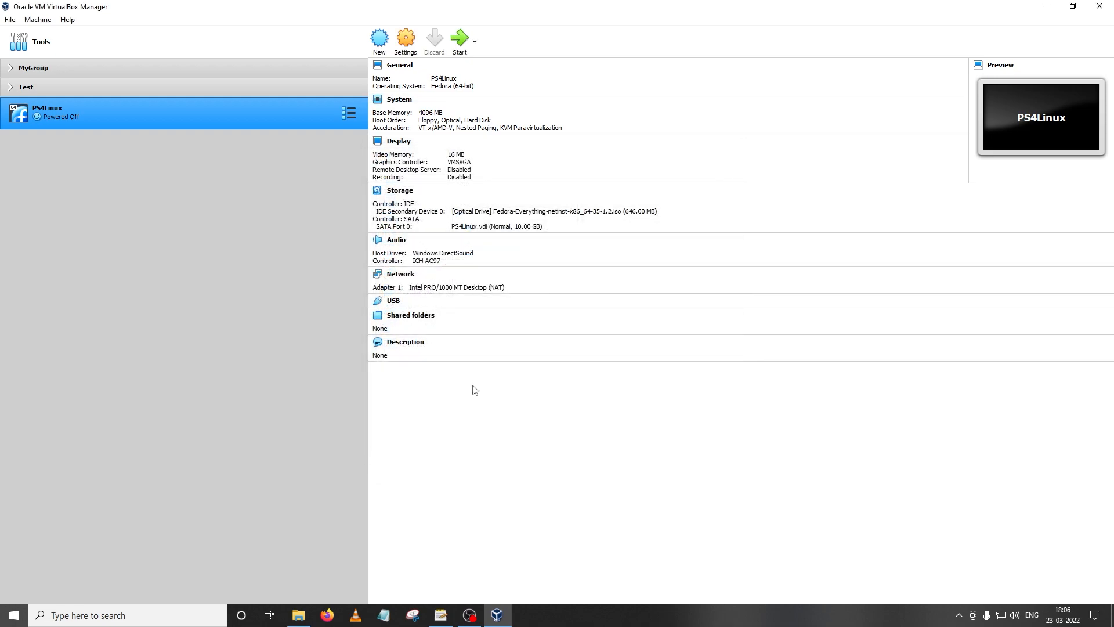
mouse_move(275, 116)
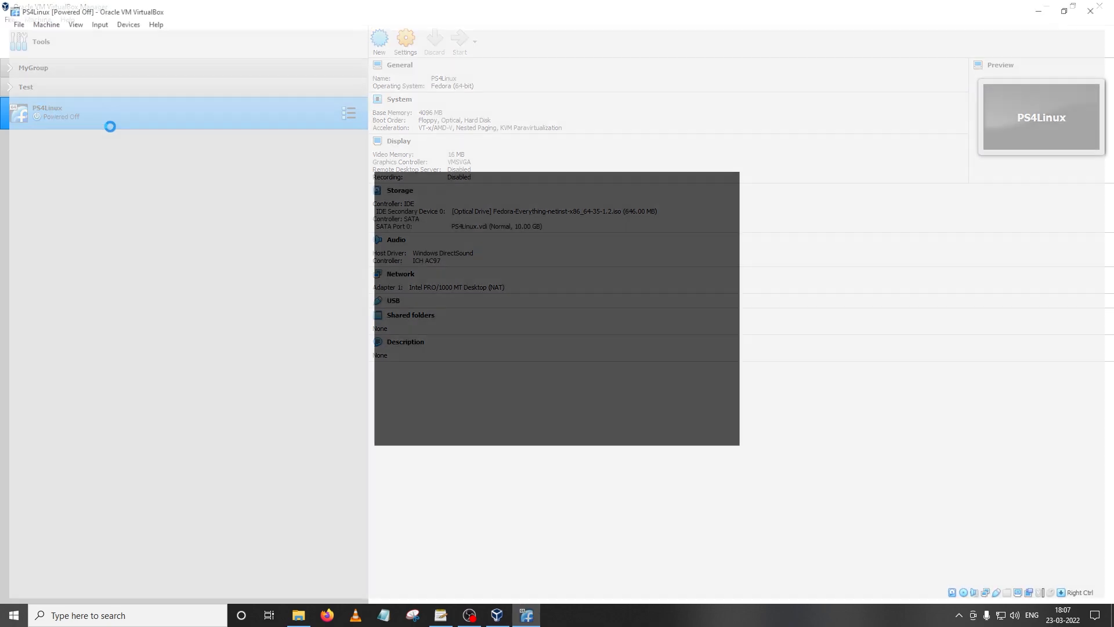
Start the PS4Linux machine so it boots the Fedora 35 installation media.
left_click(459, 42)
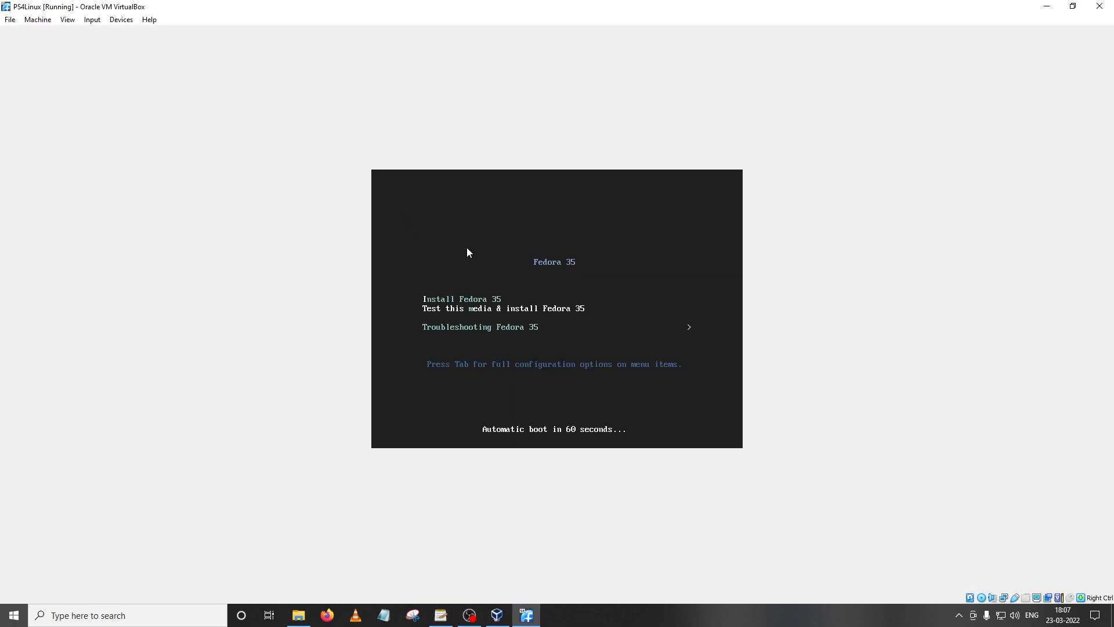
mouse_move(523, 271)
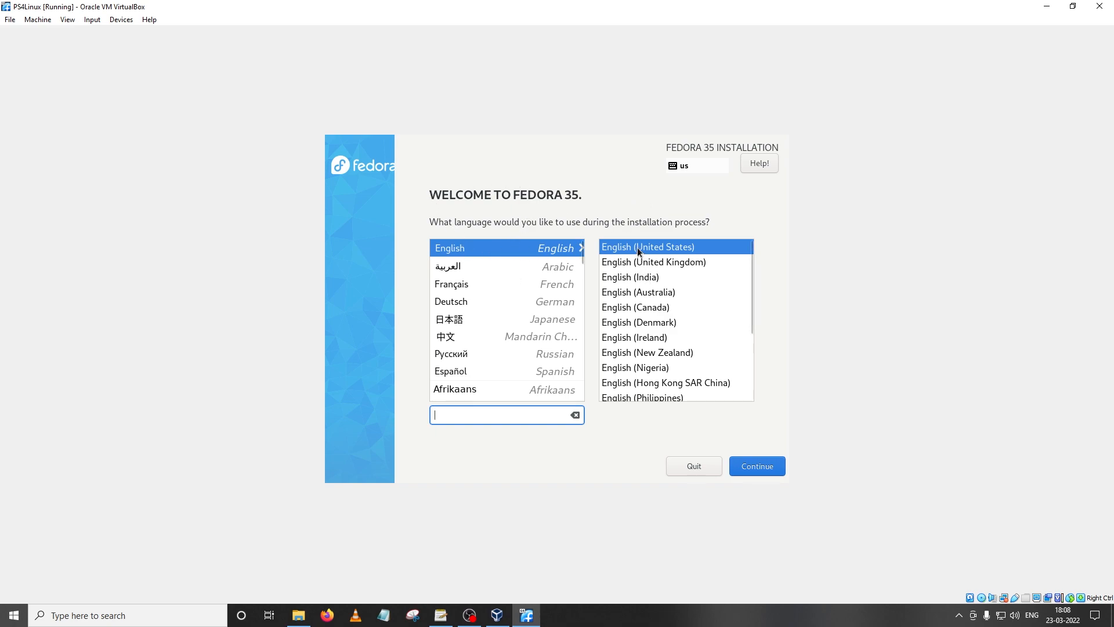
mouse_move(757, 466)
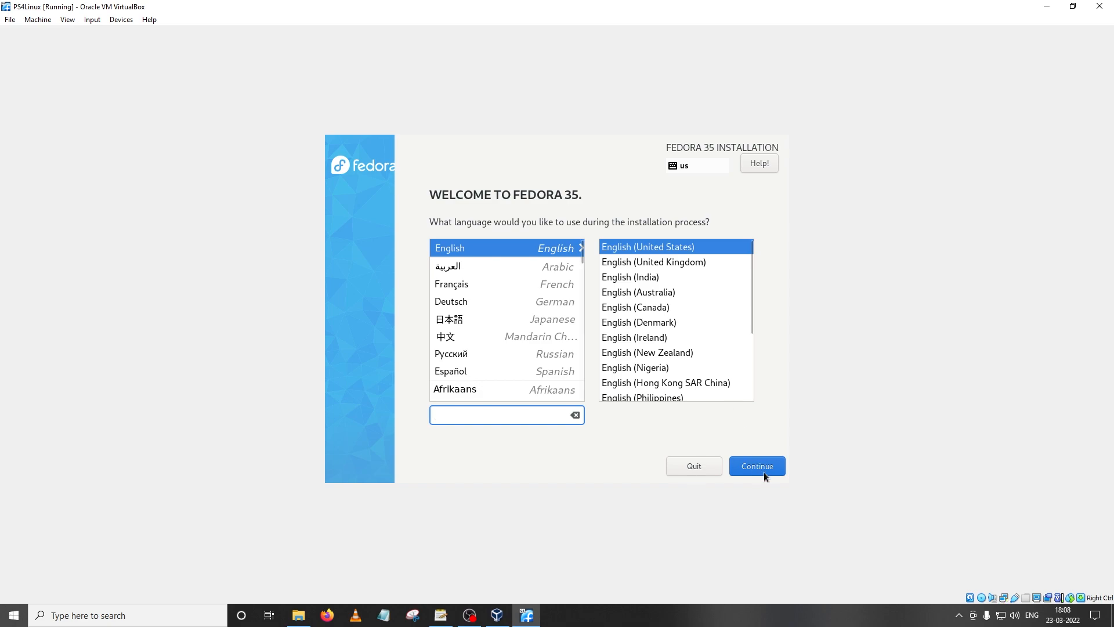
Continue past the welcome screen keeping English (United States) as language.
left_click(756, 466)
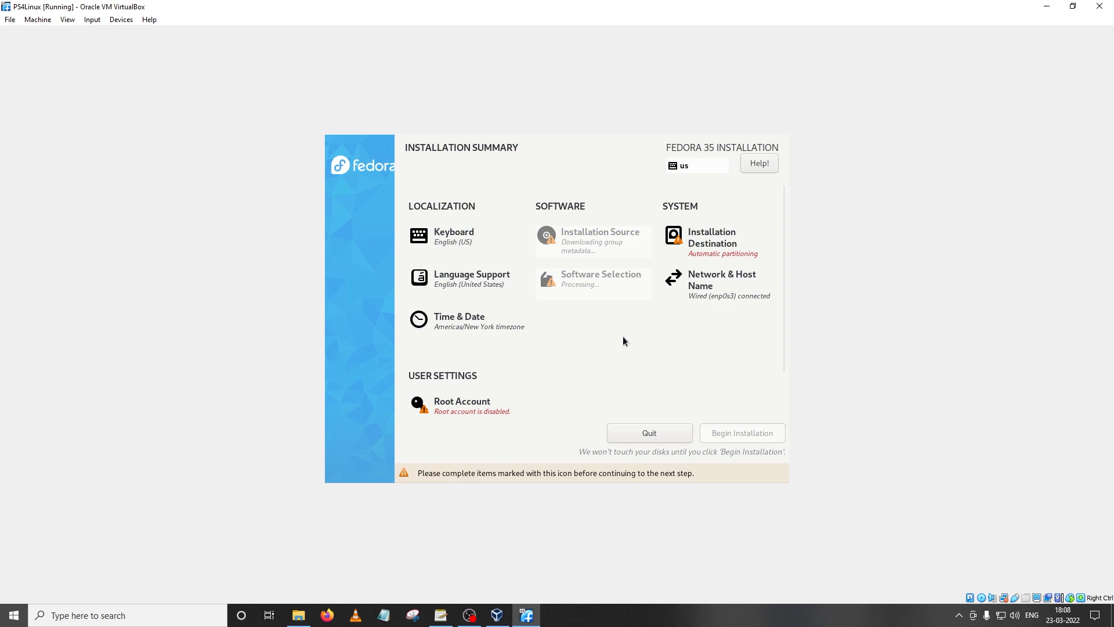
mouse_move(445, 248)
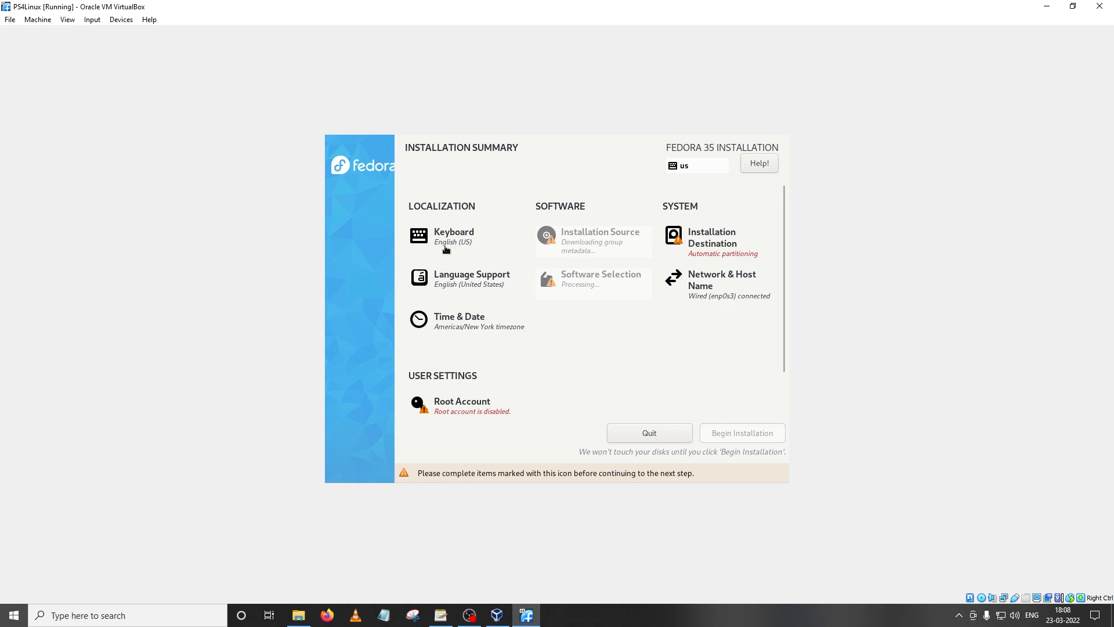
mouse_move(455, 322)
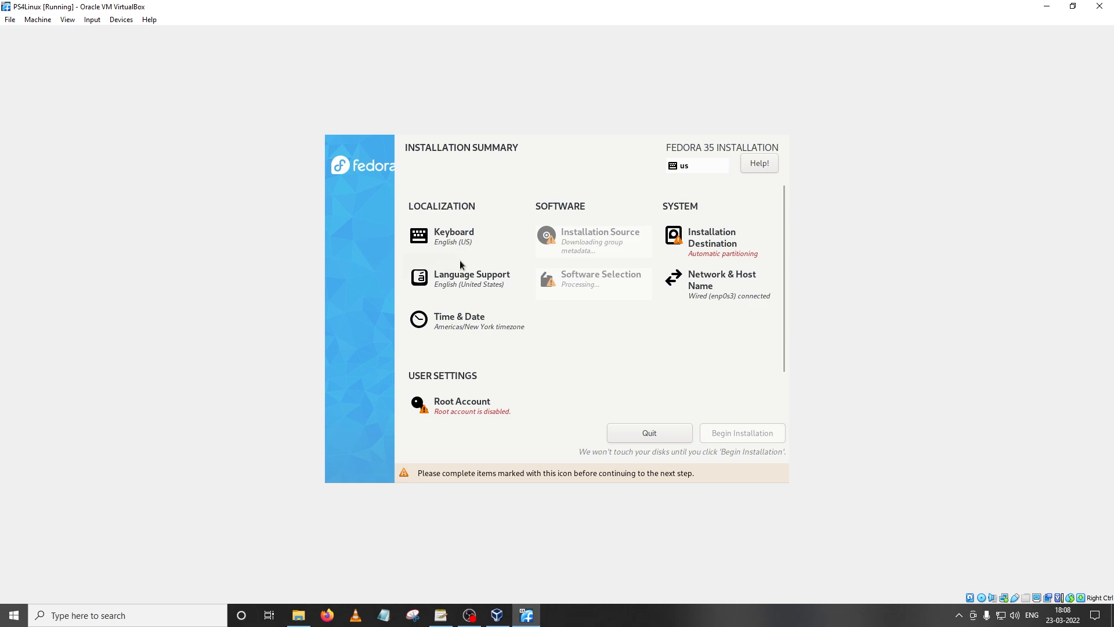
mouse_move(468, 230)
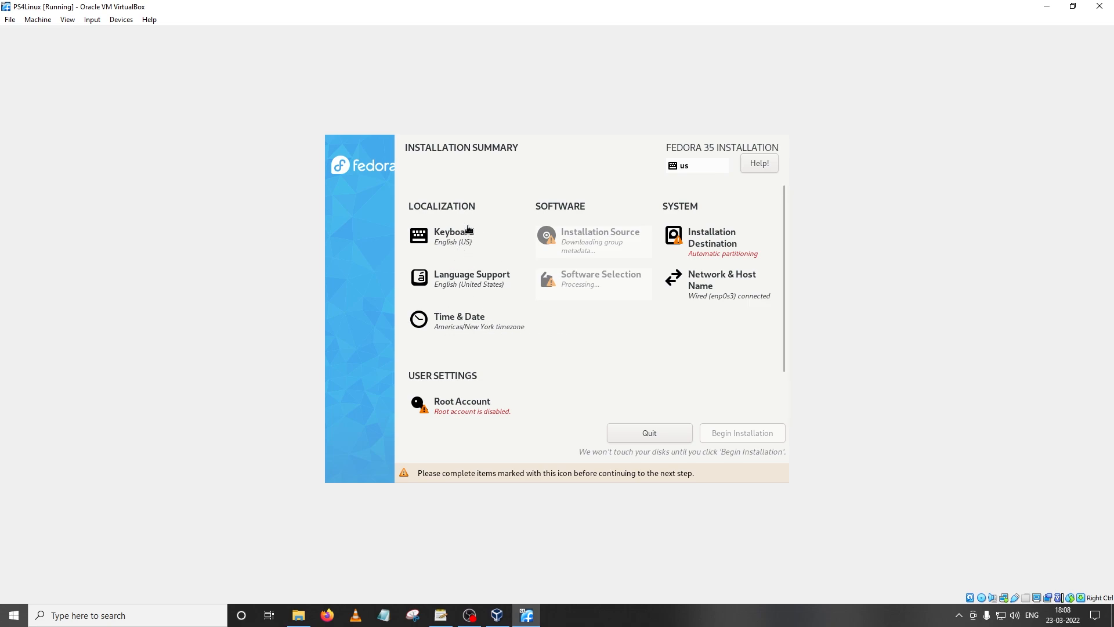
mouse_move(698, 242)
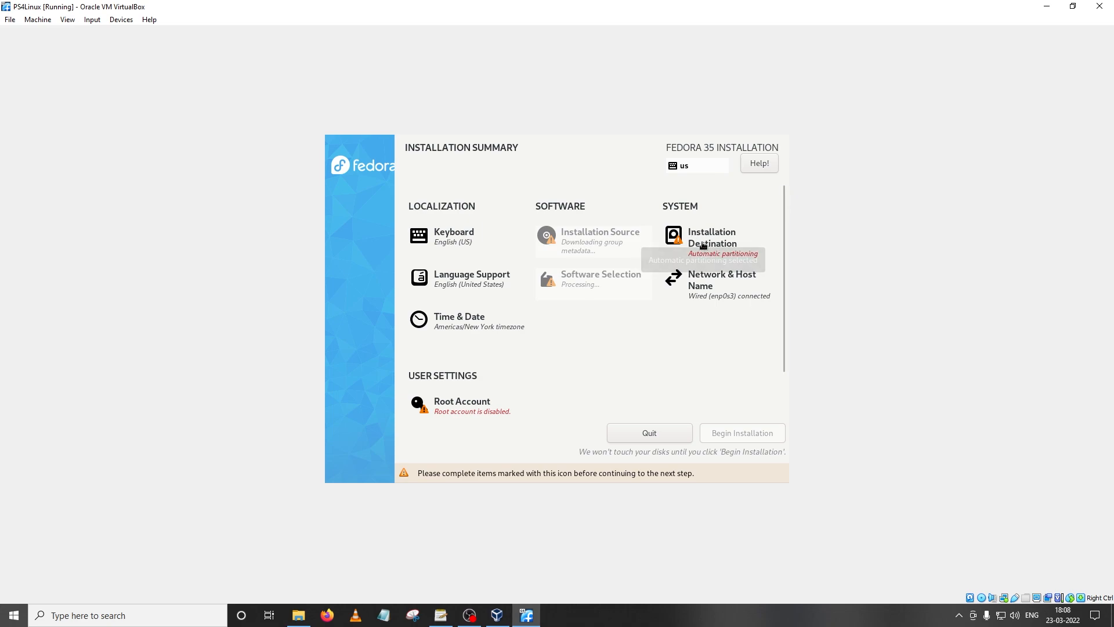
Choose the ATA VBOX HARDDISK as destination with Custom storage configuration.
left_click(711, 237)
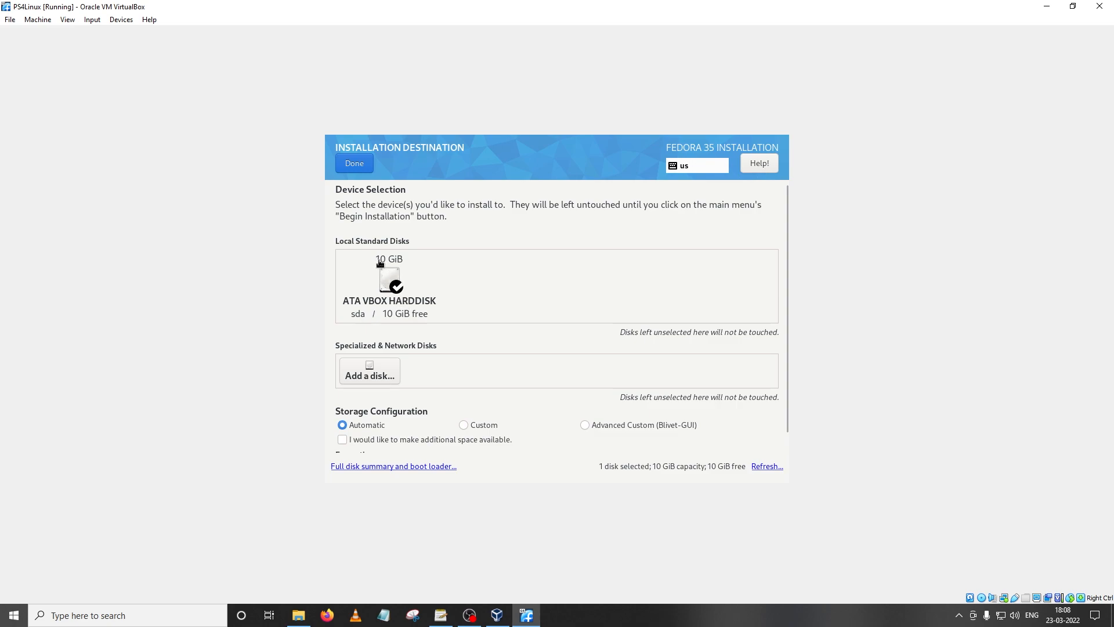
mouse_move(391, 281)
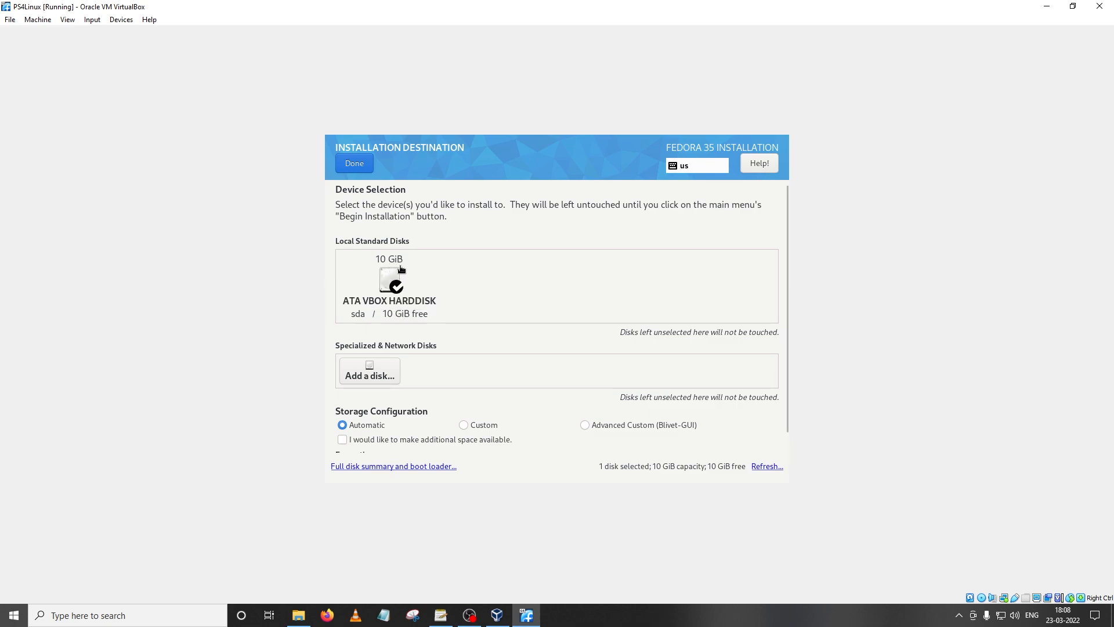
mouse_move(409, 285)
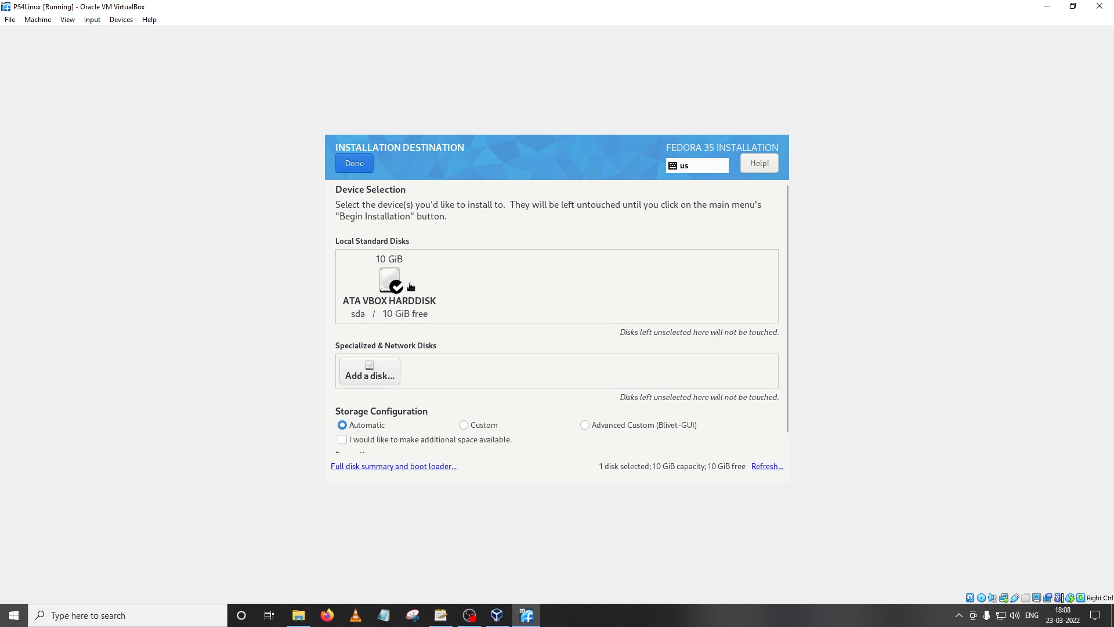
left_click(463, 425)
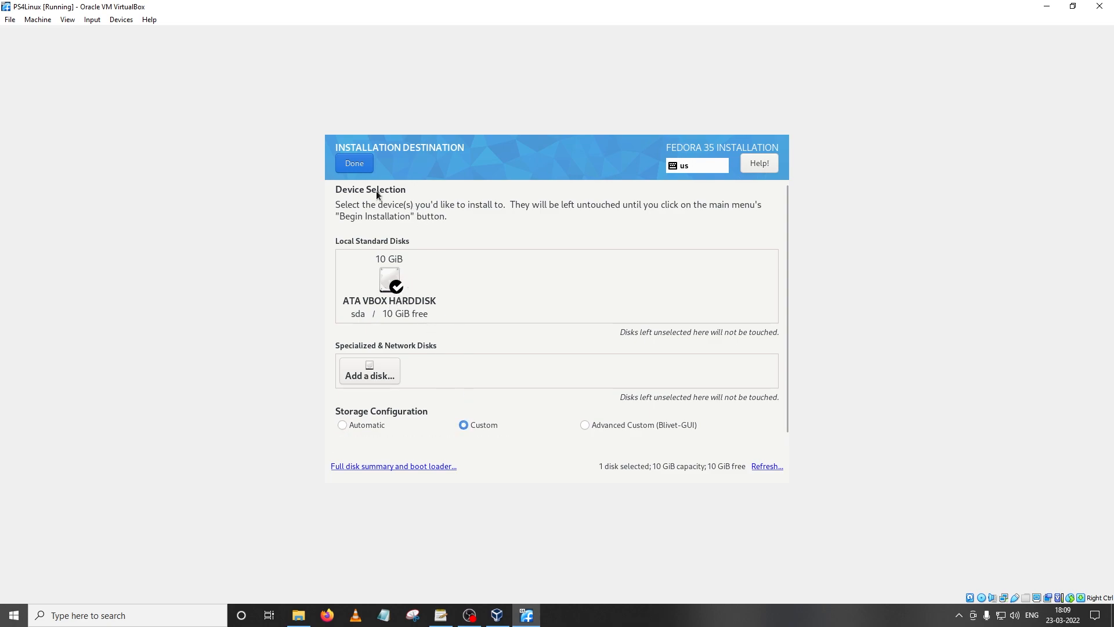
Use the Standard Partition scheme and add a root mount point at /.
left_click(354, 162)
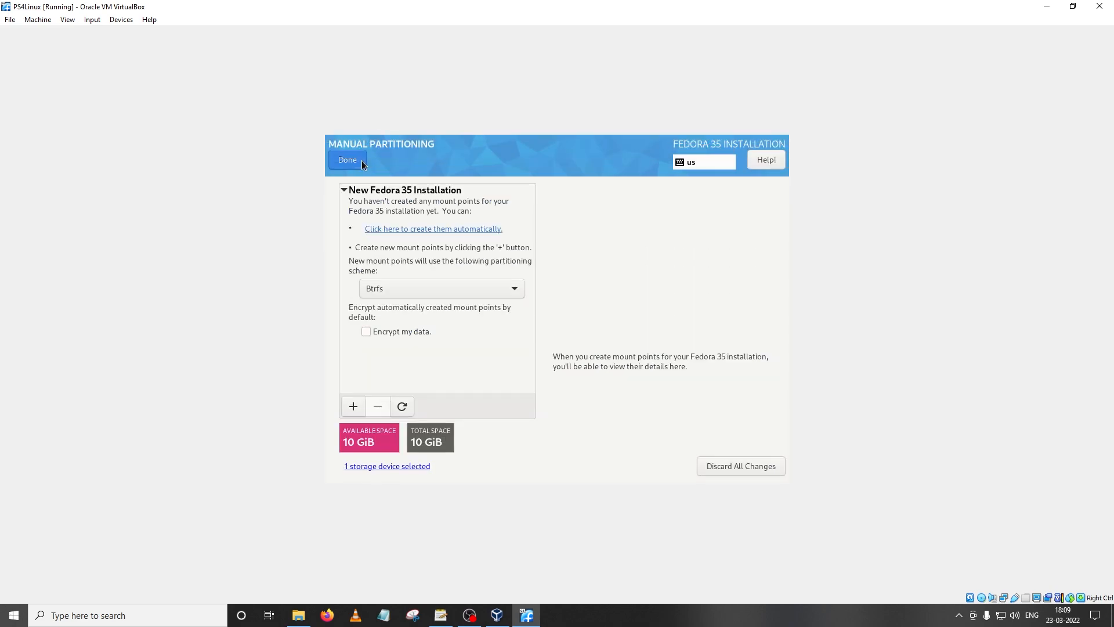
mouse_move(375, 291)
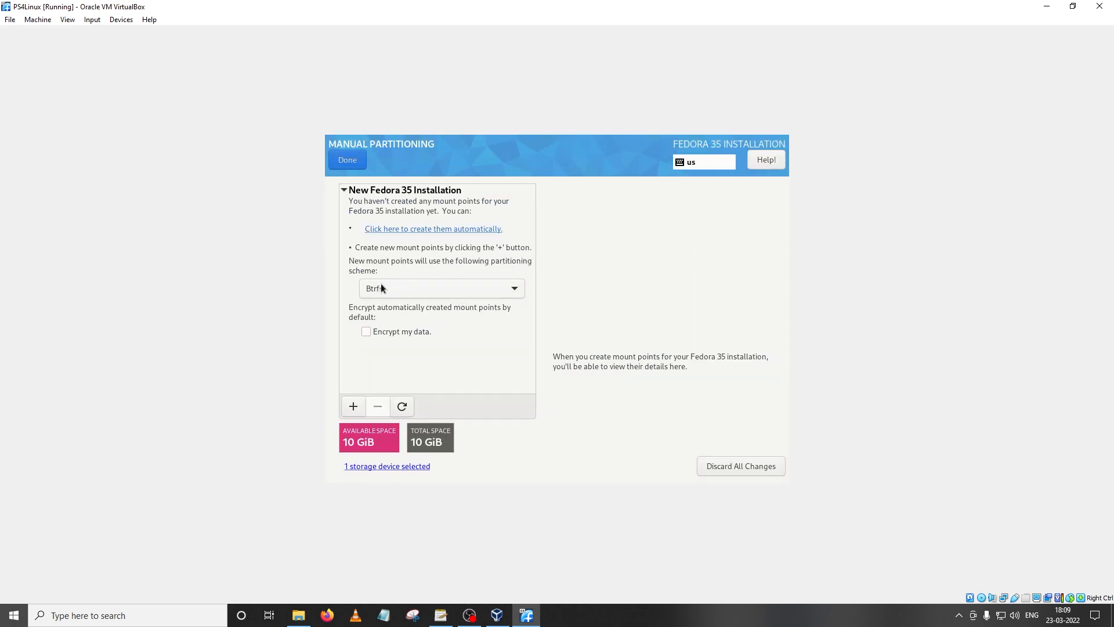
mouse_move(452, 293)
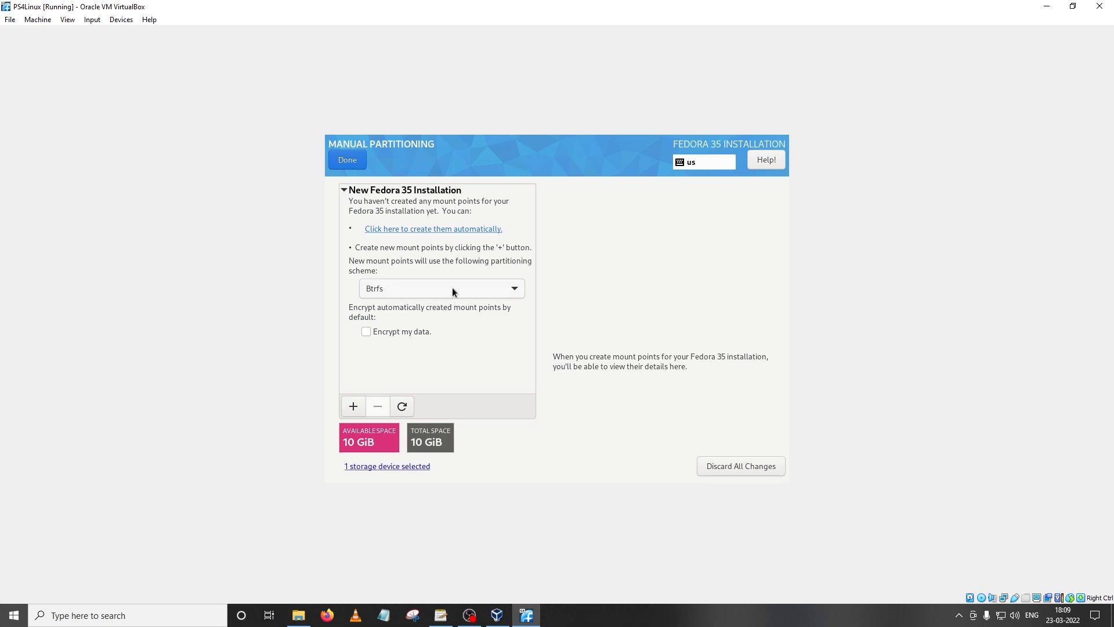
left_click(510, 288)
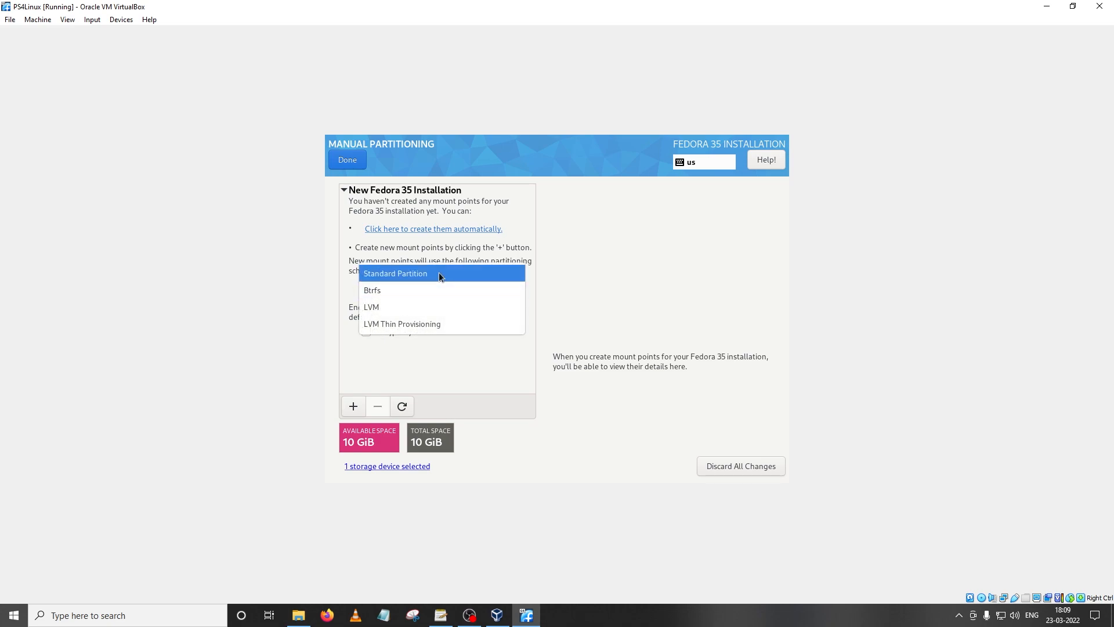
left_click(394, 274)
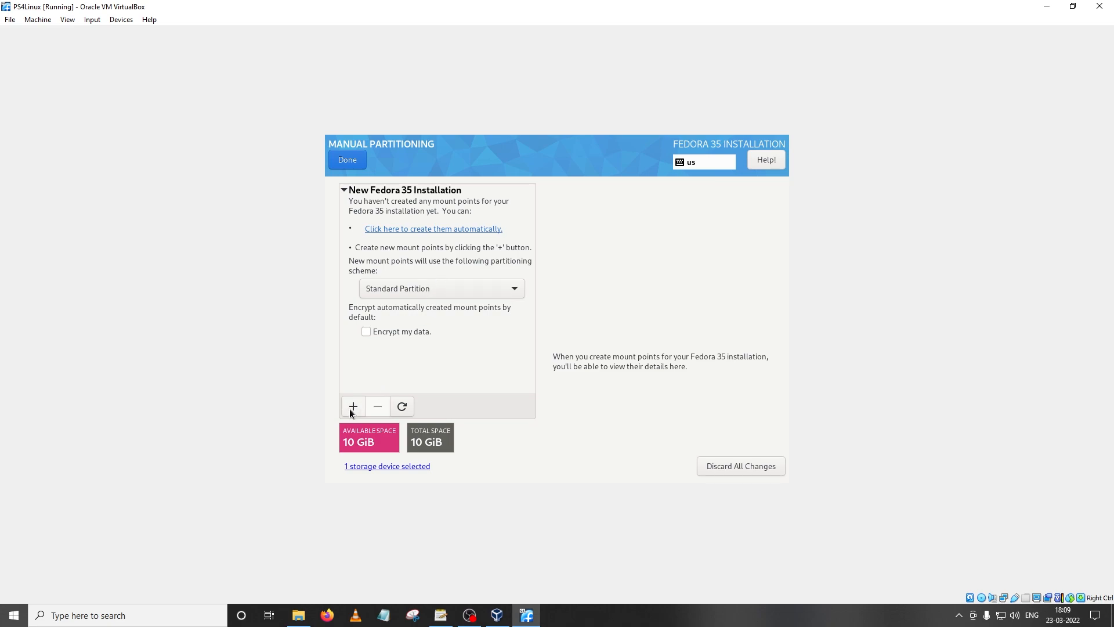
left_click(352, 406)
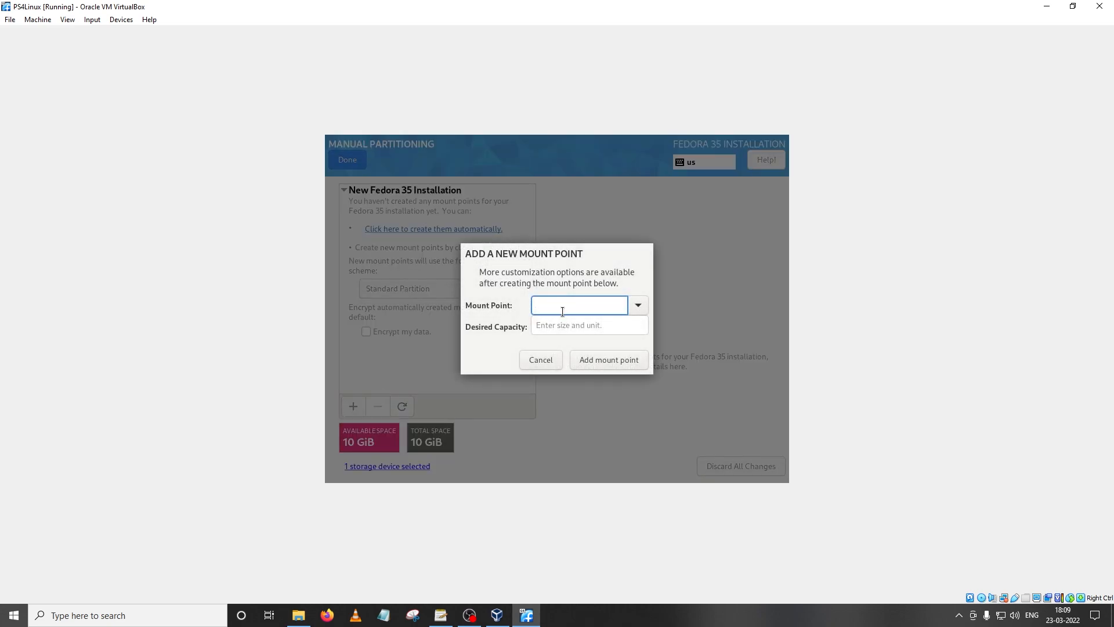
left_click(636, 305)
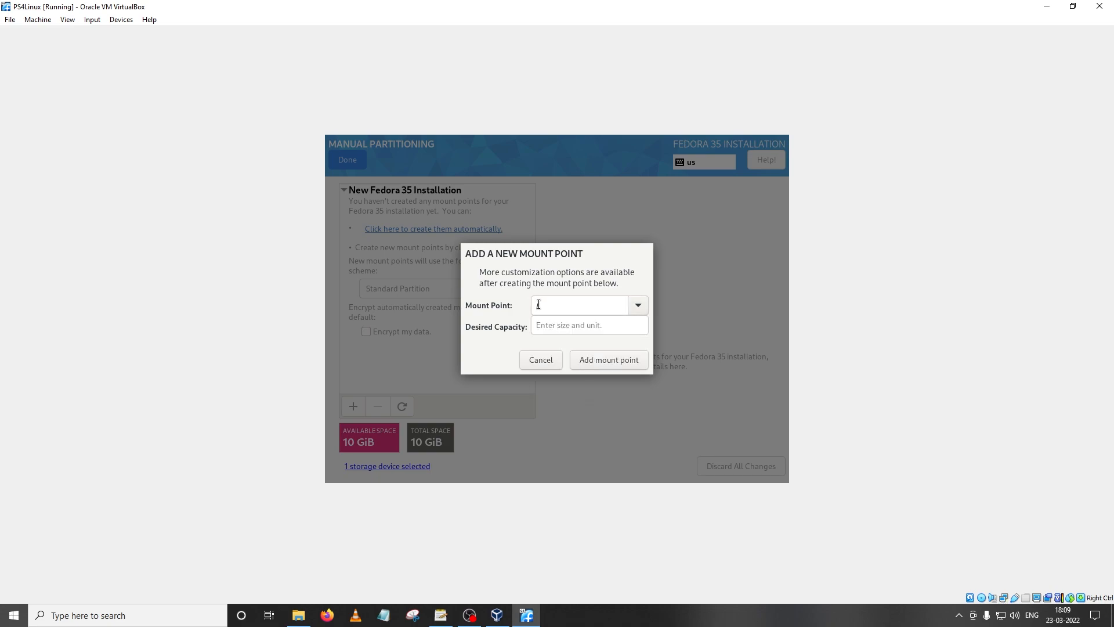
type("/")
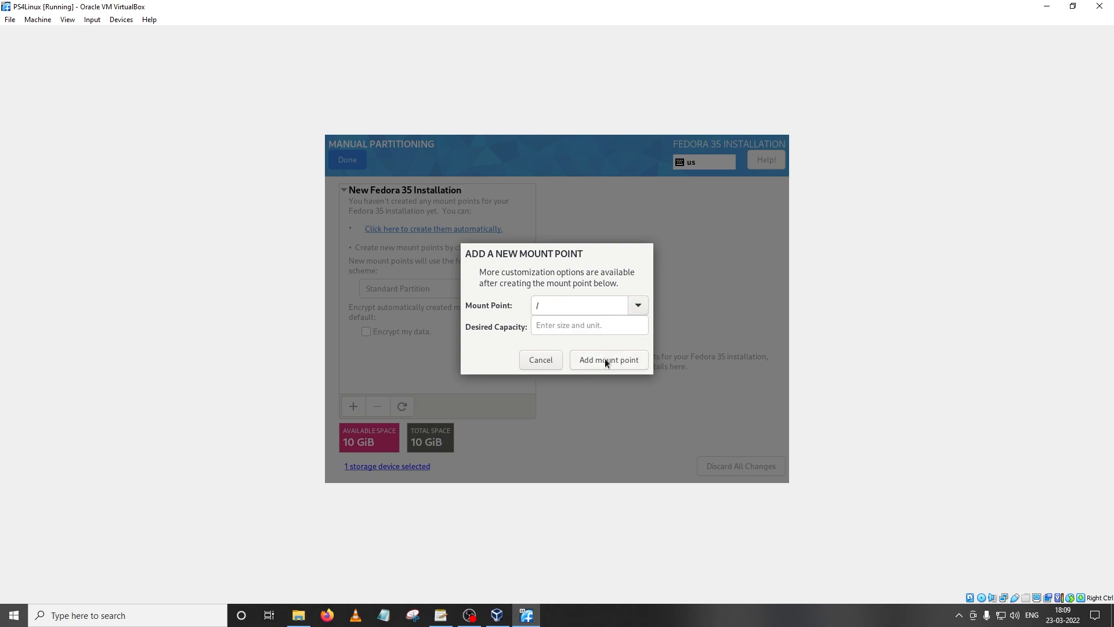
left_click(607, 359)
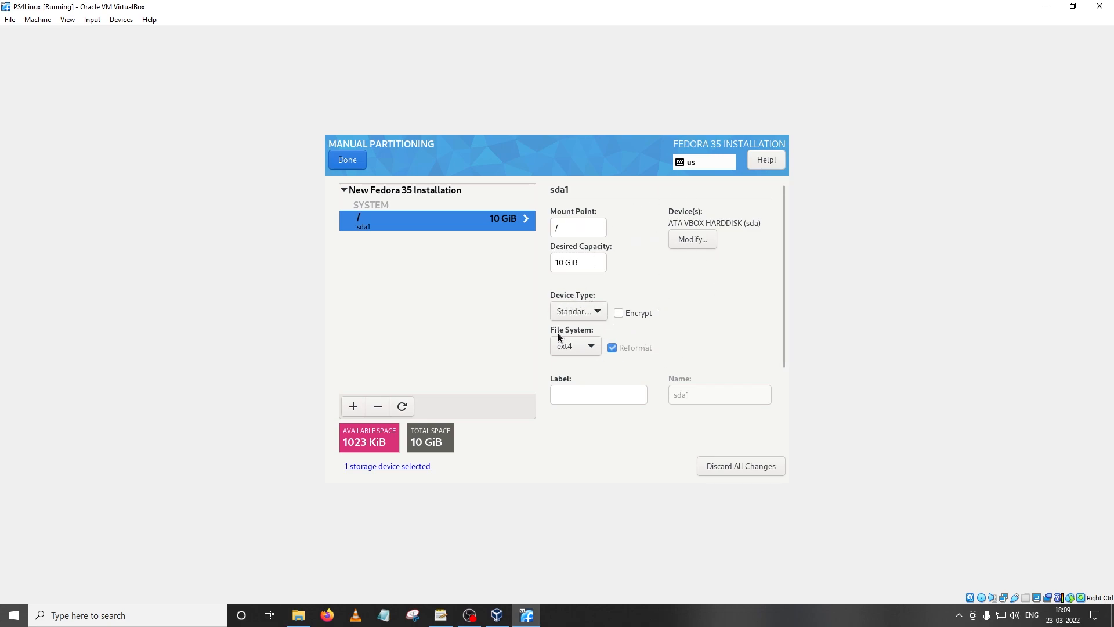
mouse_move(575, 348)
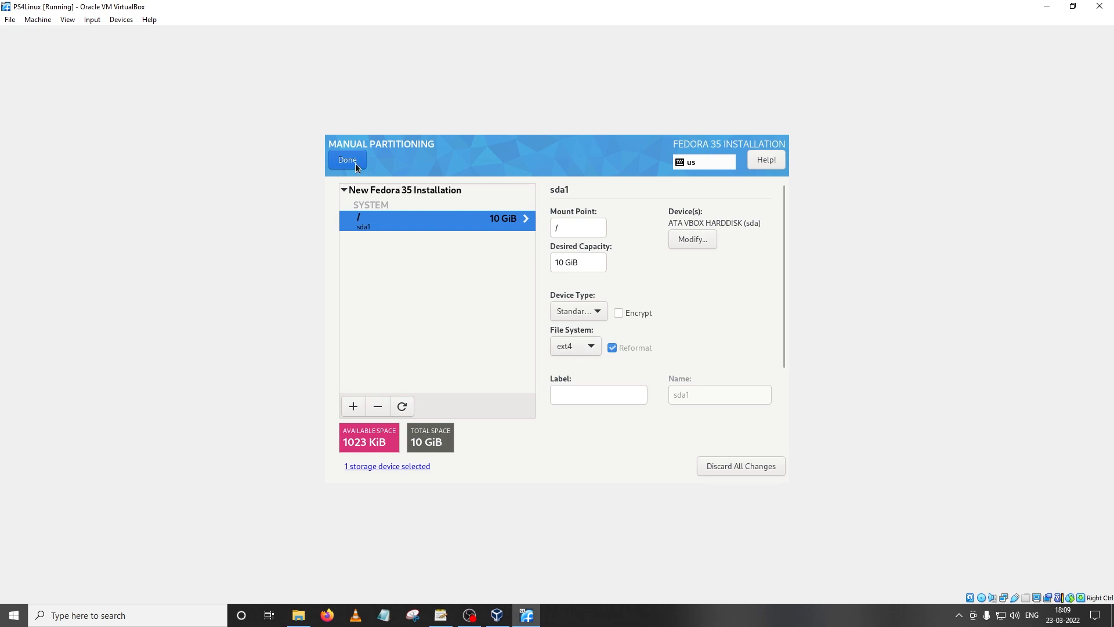
Finish manual partitioning with Done and accept the summary of changes.
left_click(347, 159)
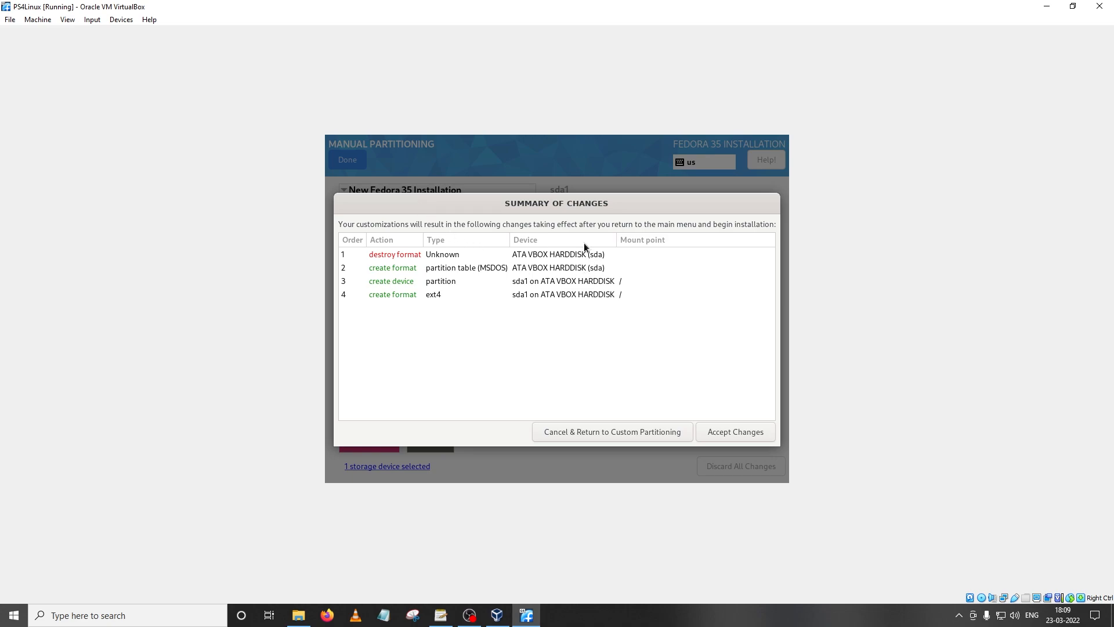
mouse_move(612, 400)
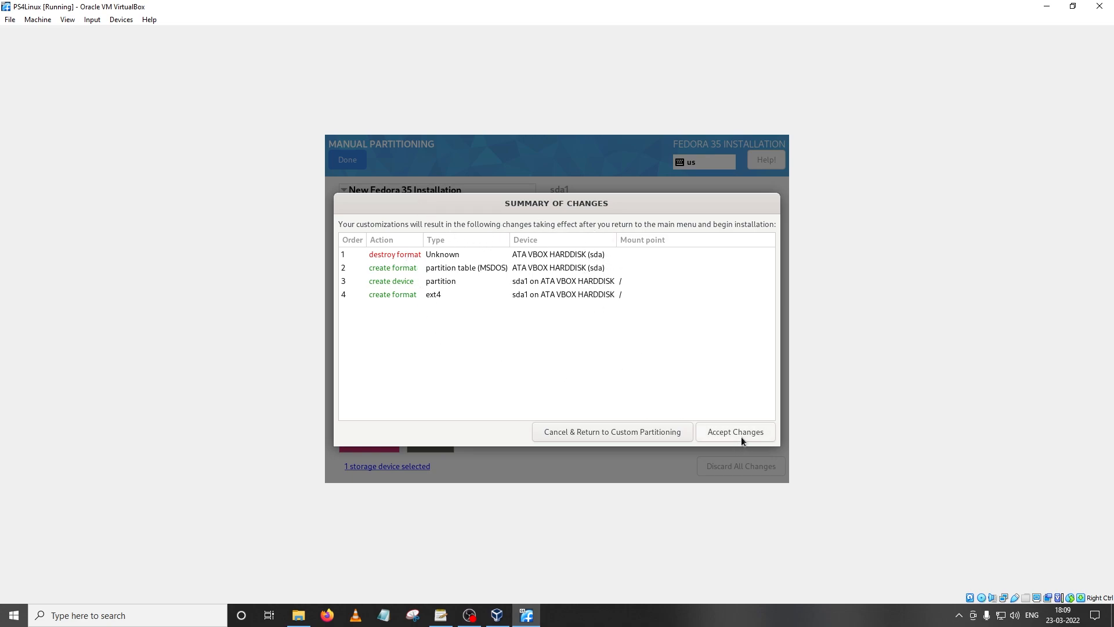
left_click(735, 431)
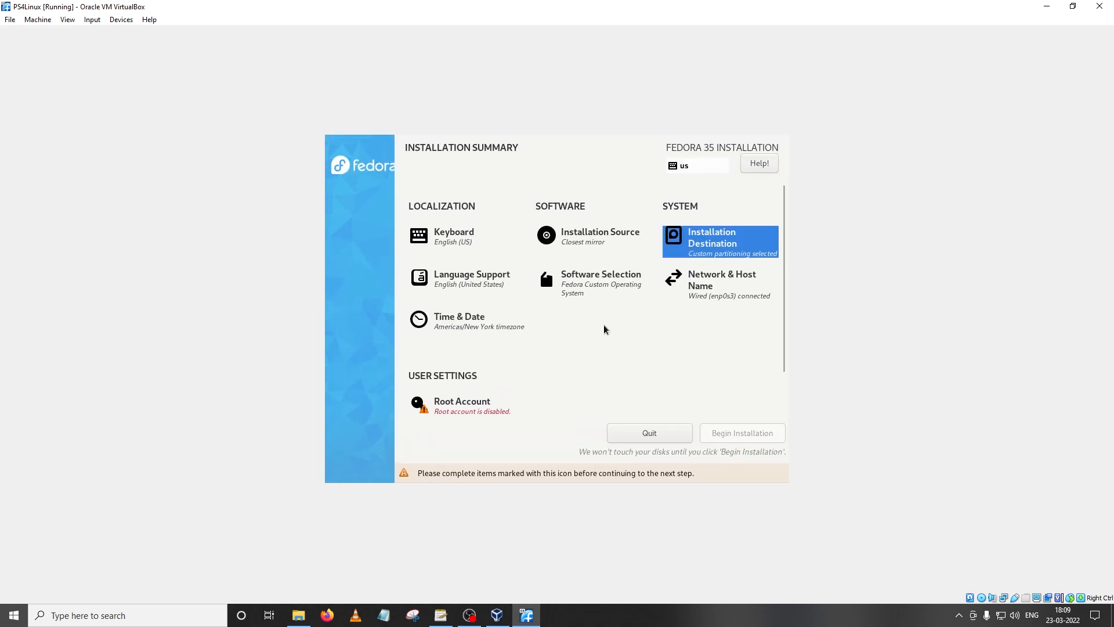
mouse_move(573, 295)
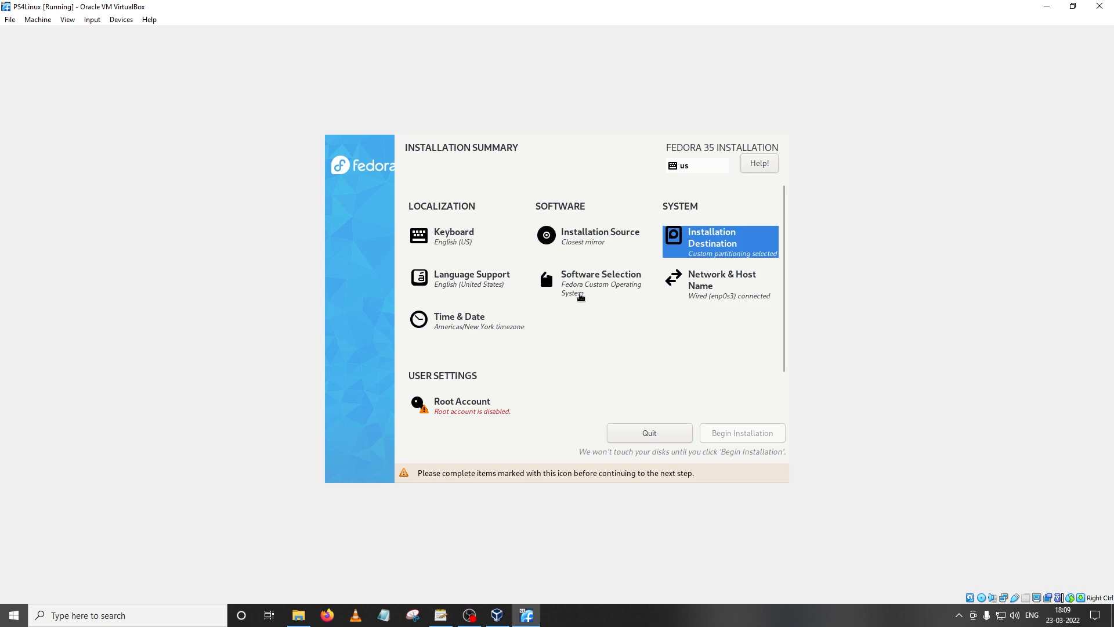
mouse_move(587, 284)
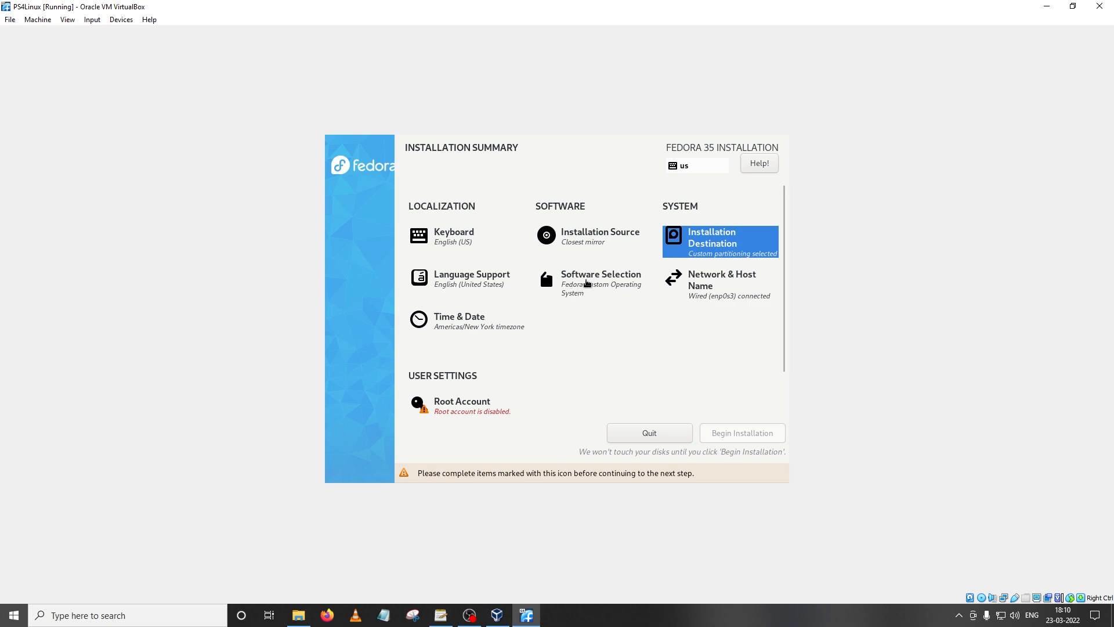
In Software Selection, choose LXDE Desktop as the base environment.
left_click(600, 273)
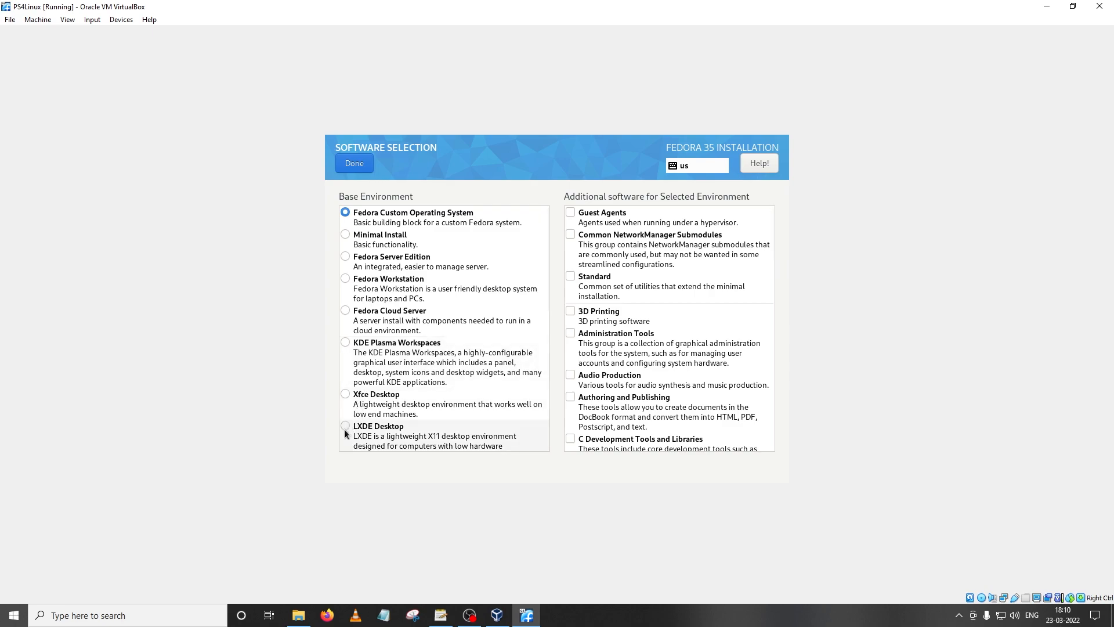
left_click(378, 426)
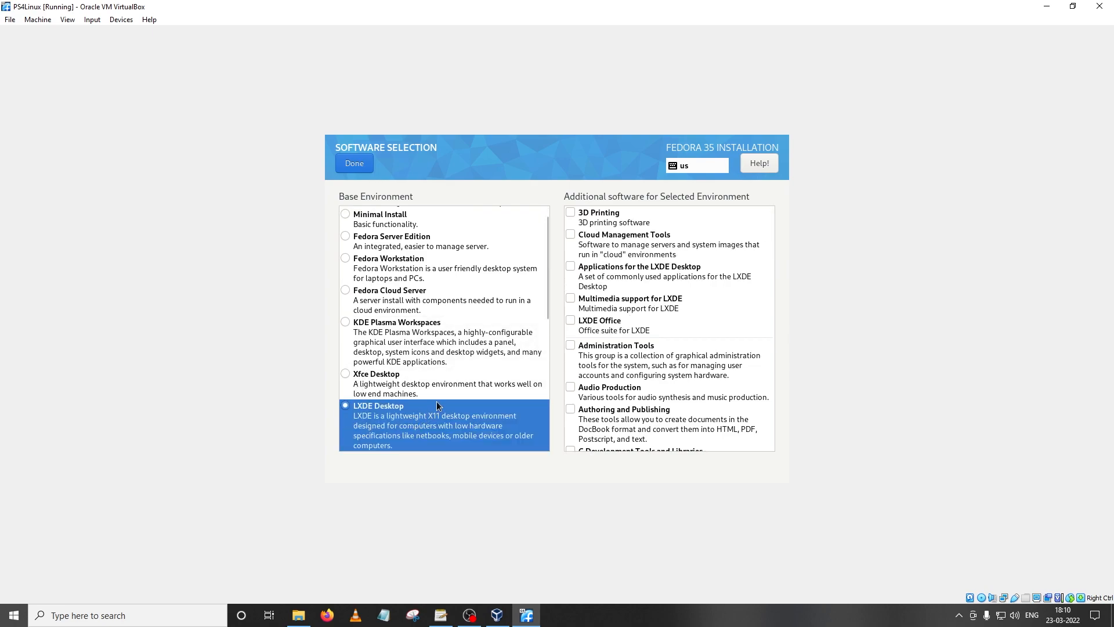
mouse_move(459, 356)
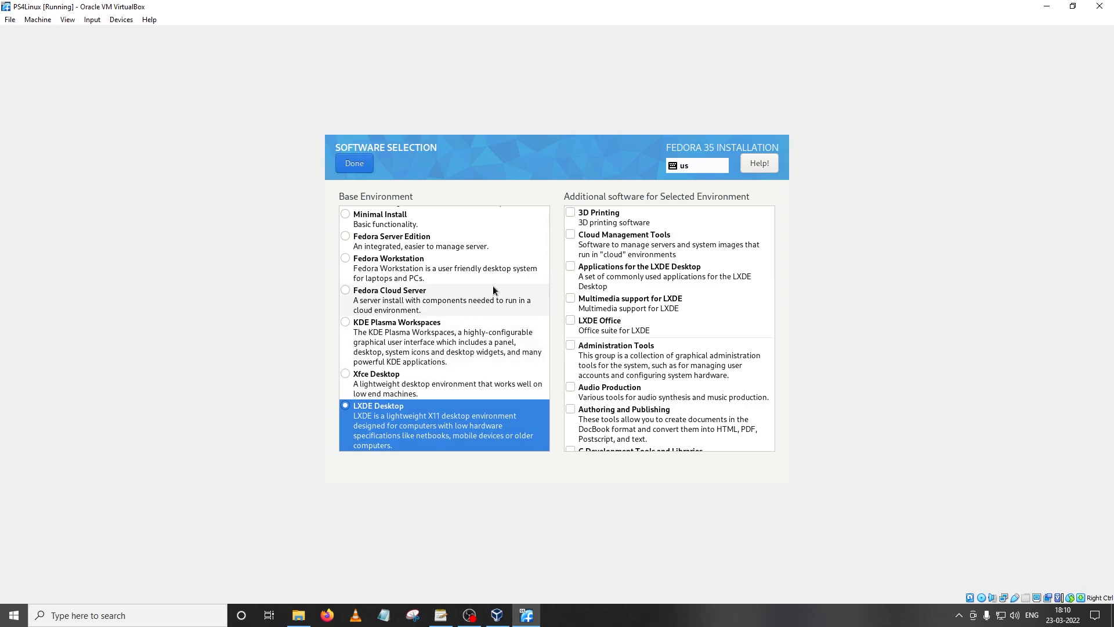
scroll("down", 3)
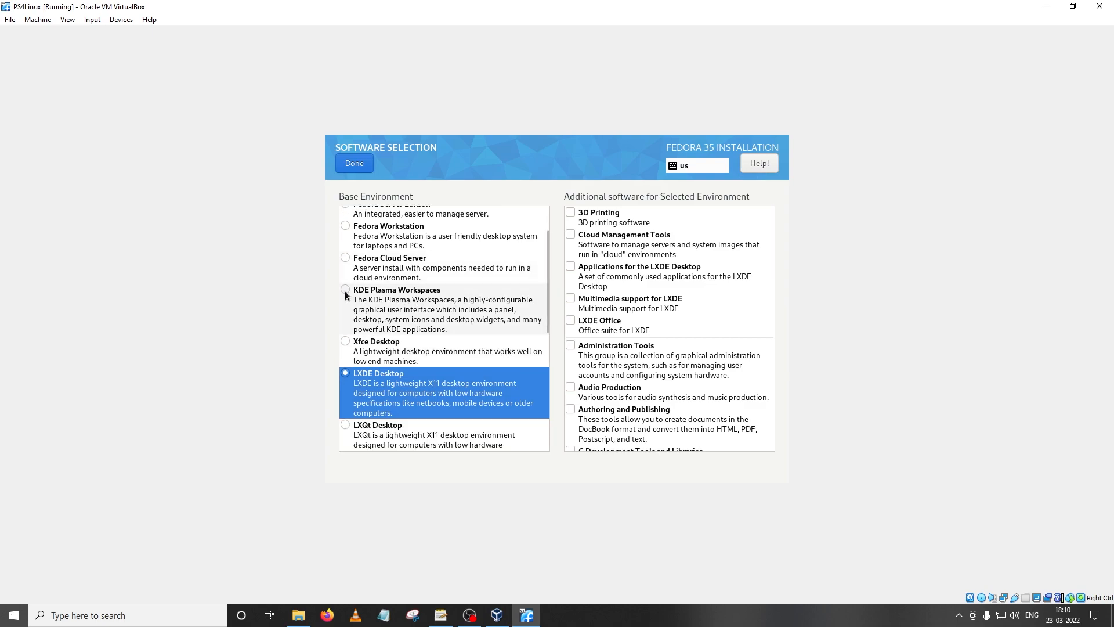
mouse_move(432, 293)
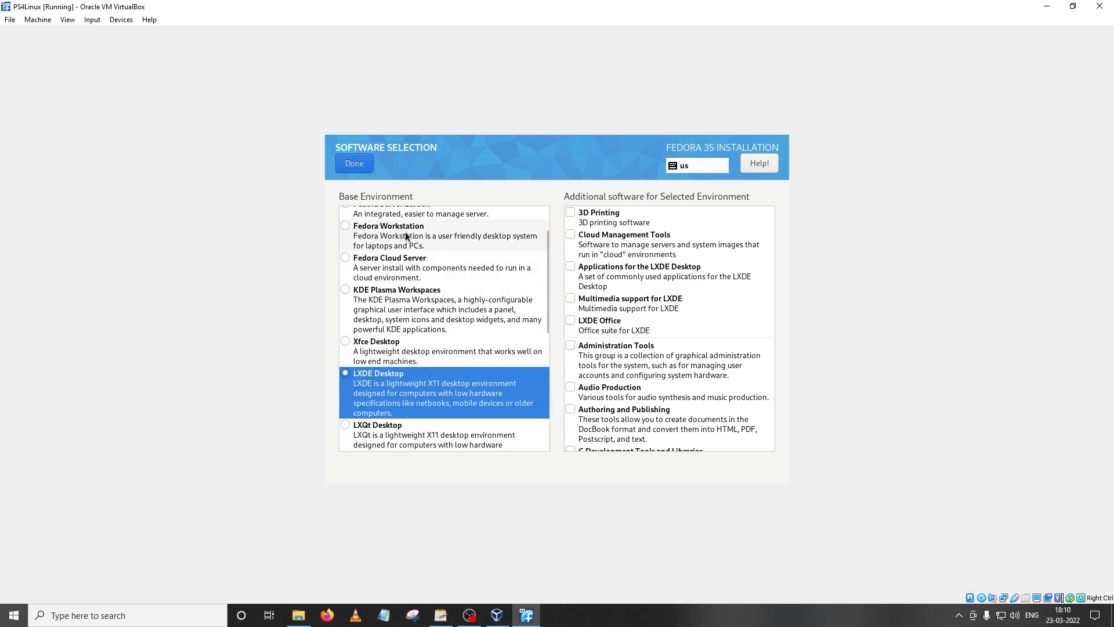
mouse_move(721, 289)
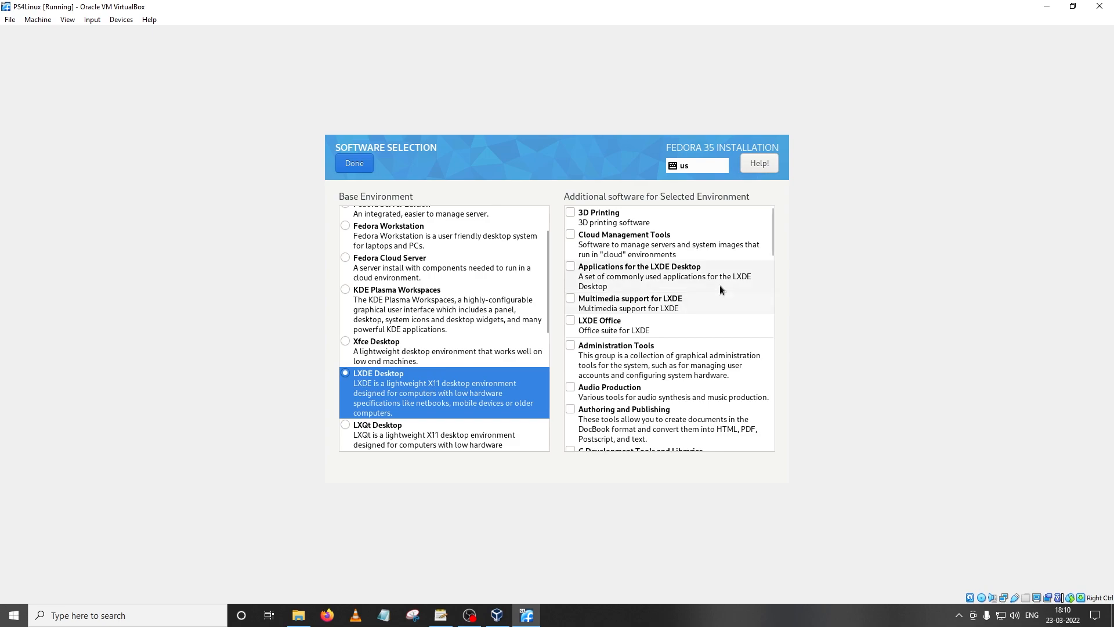
mouse_move(473, 388)
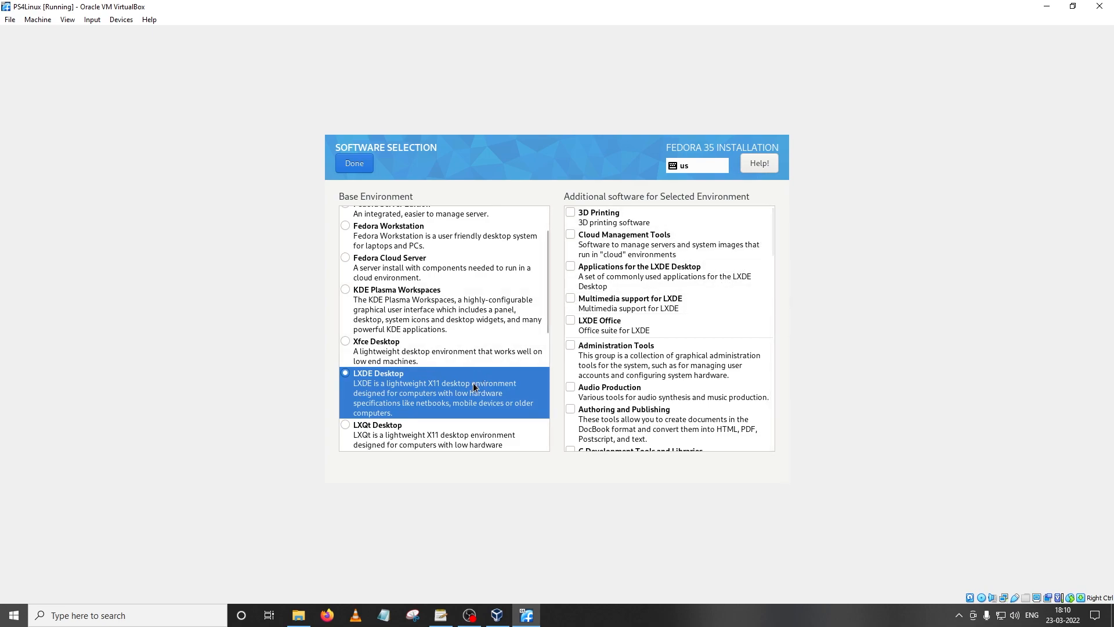
mouse_move(436, 397)
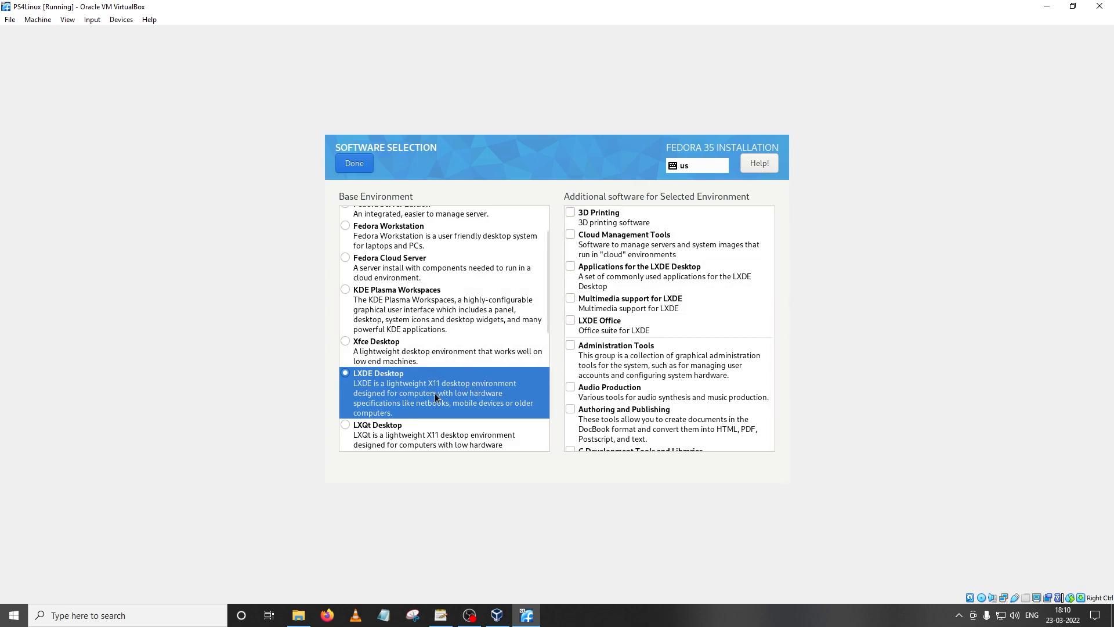
mouse_move(490, 418)
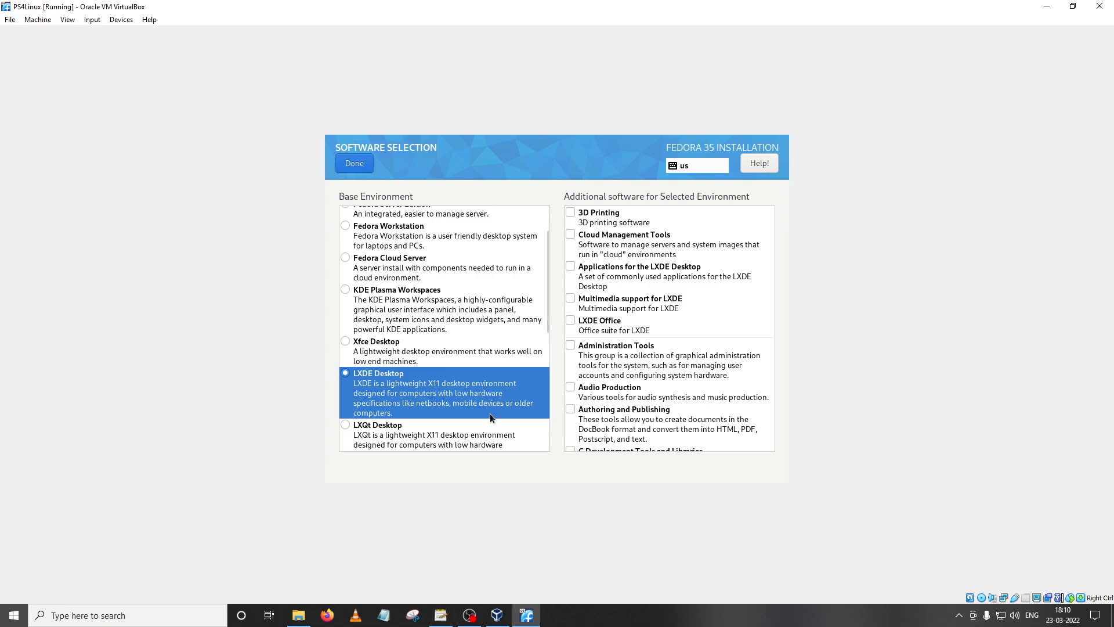
mouse_move(483, 372)
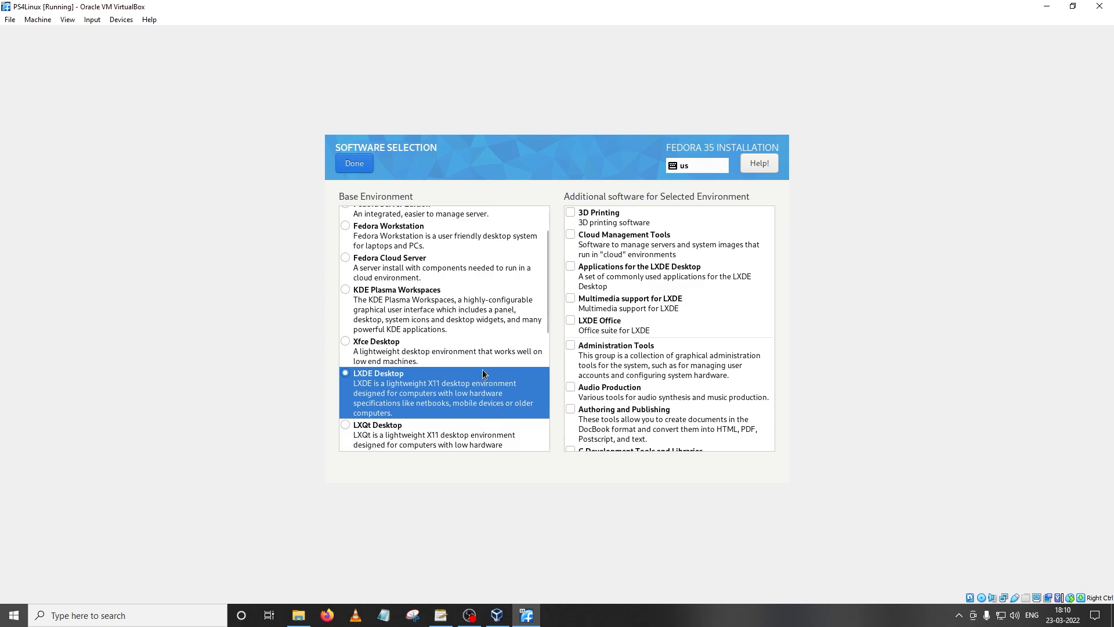
mouse_move(451, 383)
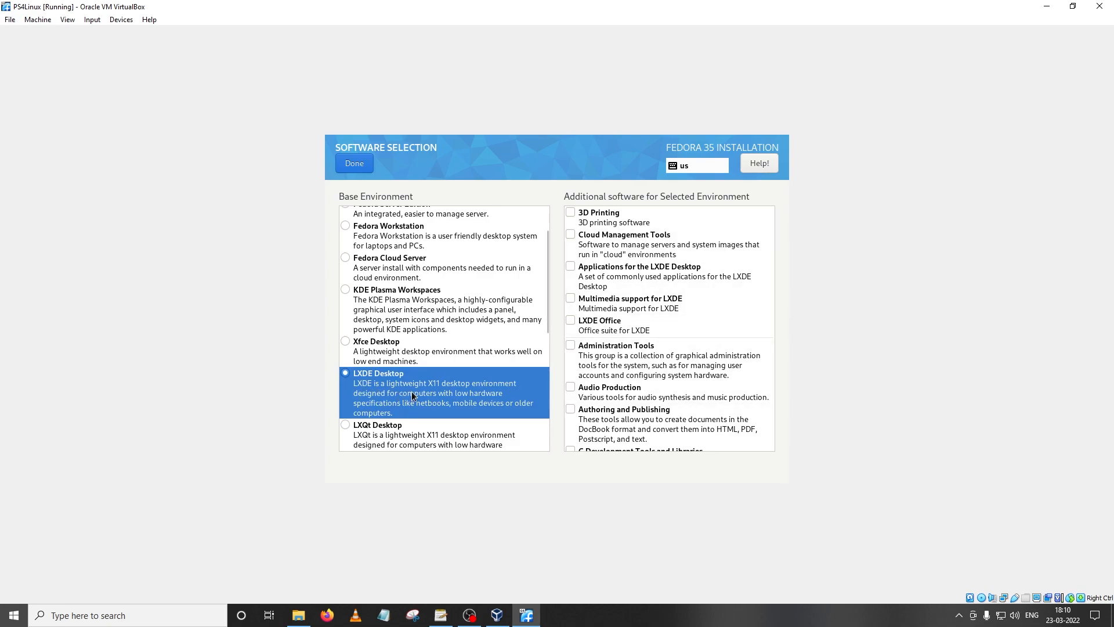
mouse_move(419, 403)
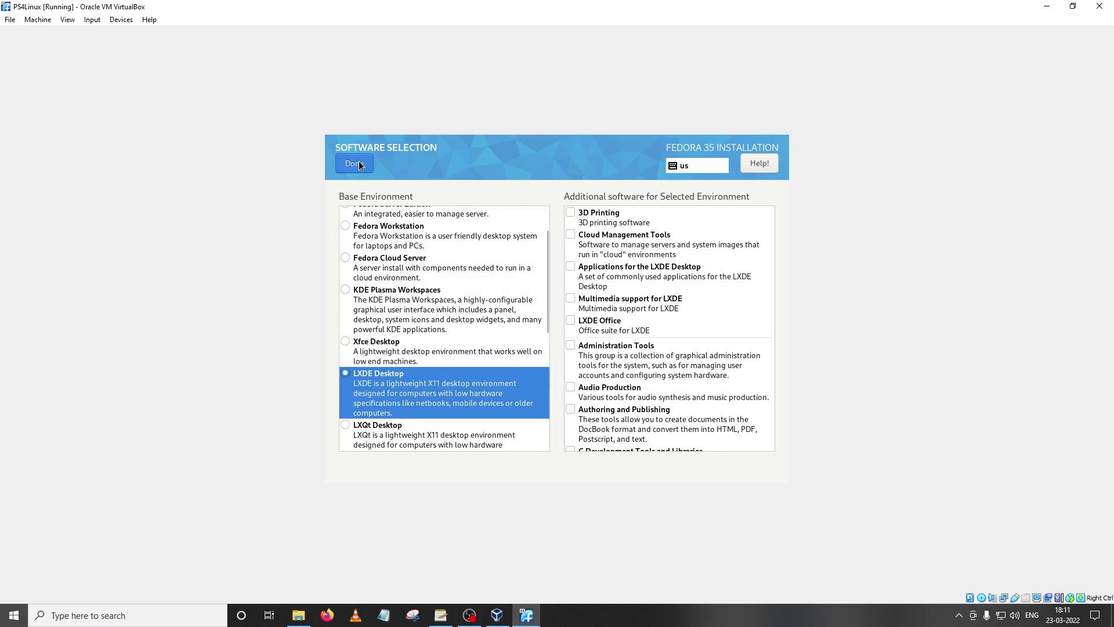
Confirm the LXDE software choice and enable the root account in Root Account settings.
left_click(353, 162)
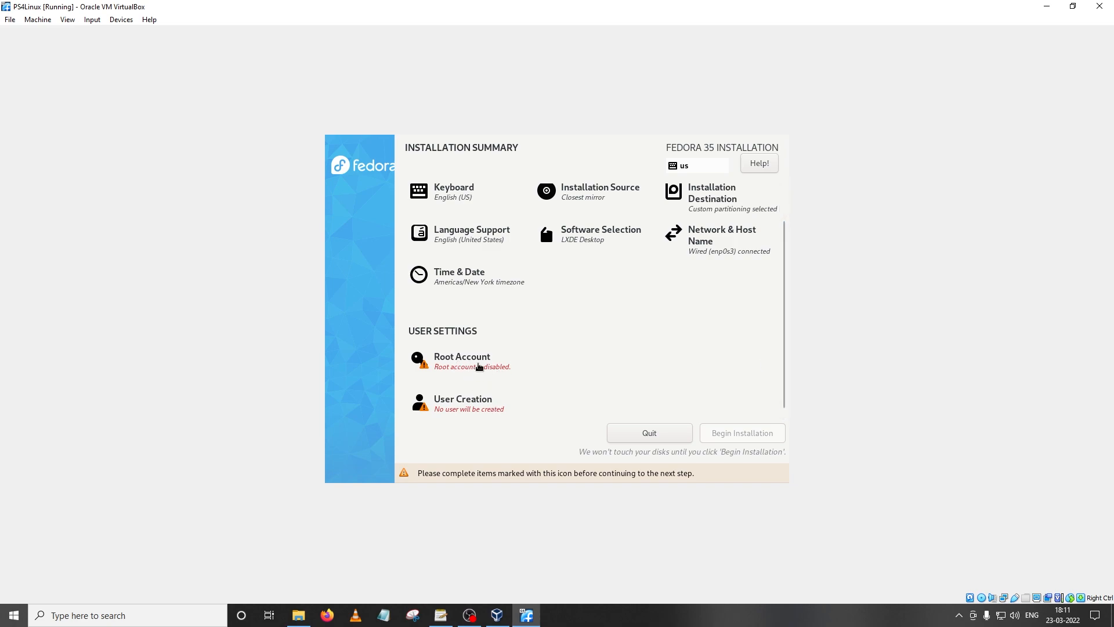
left_click(462, 361)
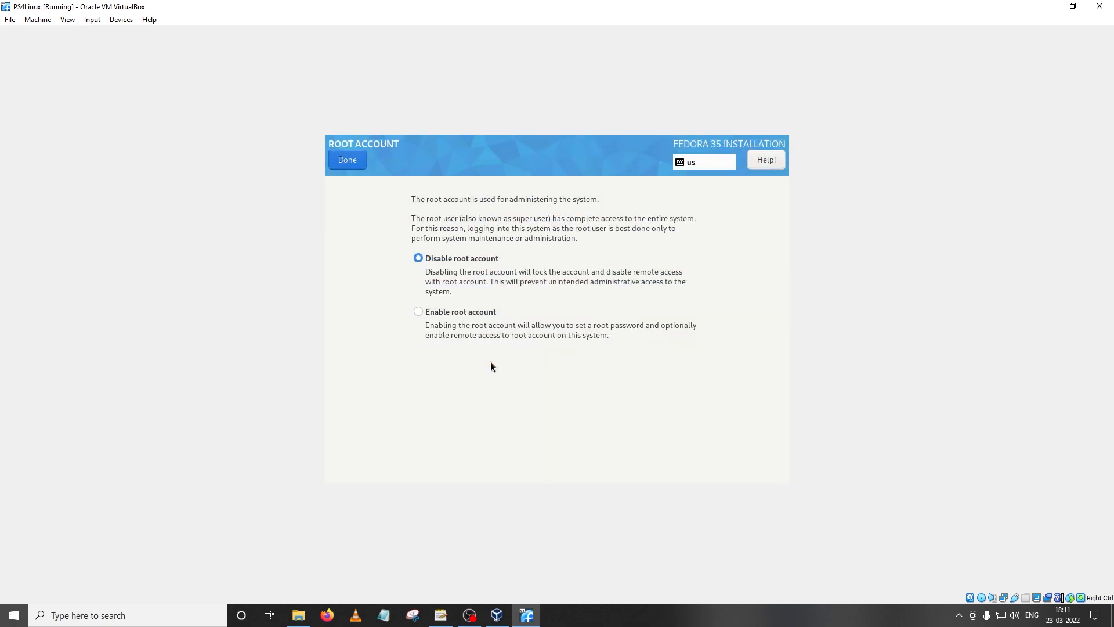
left_click(419, 311)
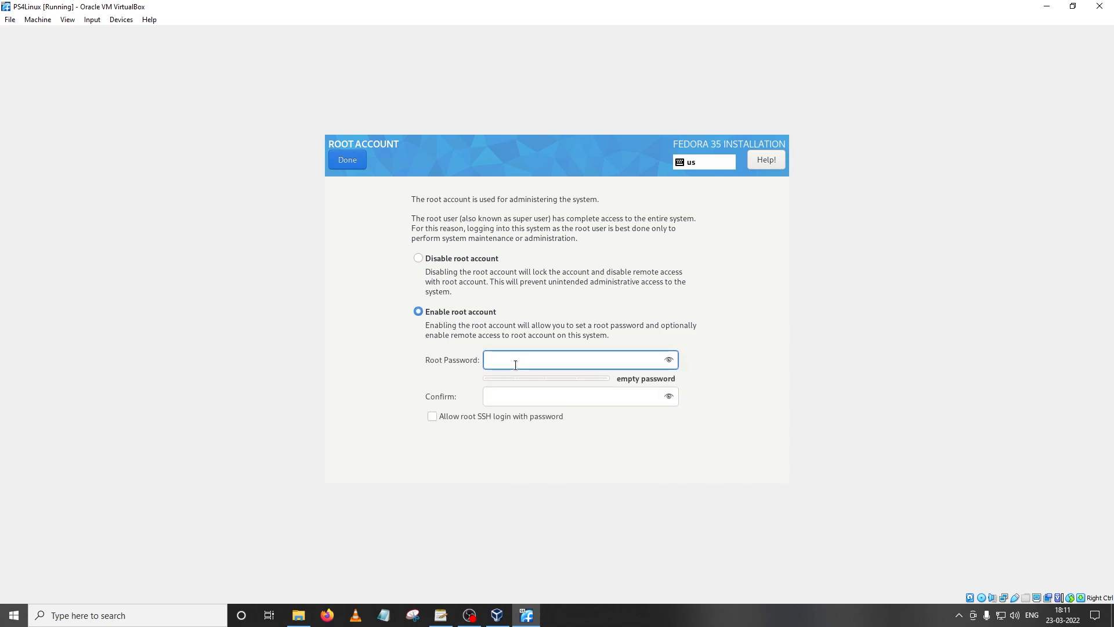
Set and confirm the root password, accepting the short password with Done twice.
type("abc")
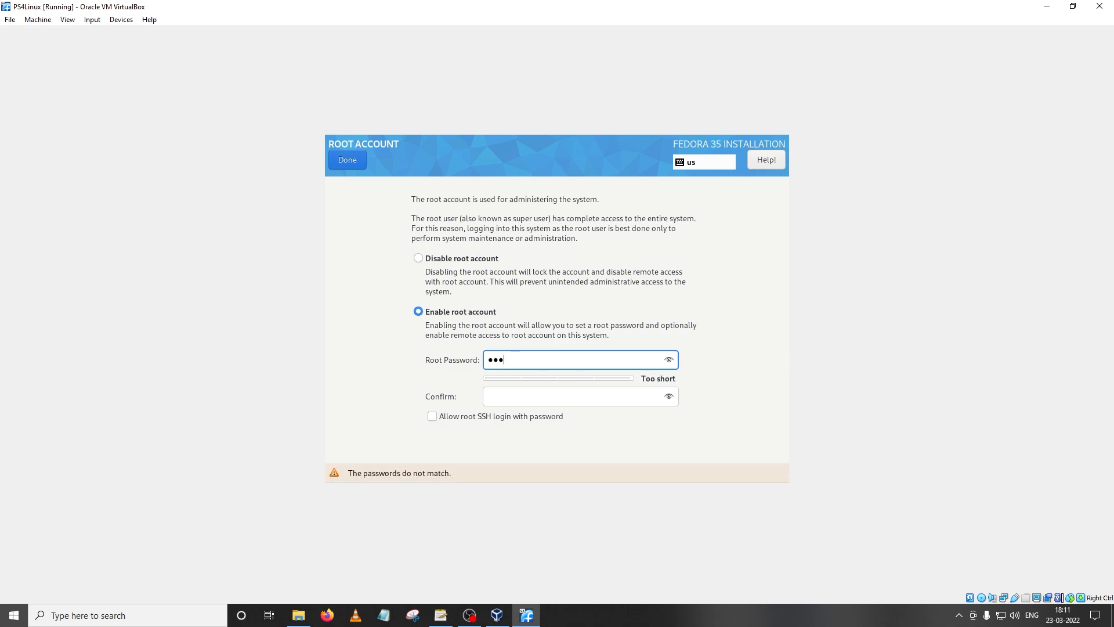
type("•••")
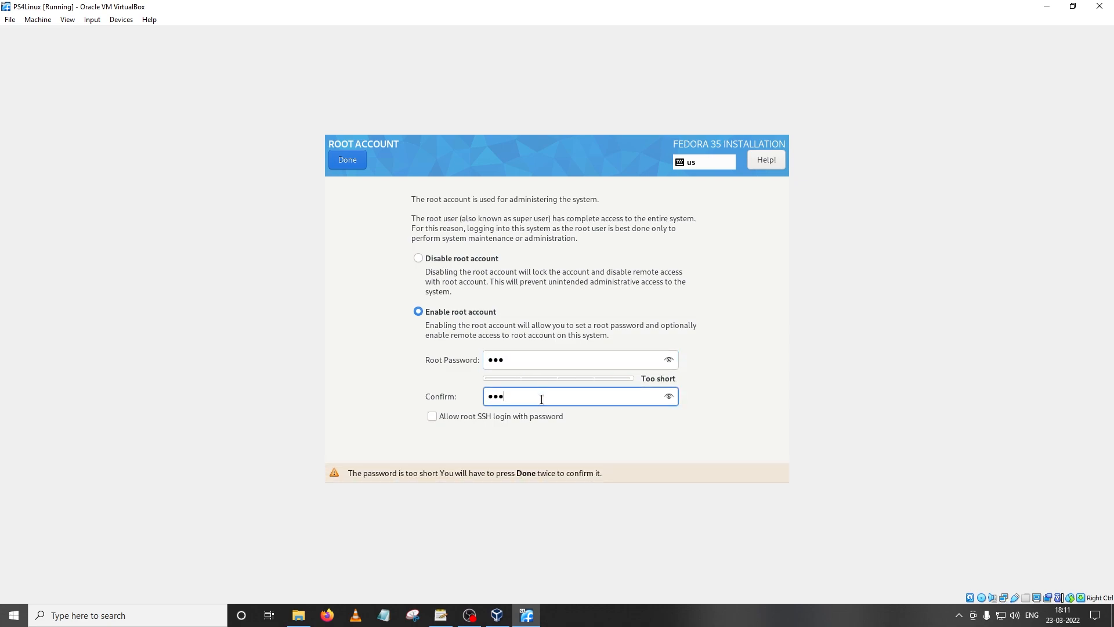
left_click(347, 159)
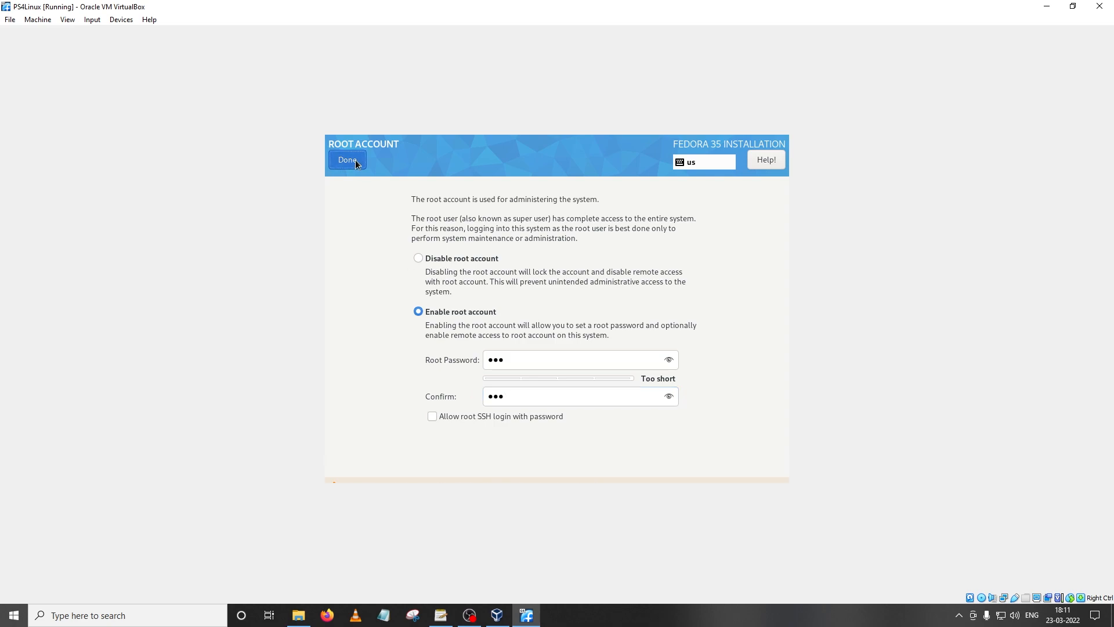
left_click(347, 159)
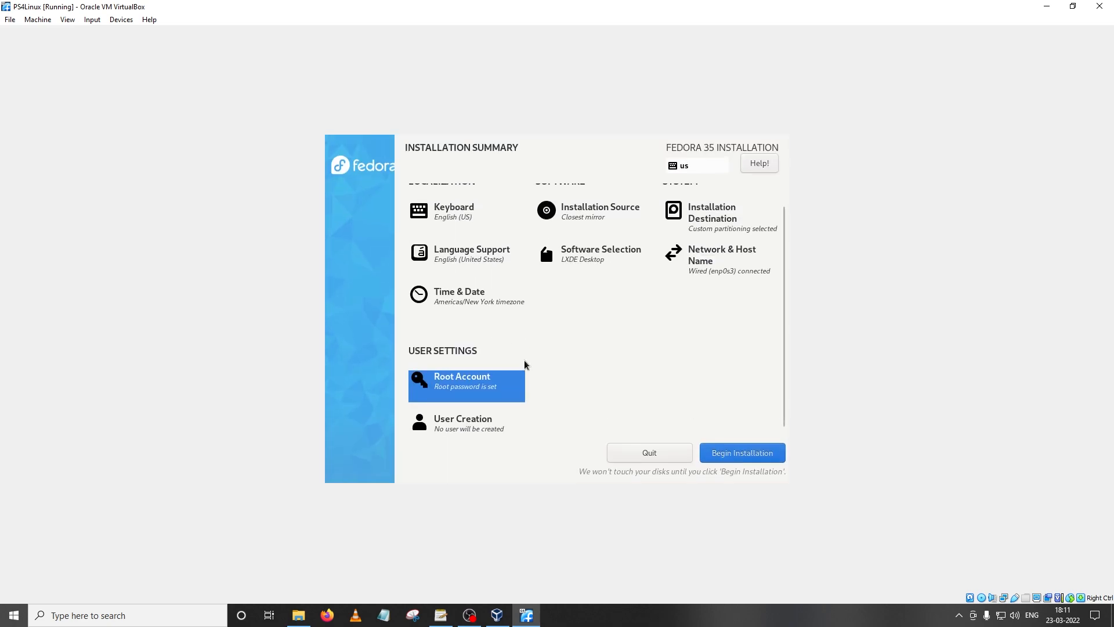
Create user noob404 in User Creation and make it an administrator.
left_click(465, 423)
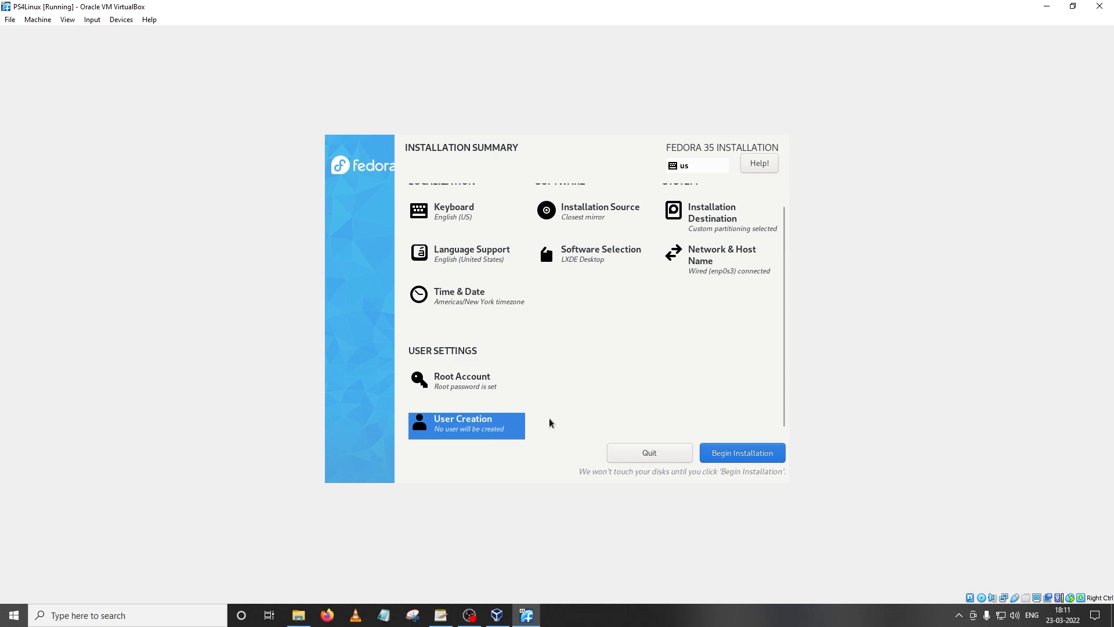
left_click(463, 422)
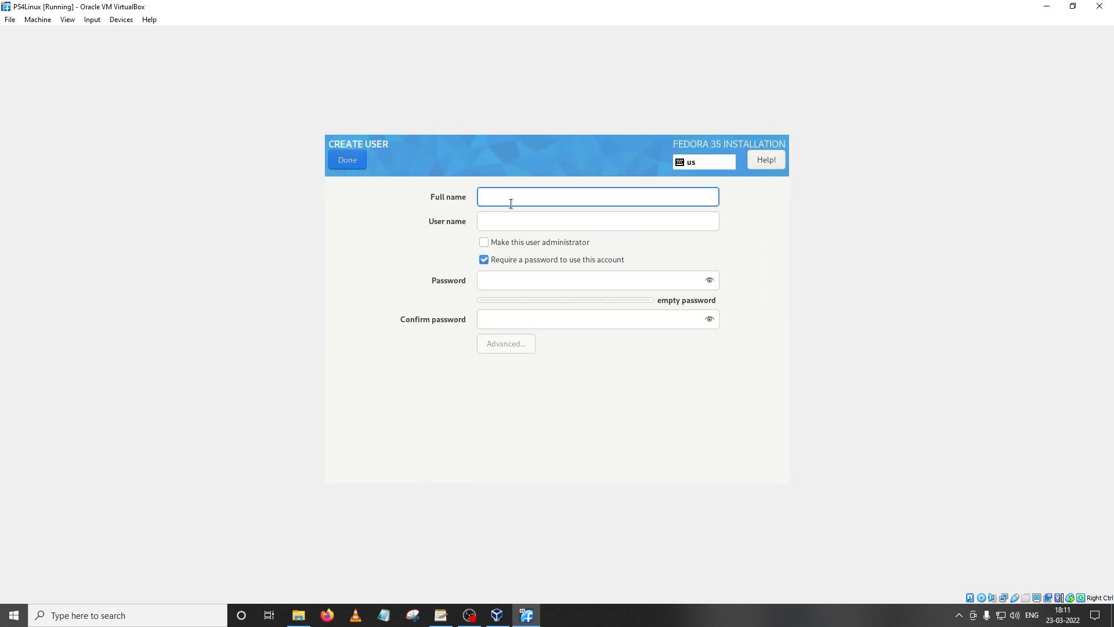
left_click(596, 197)
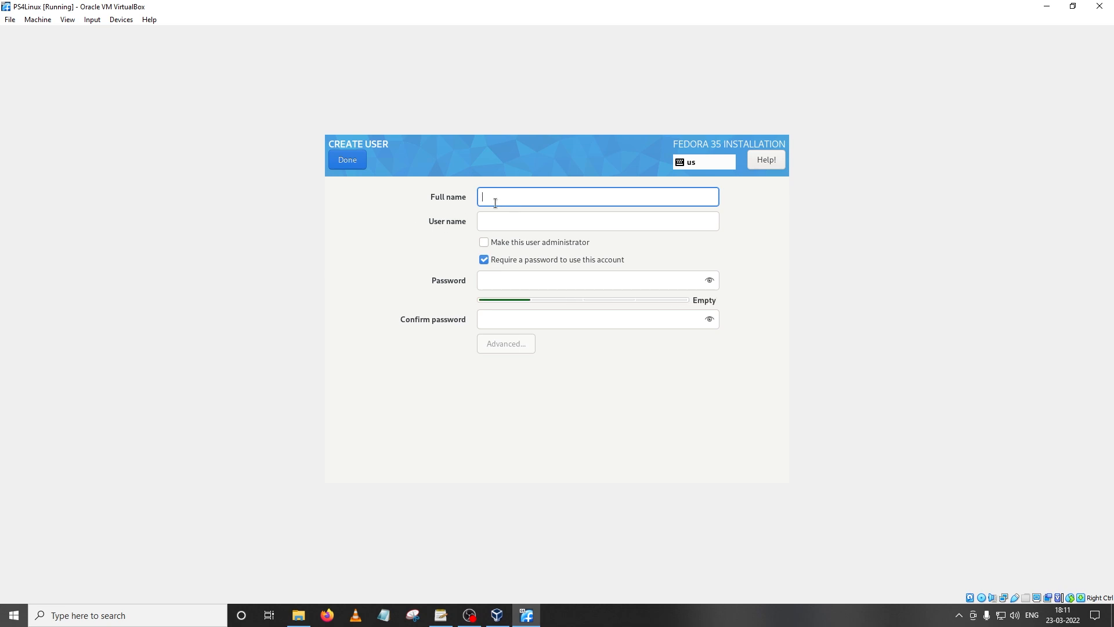
type("noob")
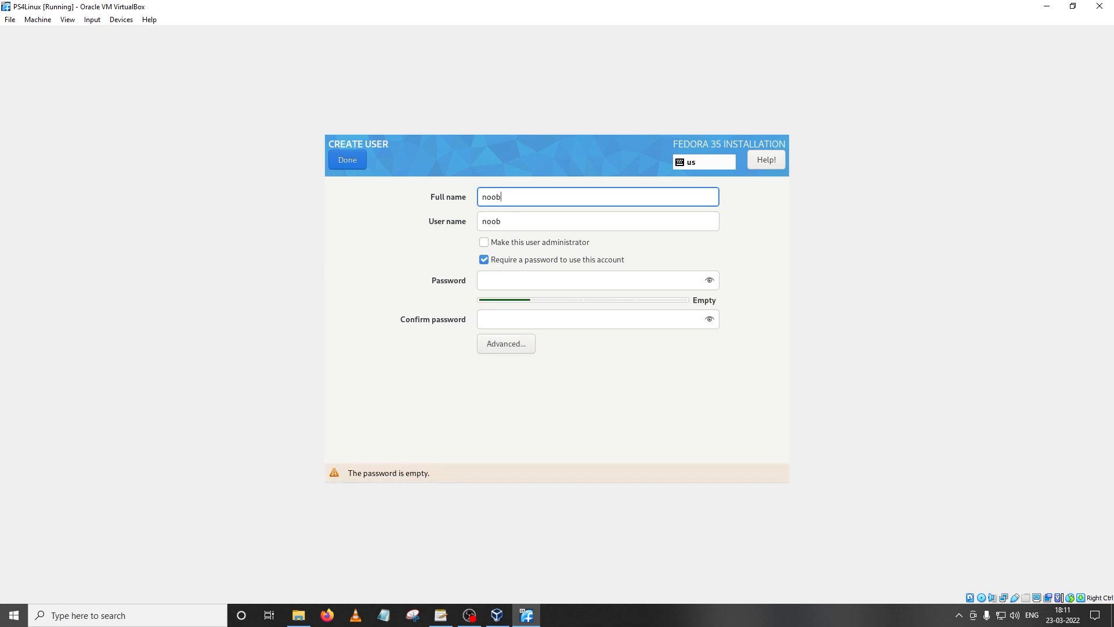
type("404")
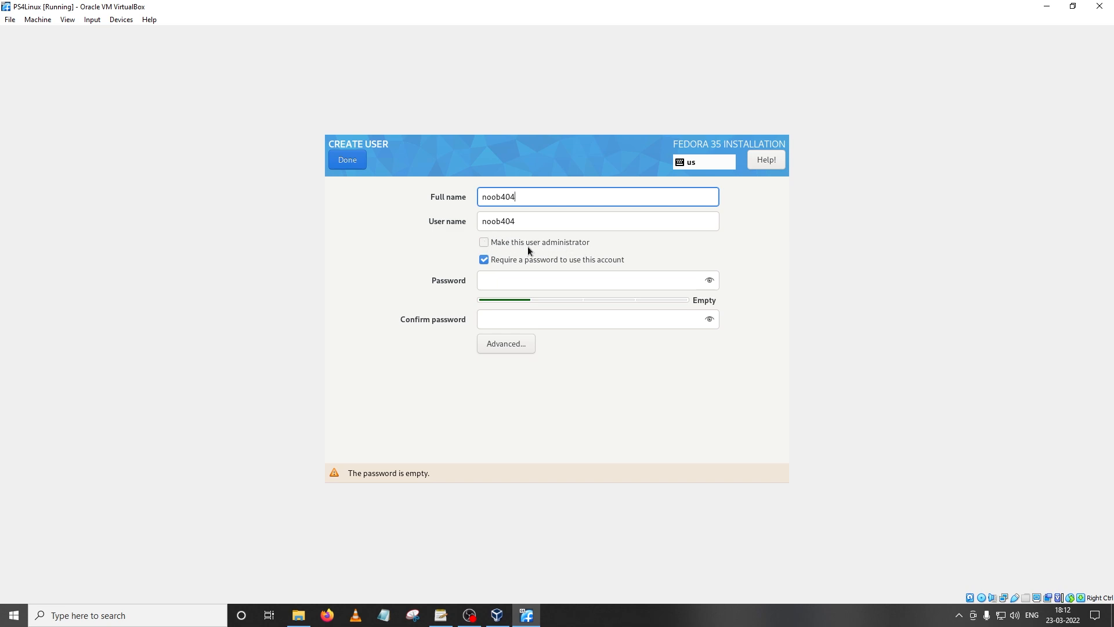
left_click(484, 242)
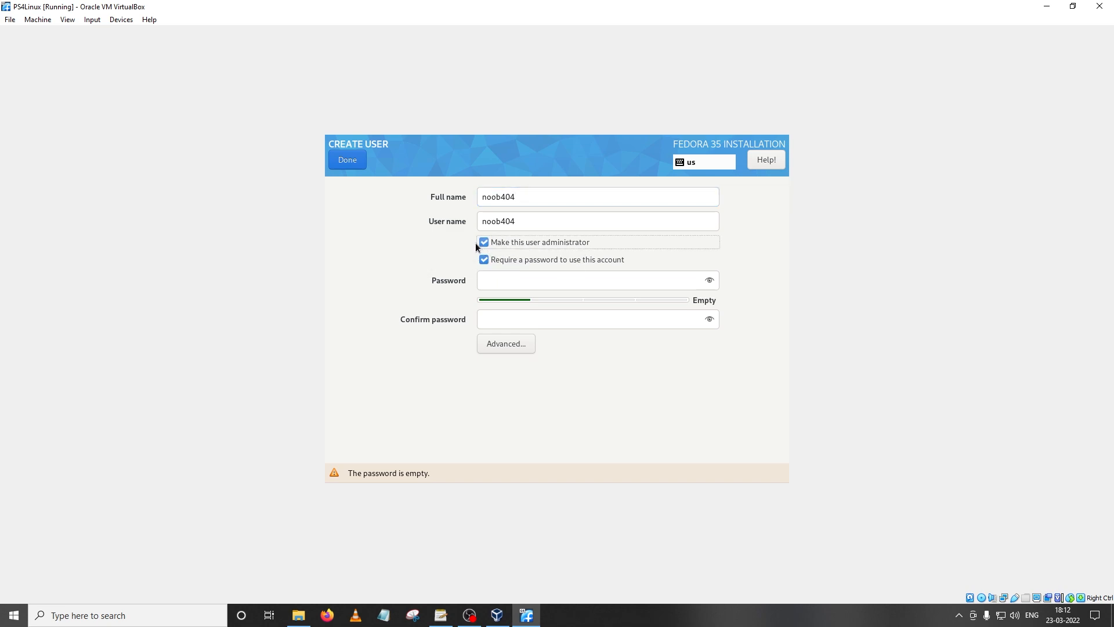
Enter noob404's password and accept the short password with Done twice.
left_click(596, 280)
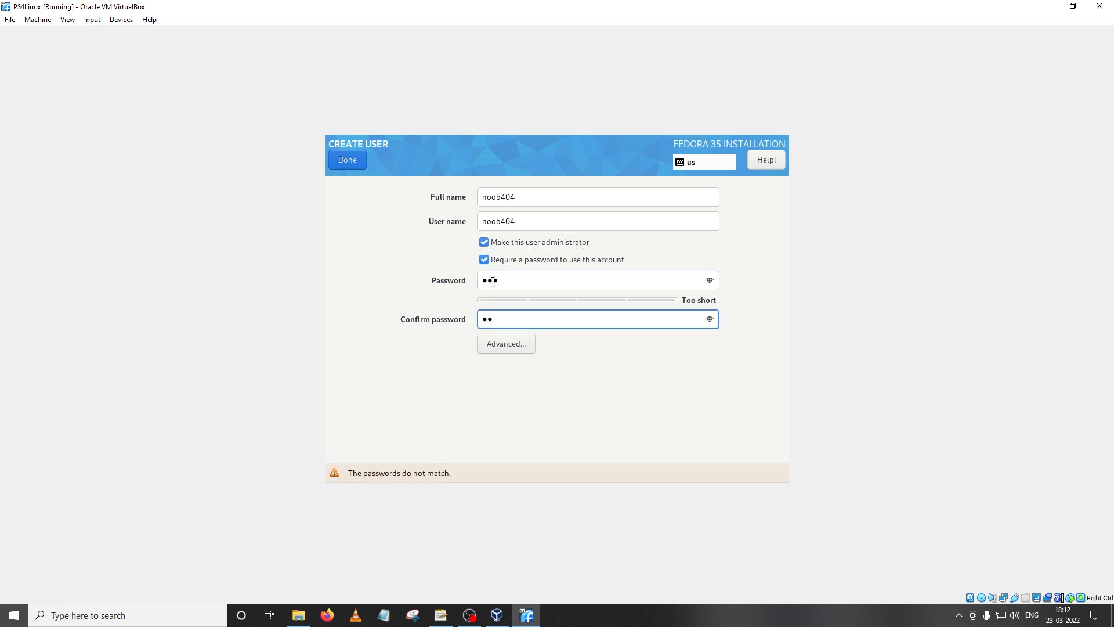
type("•")
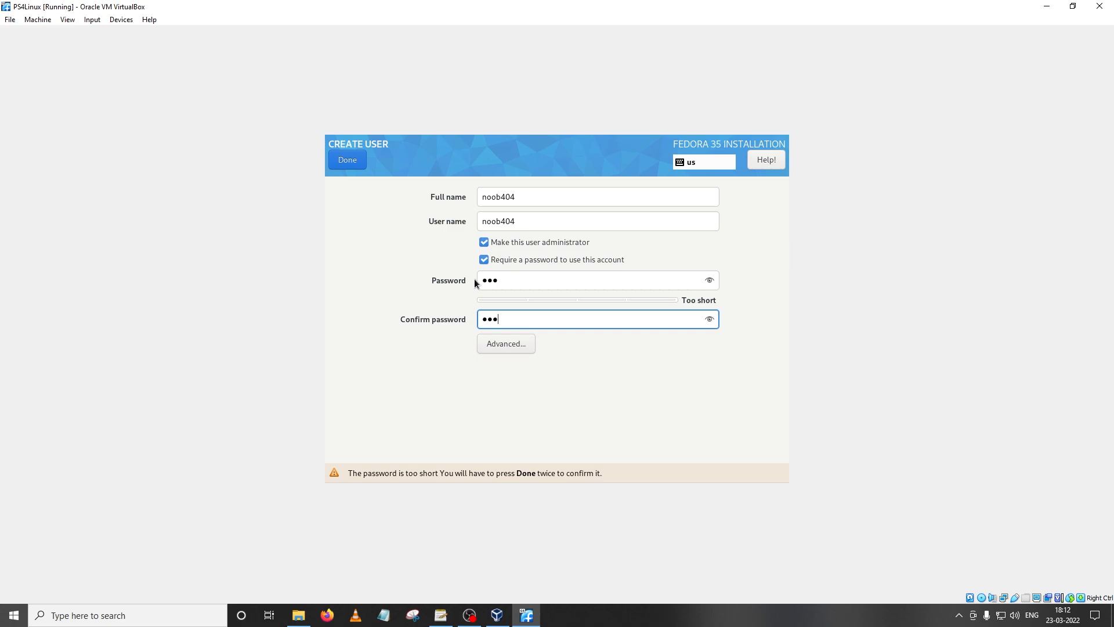
mouse_move(347, 159)
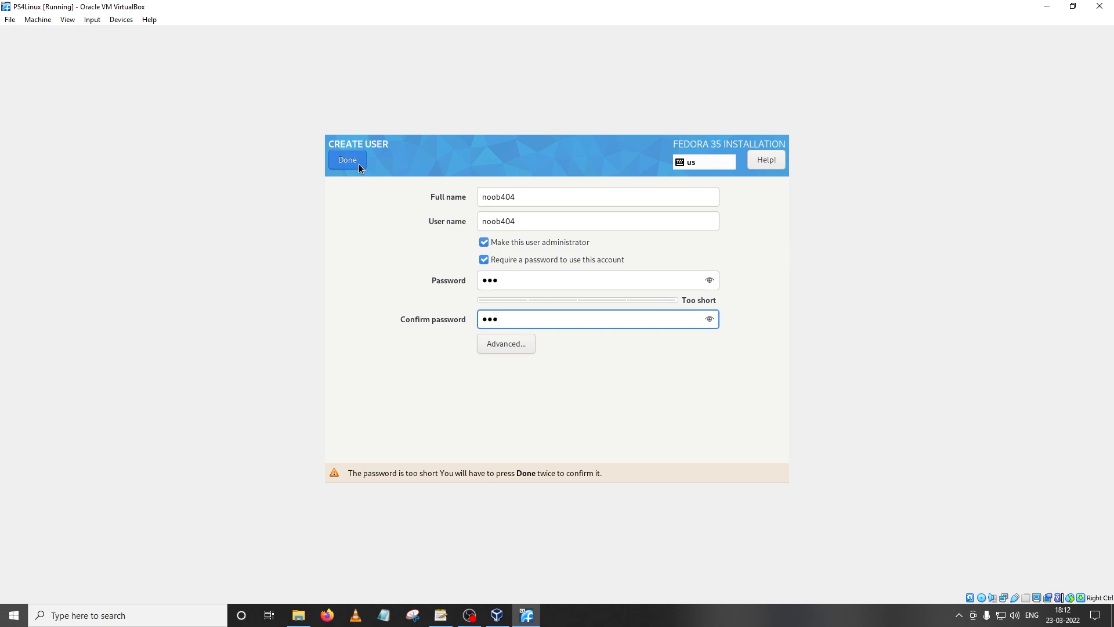
left_click(347, 159)
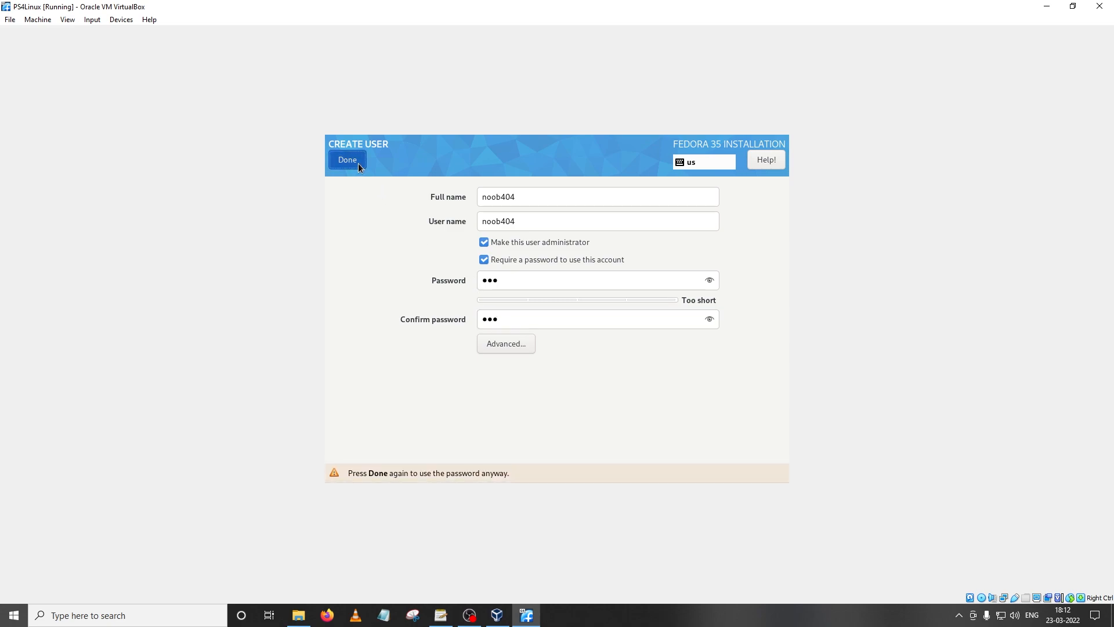
left_click(347, 159)
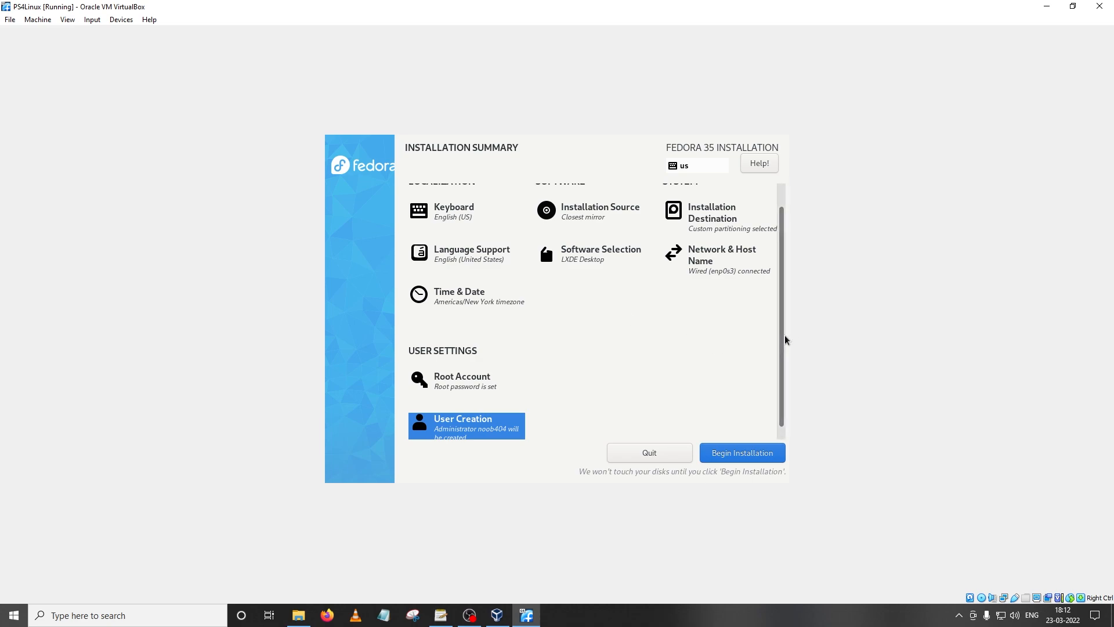
Begin the Fedora 35 installation and let it run to Complete.
scroll("up", 3)
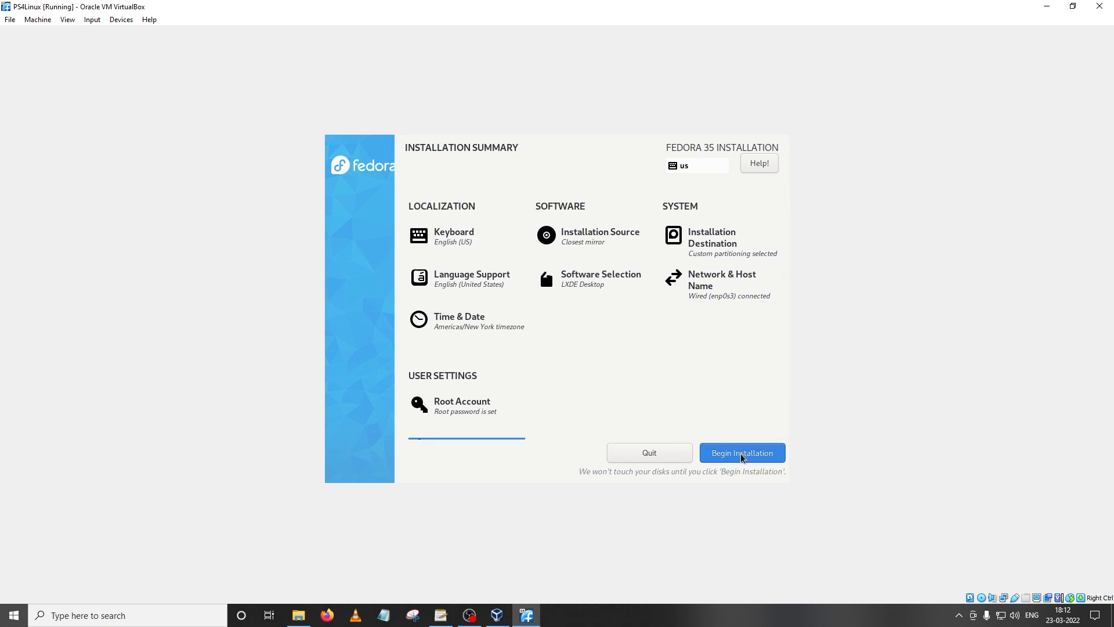
left_click(742, 453)
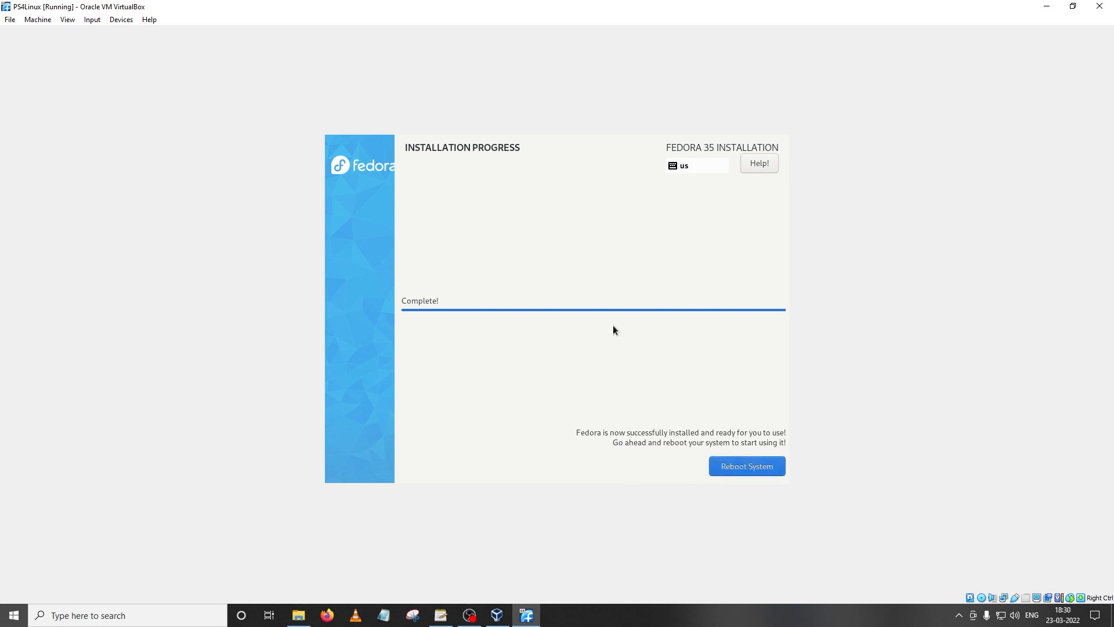
mouse_move(574, 256)
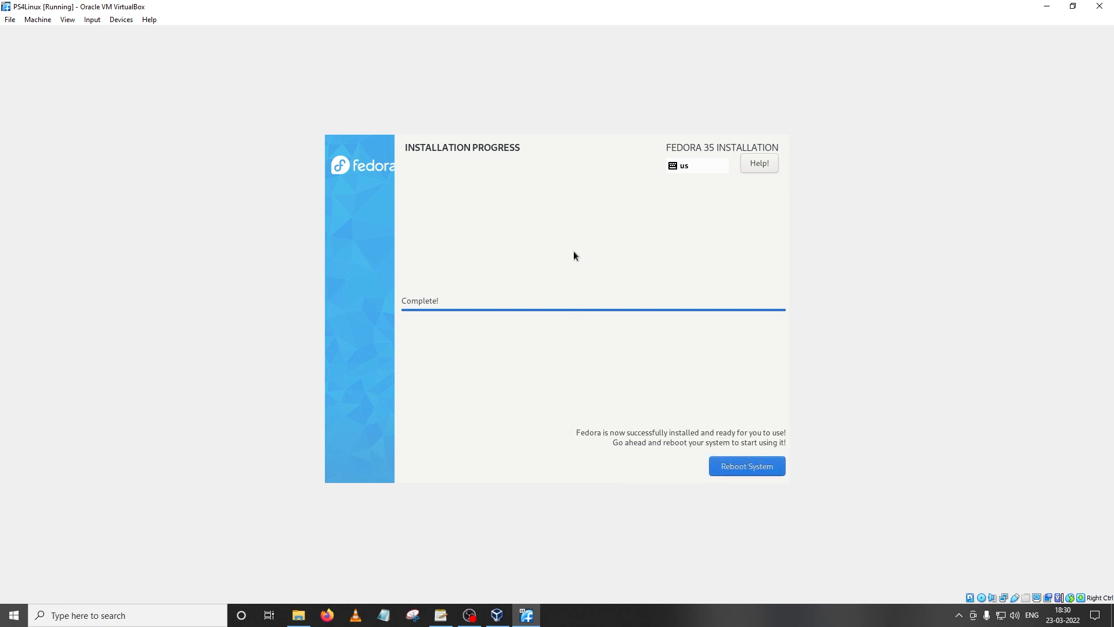
mouse_move(676, 321)
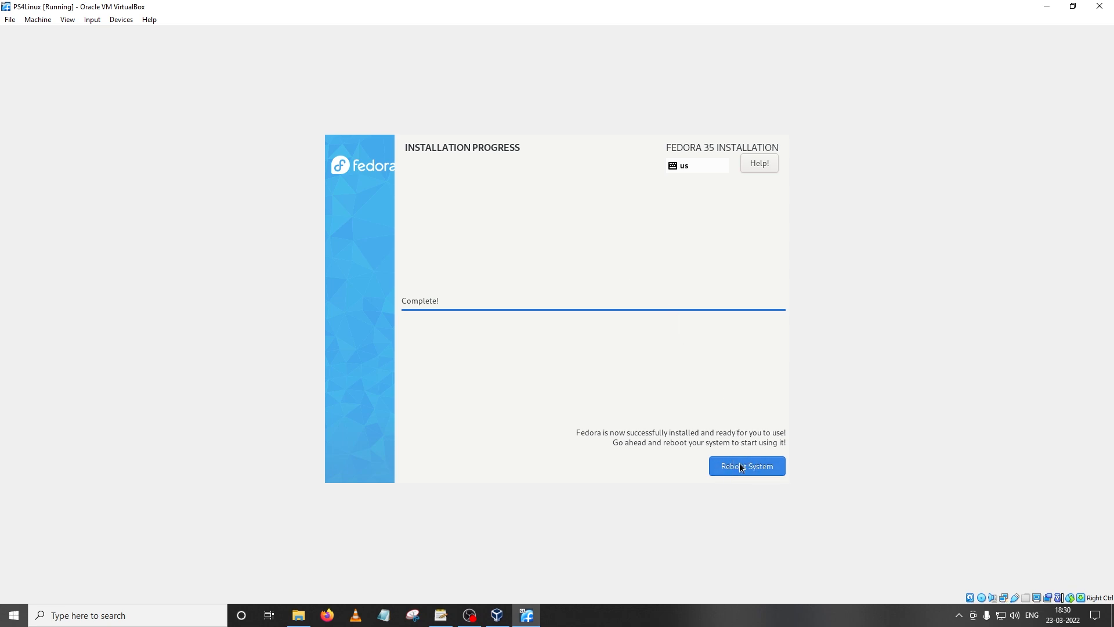
mouse_move(985, 602)
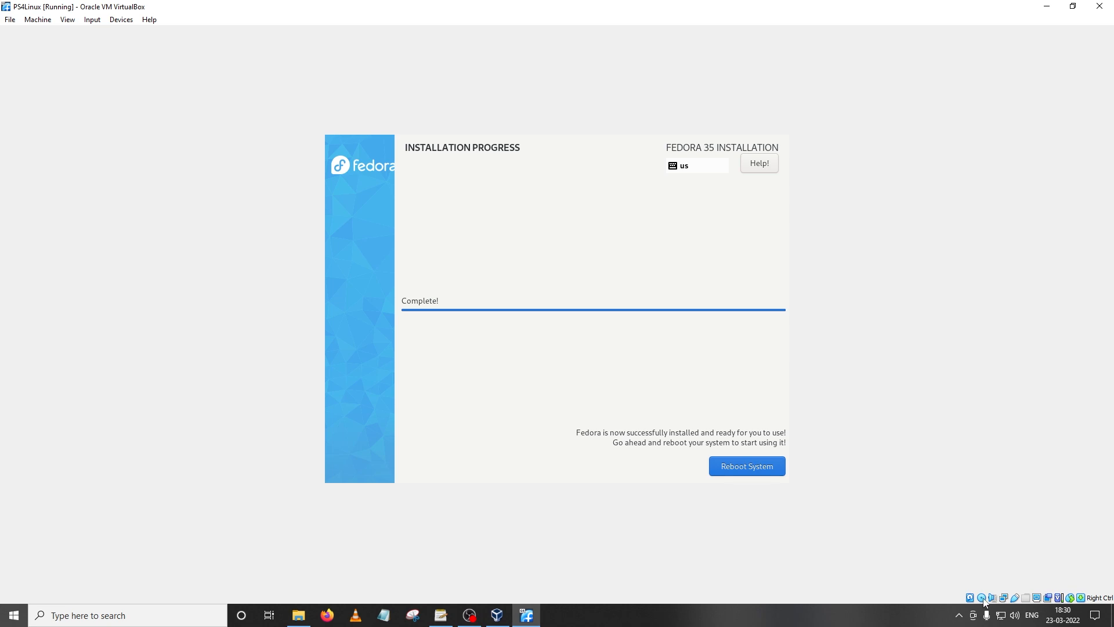
mouse_move(822, 482)
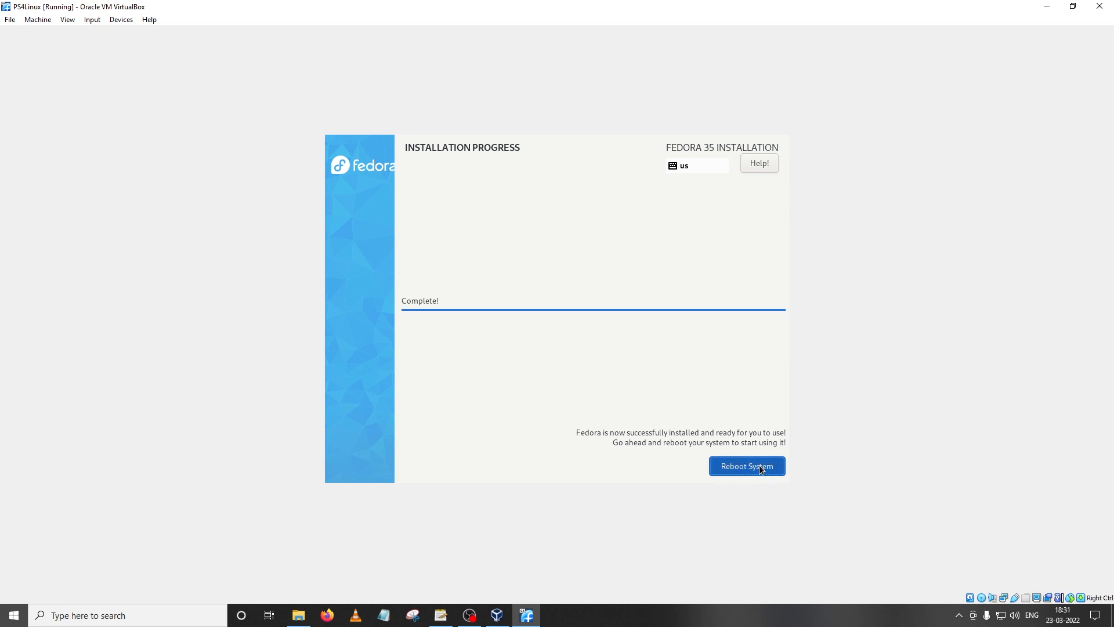
Reboot the VM into installed Fedora and review the optical drive's disc options.
left_click(746, 465)
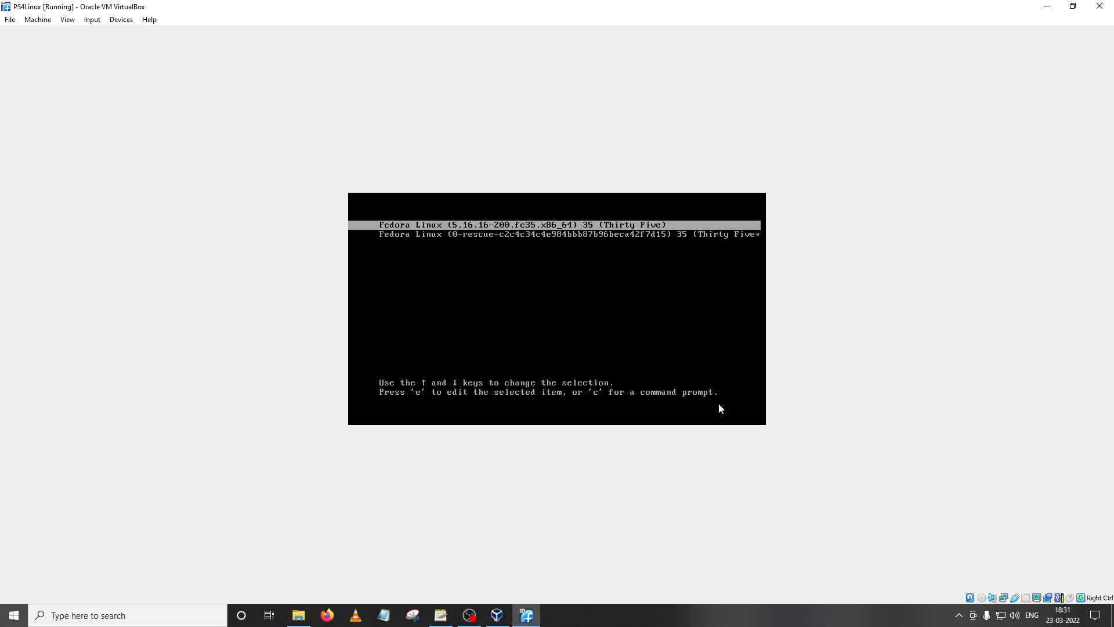
mouse_move(983, 604)
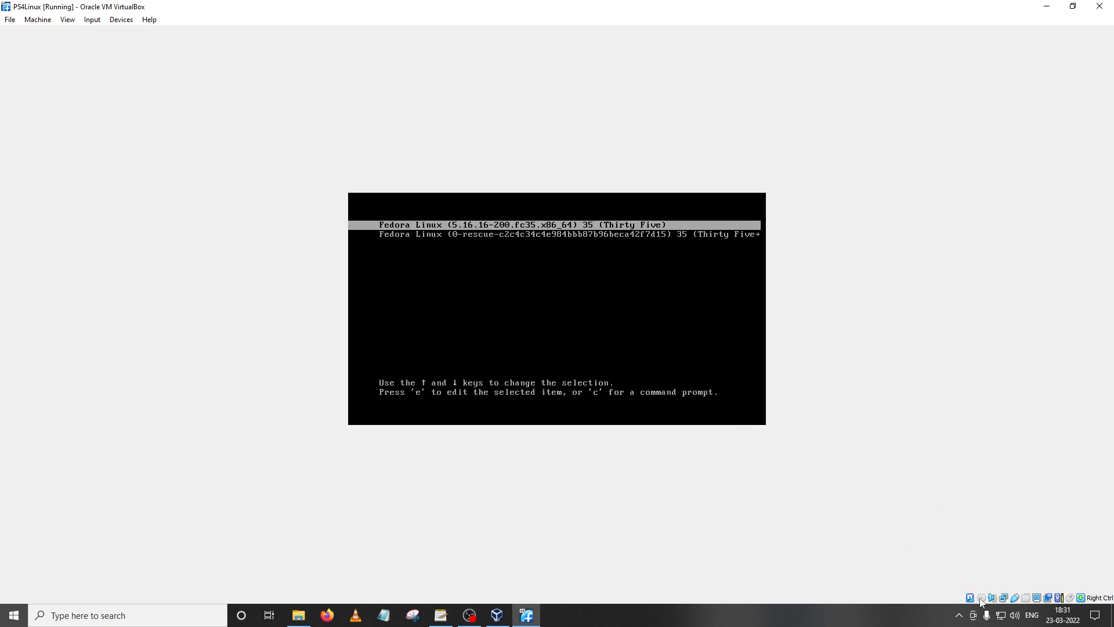
mouse_move(979, 596)
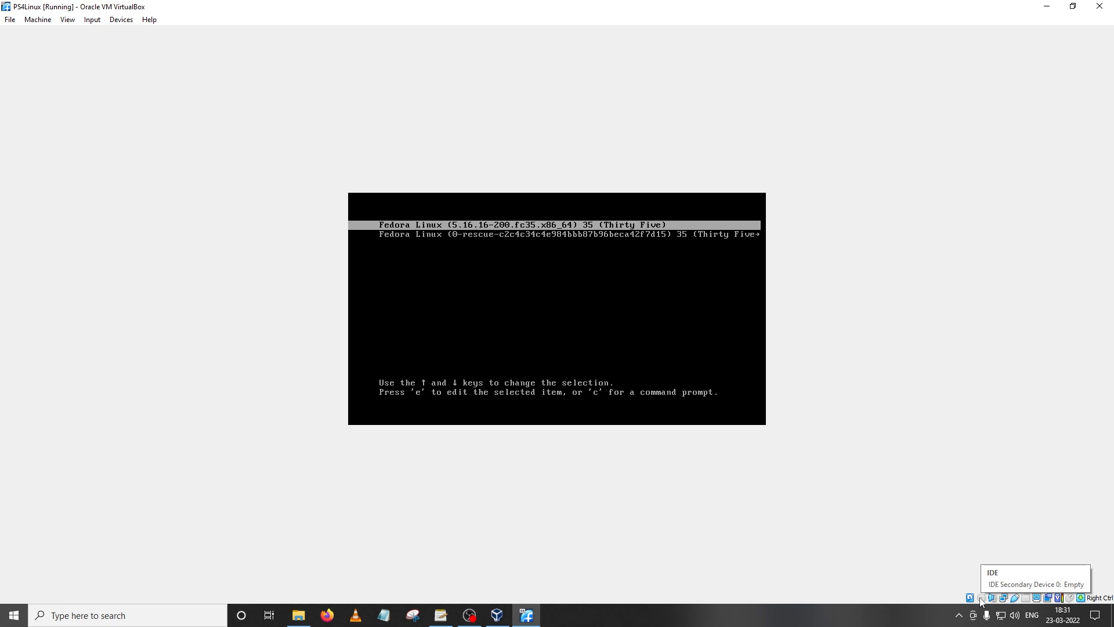
left_click(969, 597)
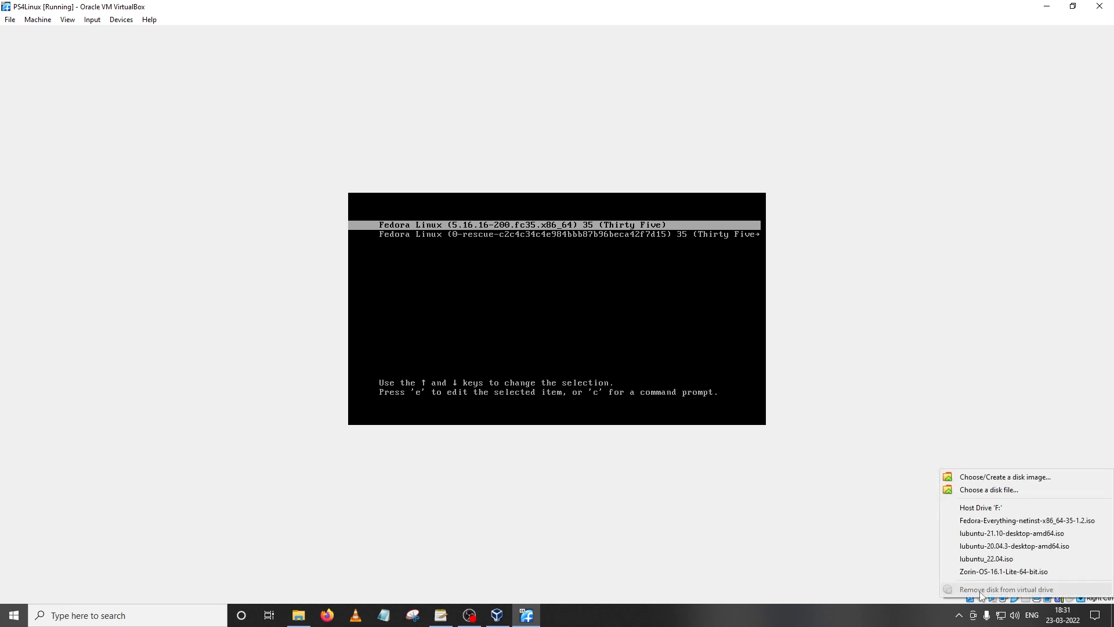
mouse_move(1005, 590)
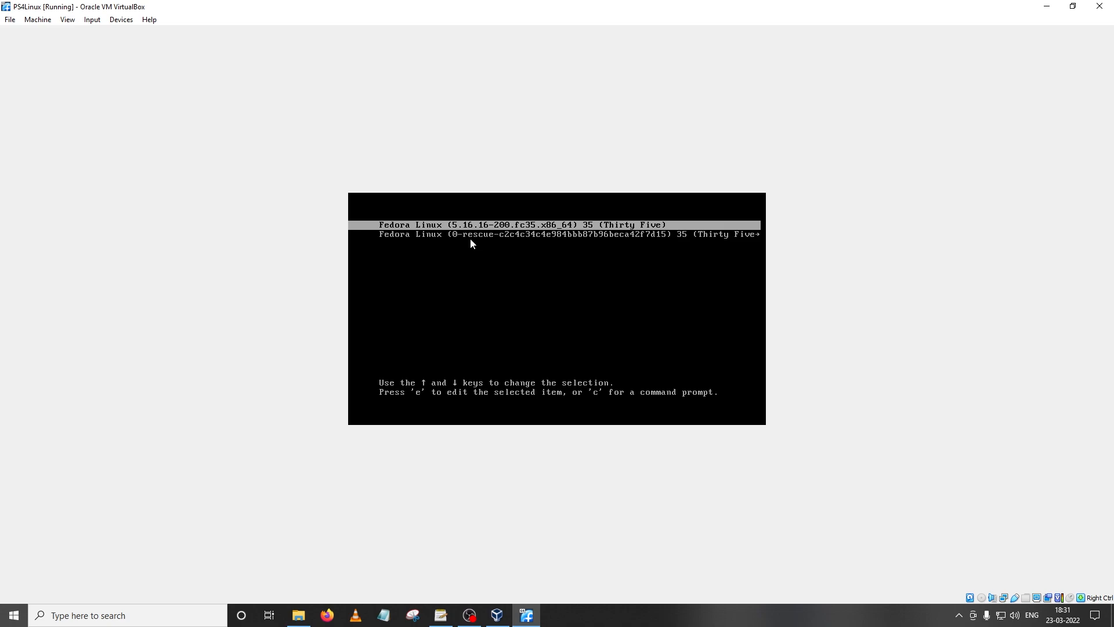
mouse_move(478, 227)
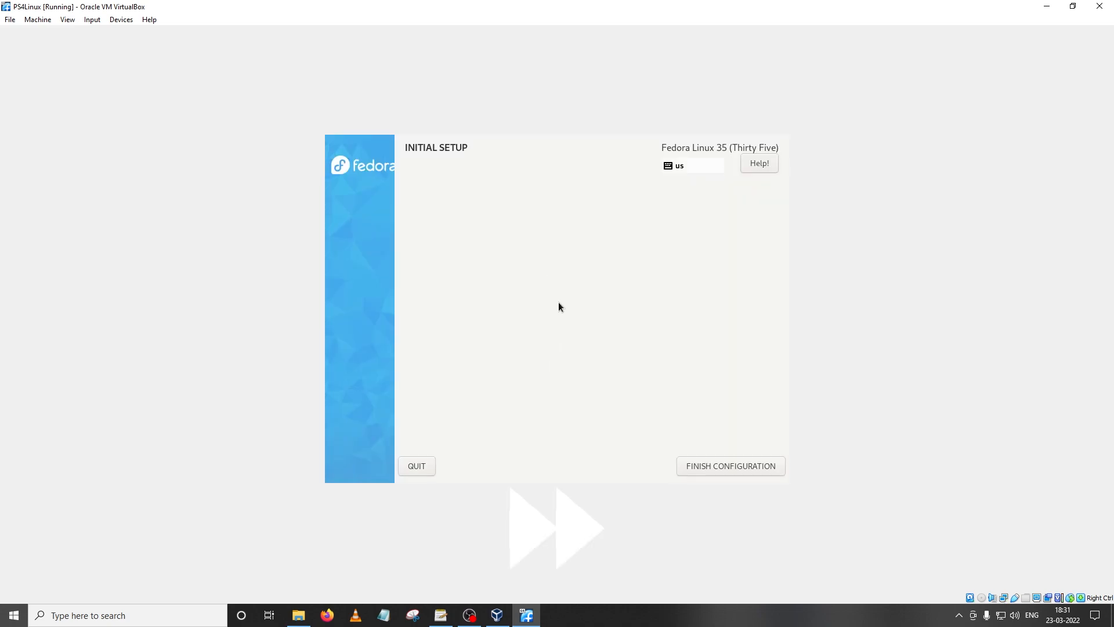
Finish Initial Setup and log in to the LXDE desktop as noob404.
left_click(730, 465)
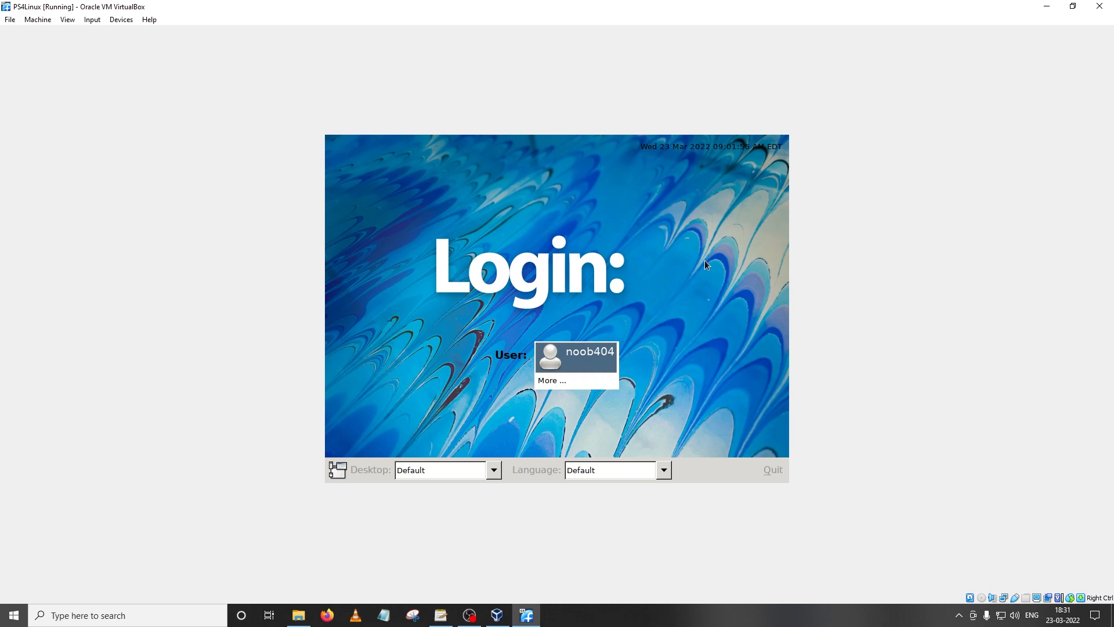
left_click(588, 352)
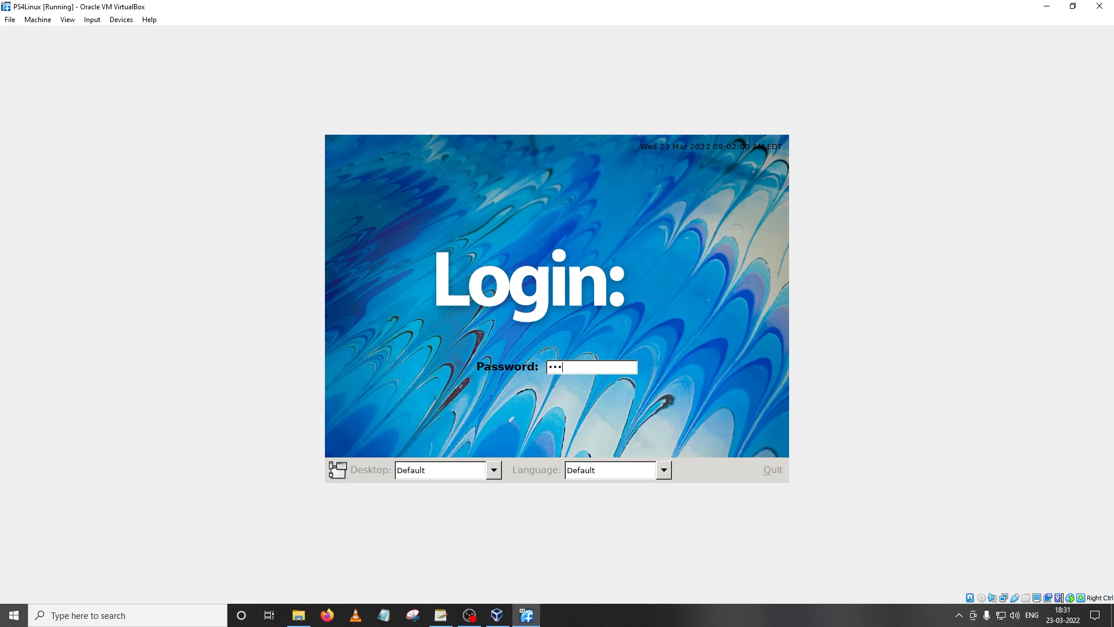
key("Return")
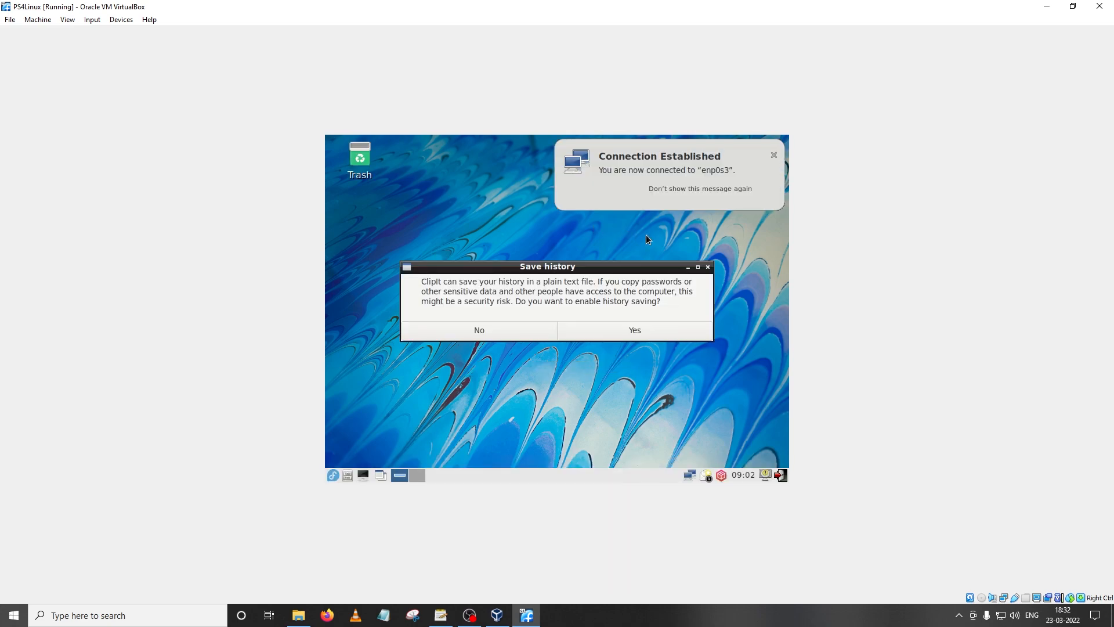
Dismiss the connection notification and the Clipit history prompt.
left_click(774, 155)
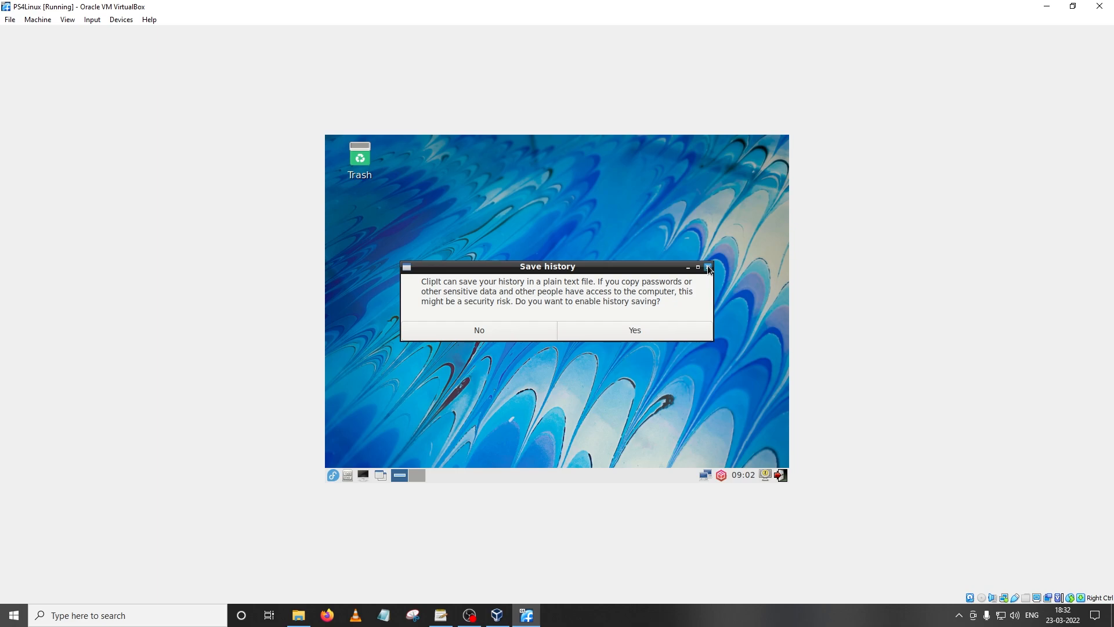
left_click(708, 267)
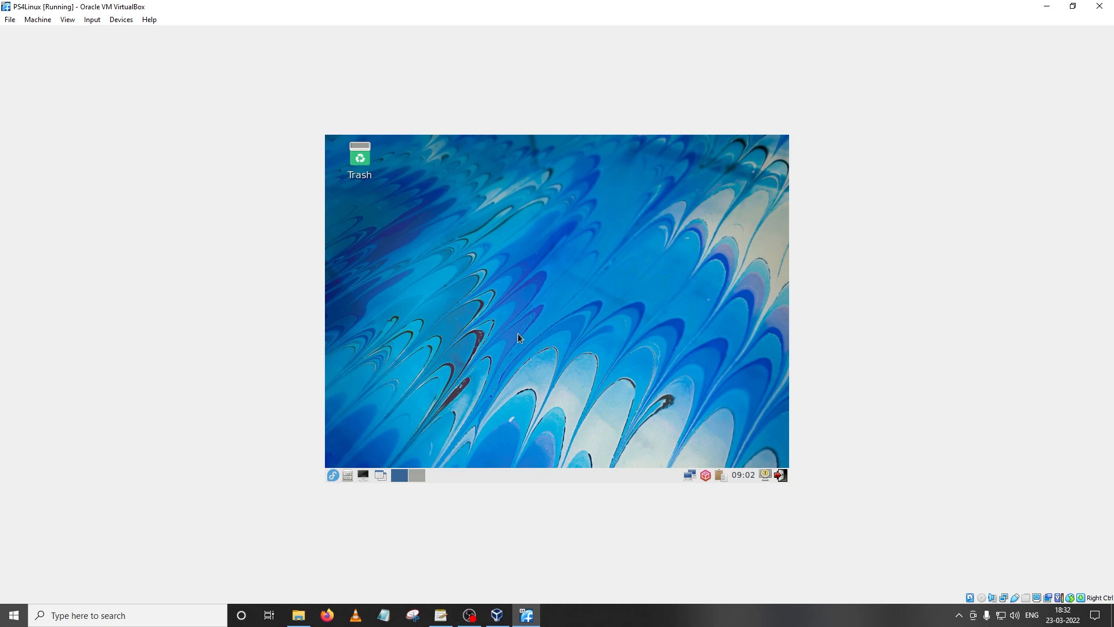
mouse_move(548, 329)
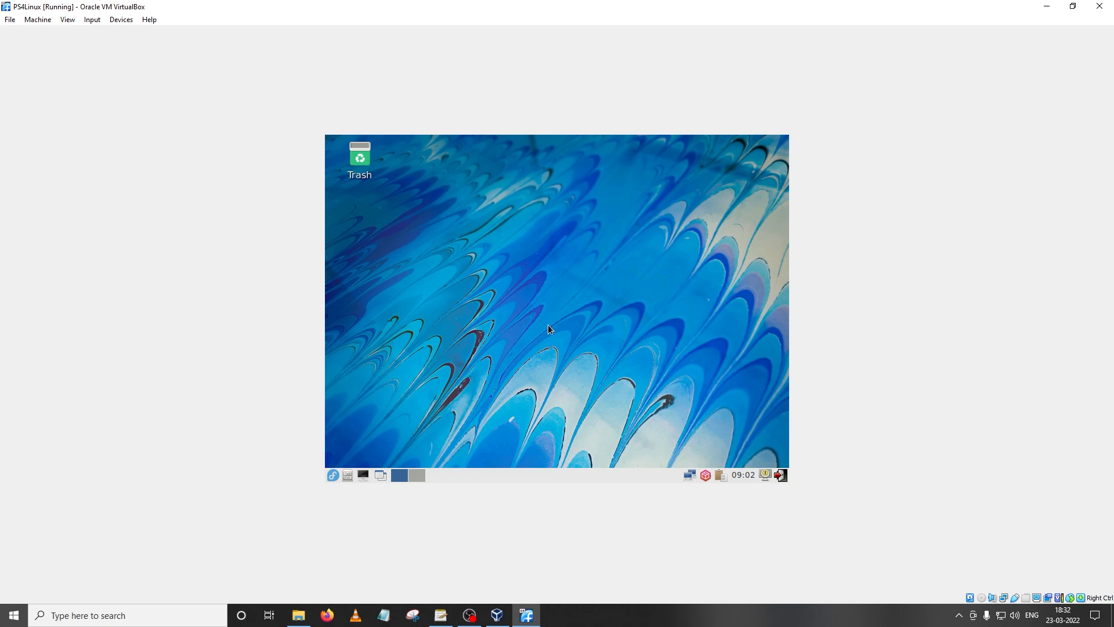